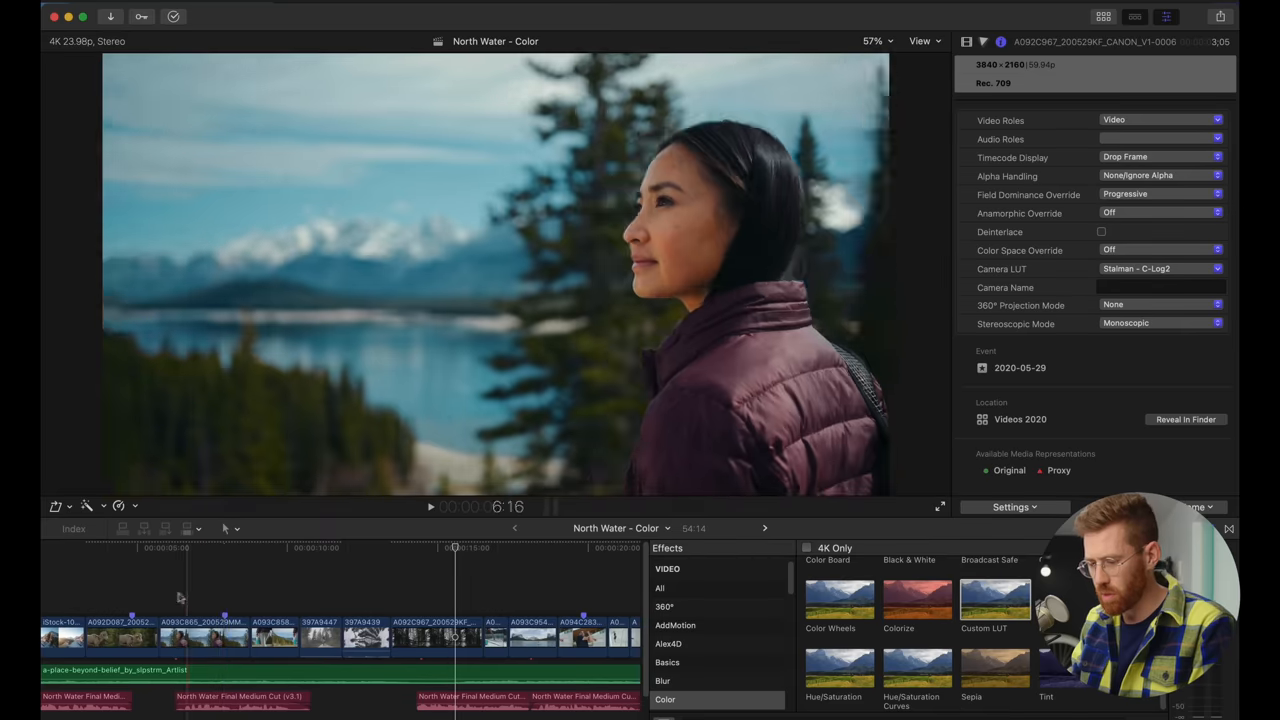
Select the lakeside portrait clip and toggle its grading effects off and back on to compare
left_click(224, 548)
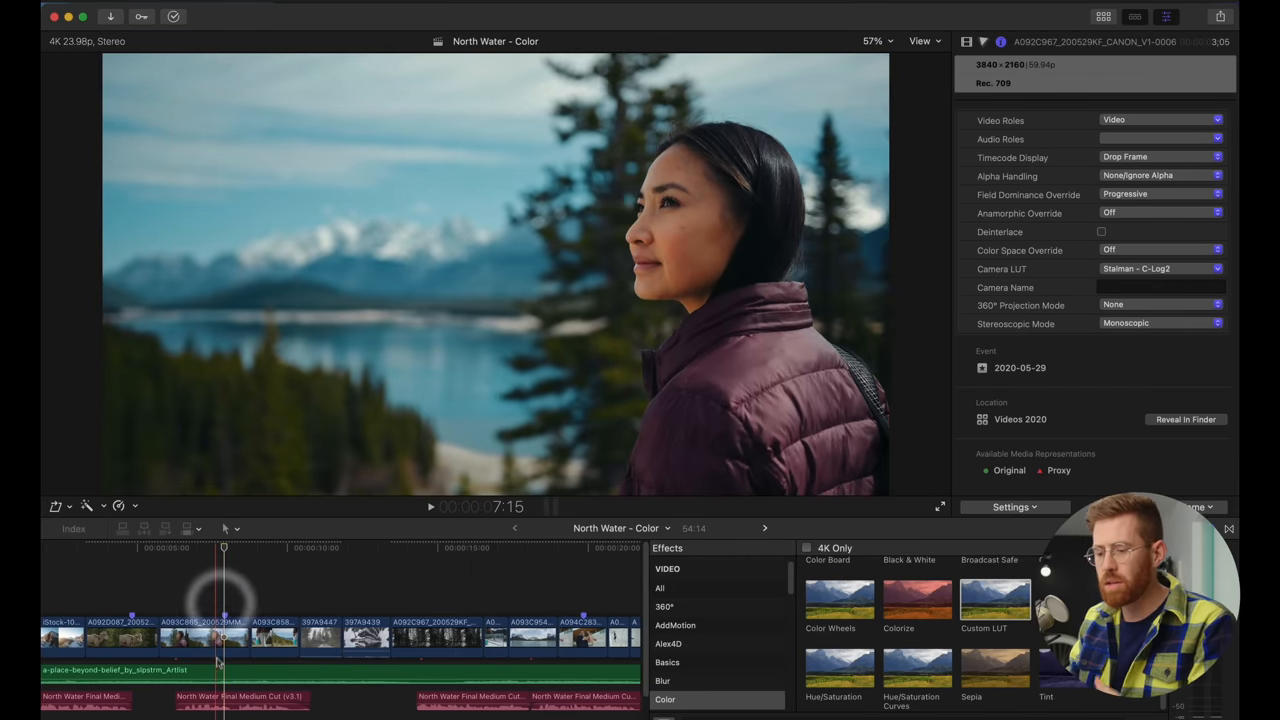
left_click(204, 637)
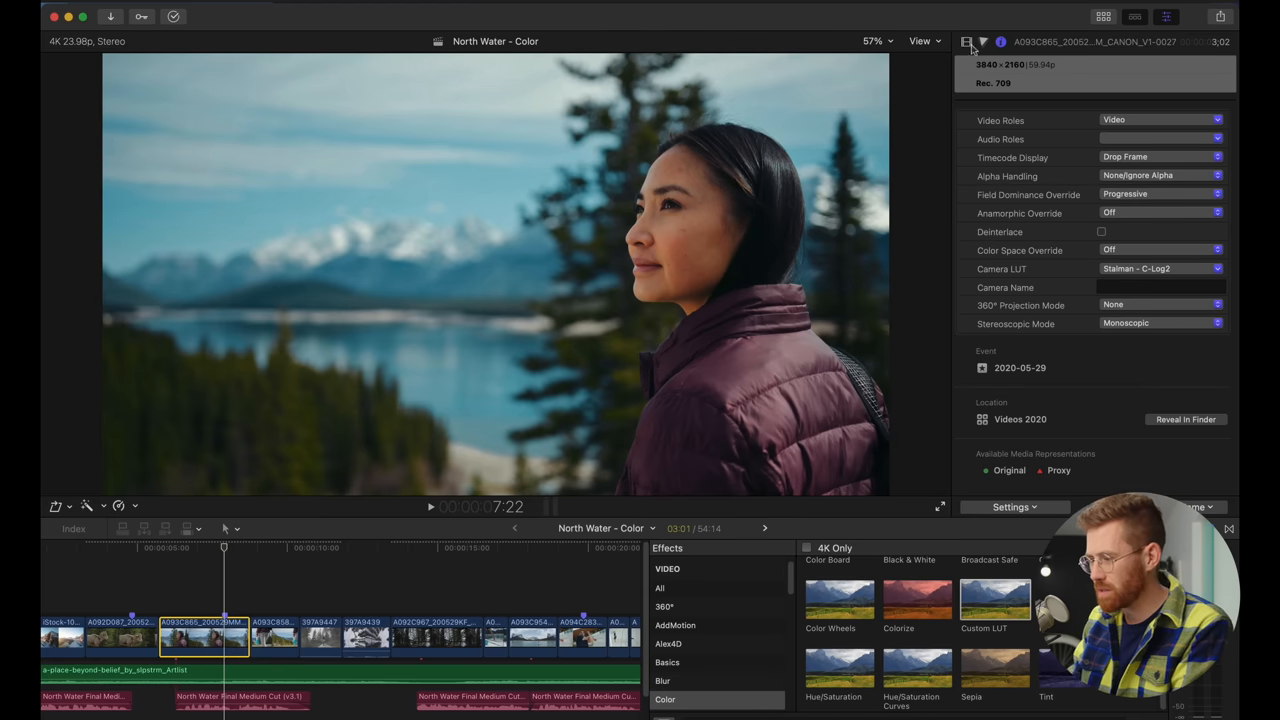
left_click(966, 41)
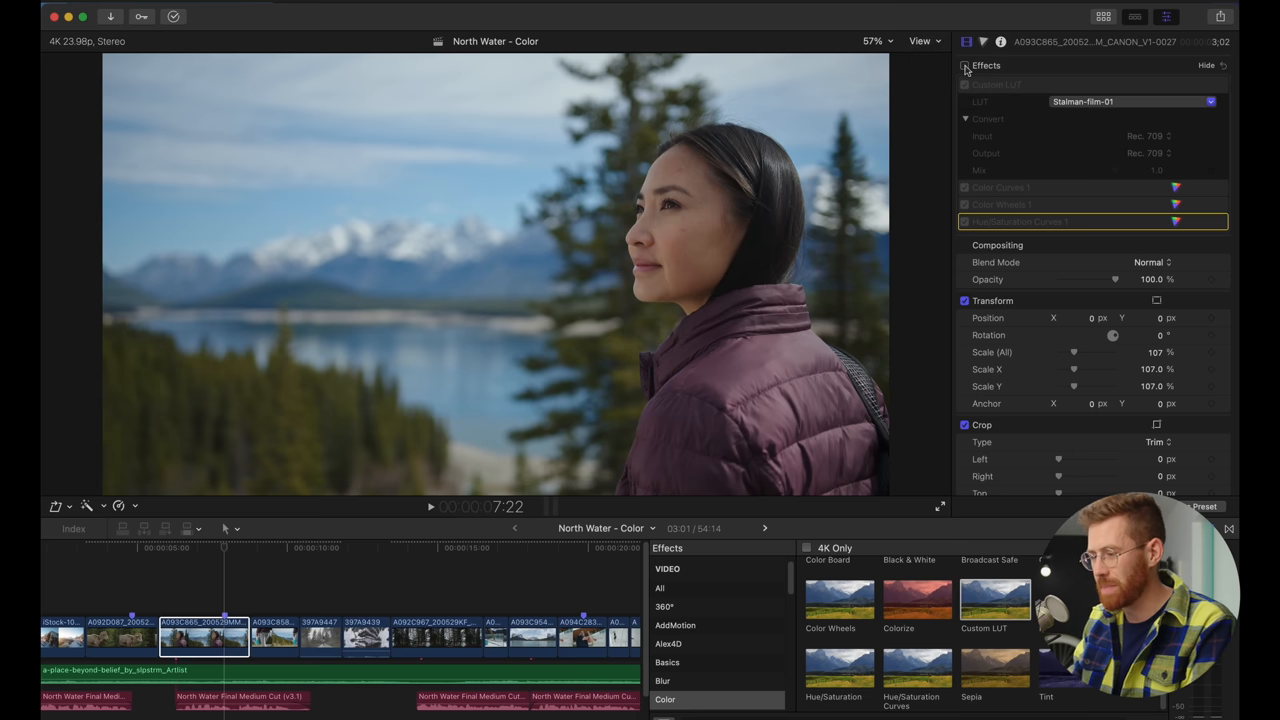
left_click(965, 84)
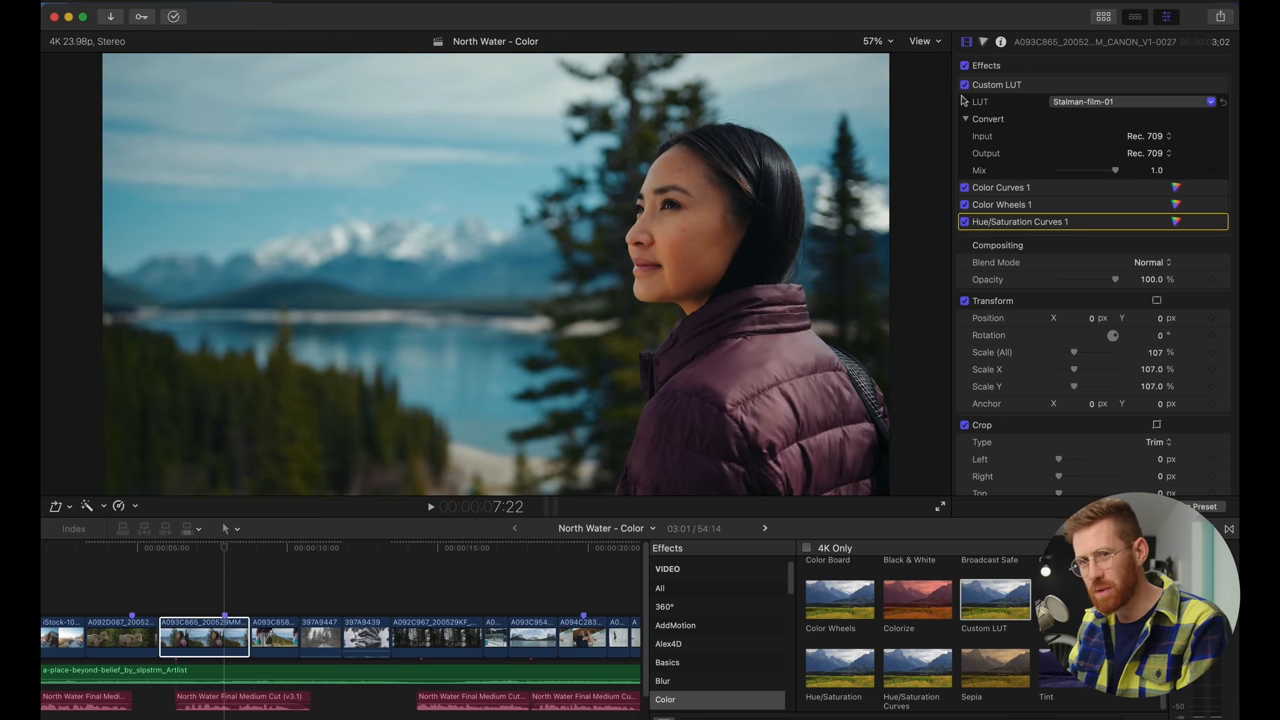
left_click(964, 65)
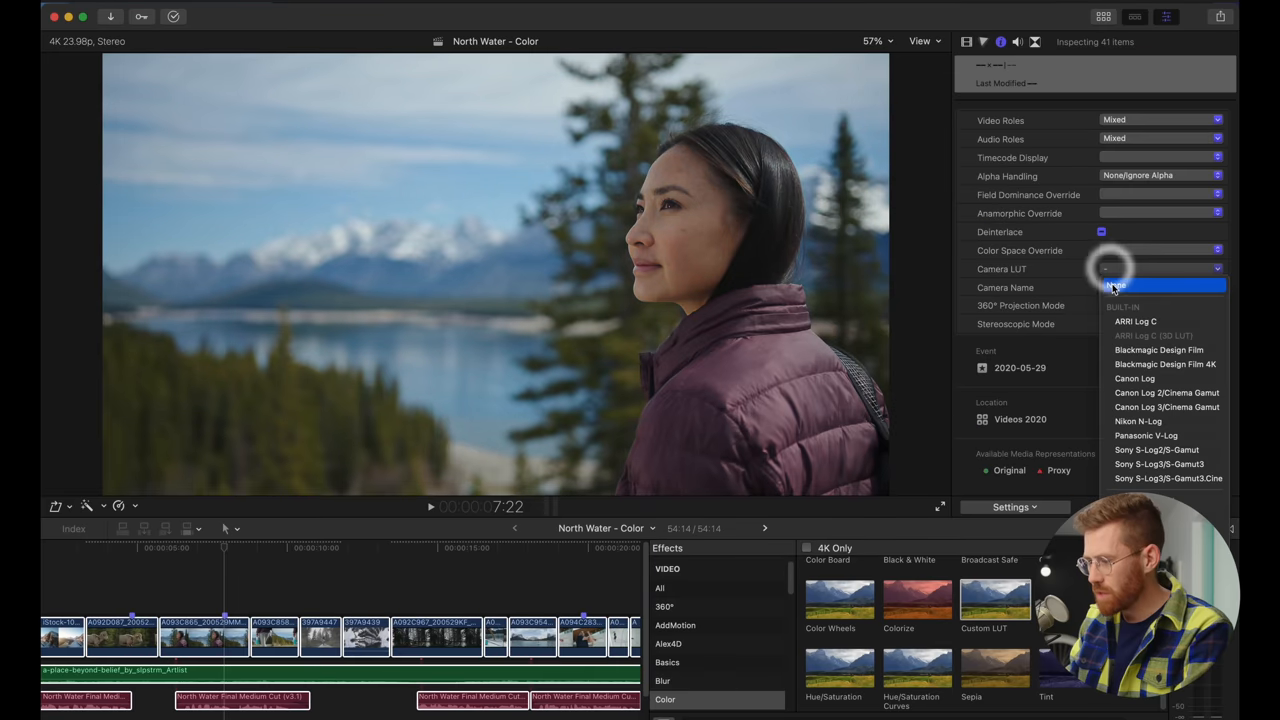
Set Camera LUT to None for all 41 selected clips
left_click(1120, 286)
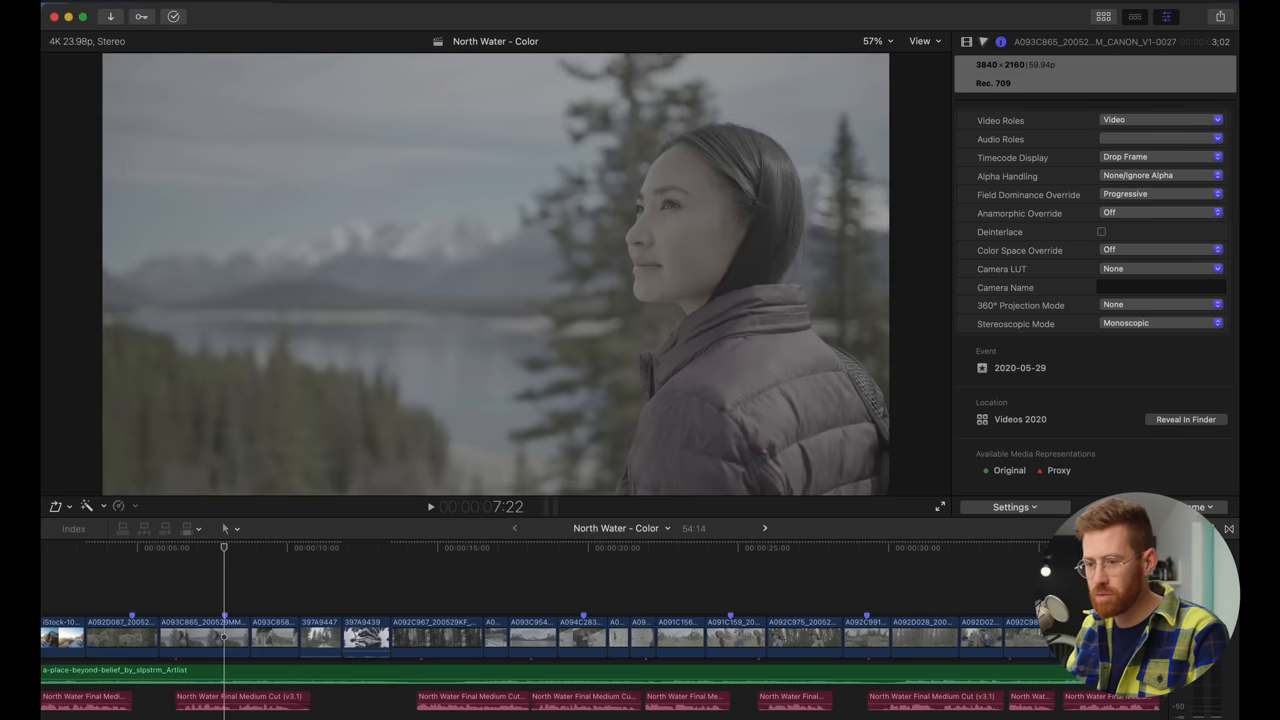
left_click(95, 14)
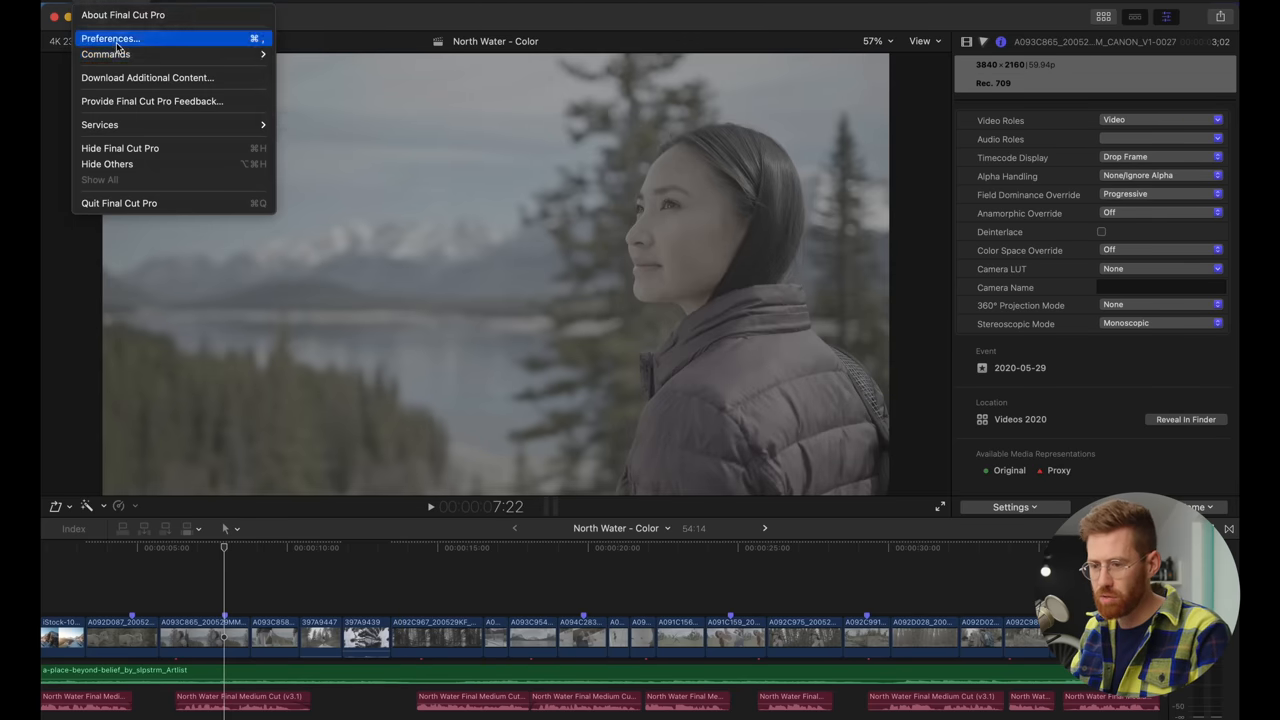
left_click(109, 38)
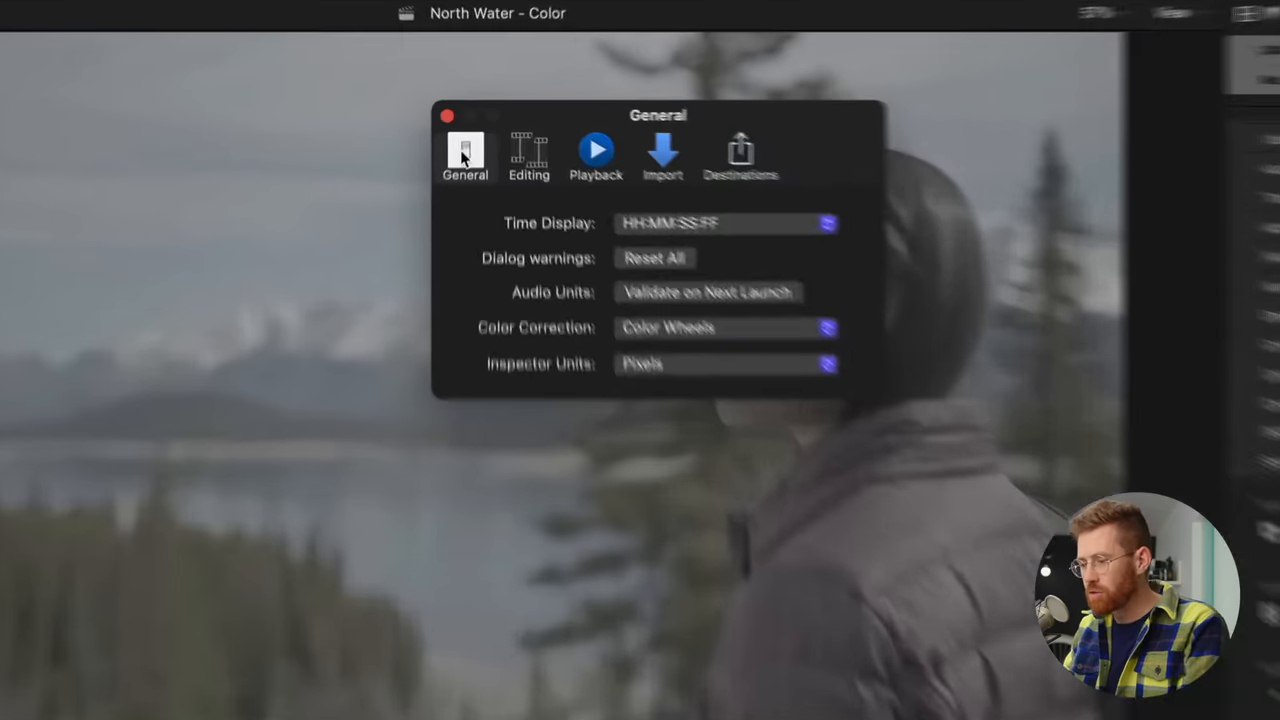
left_click(725, 327)
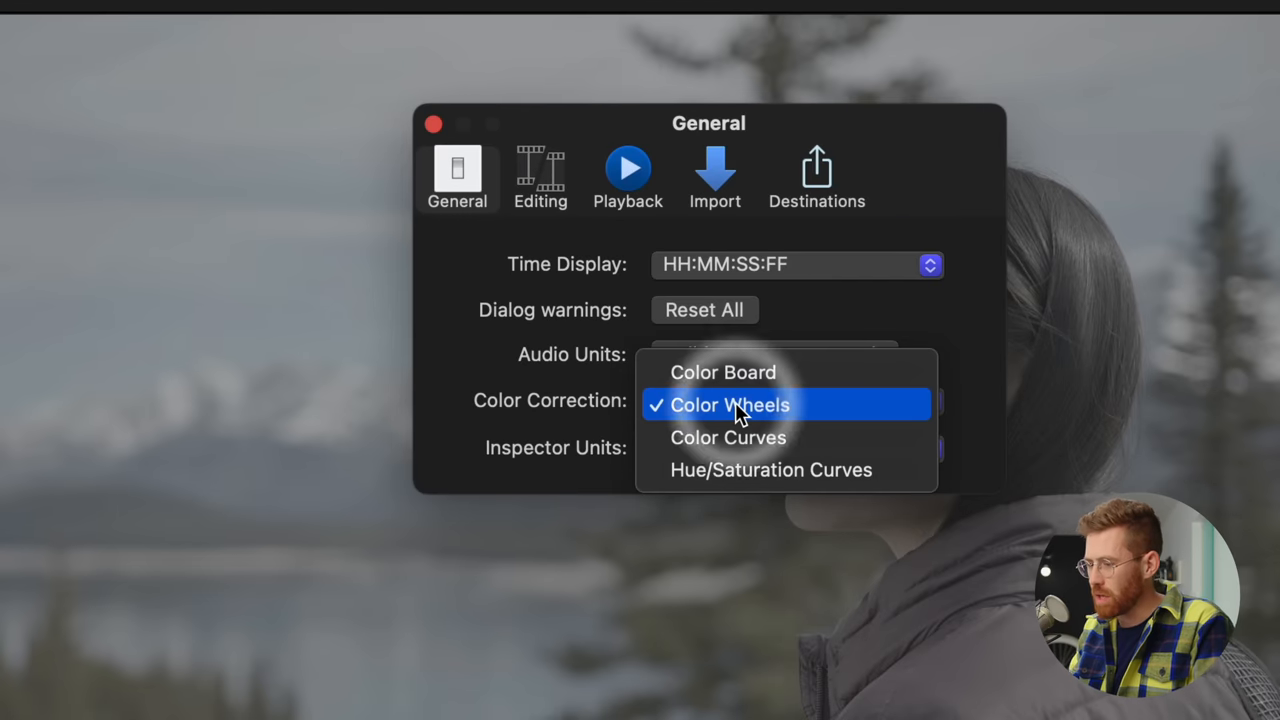
mouse_move(730, 372)
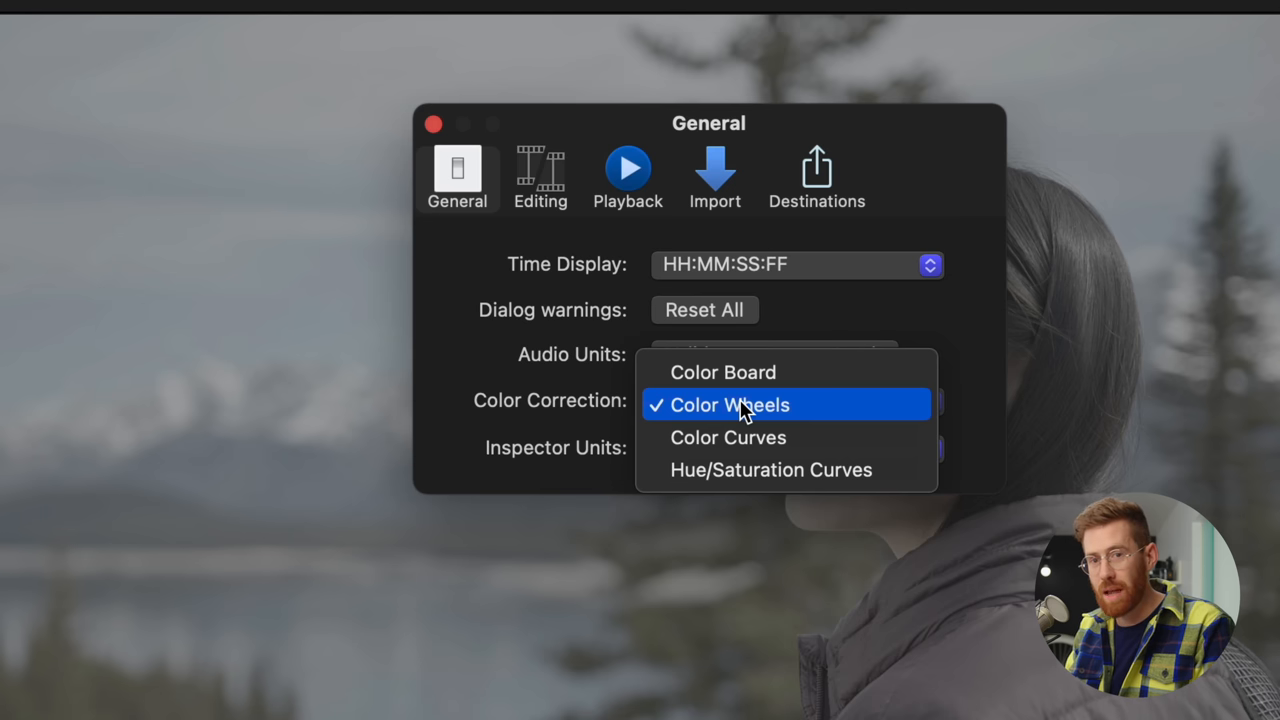
left_click(729, 404)
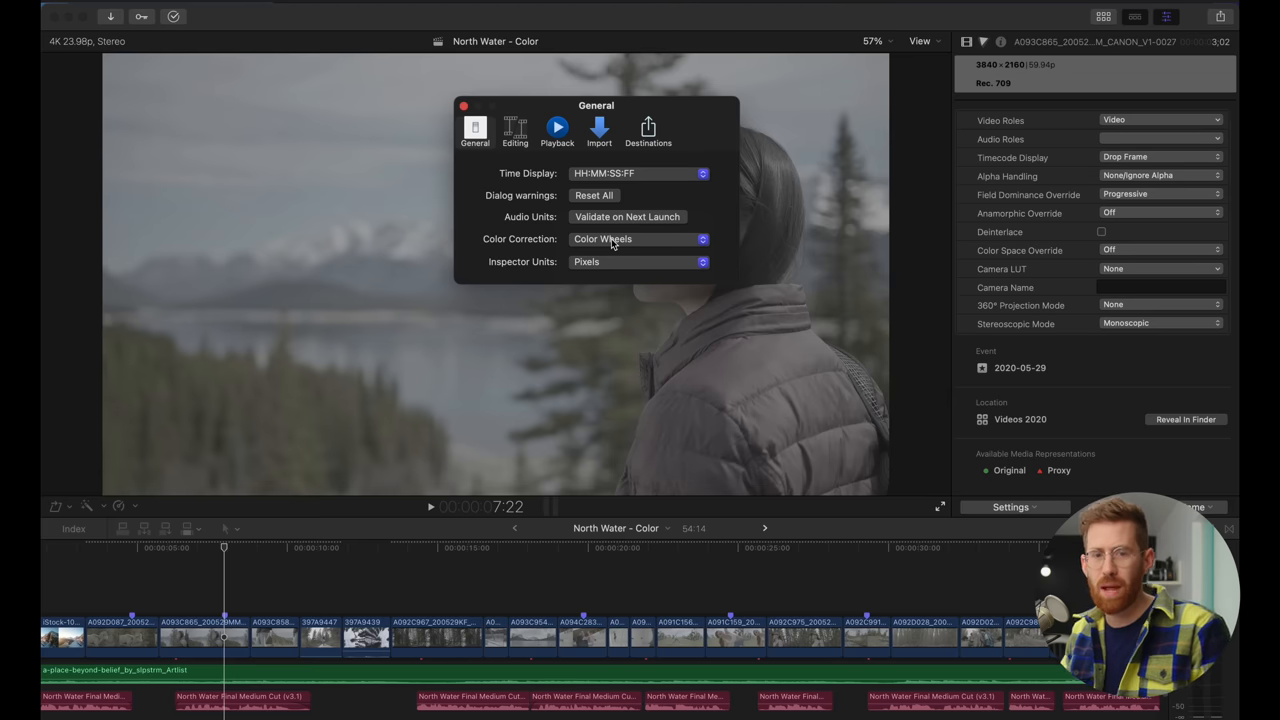
left_click(462, 105)
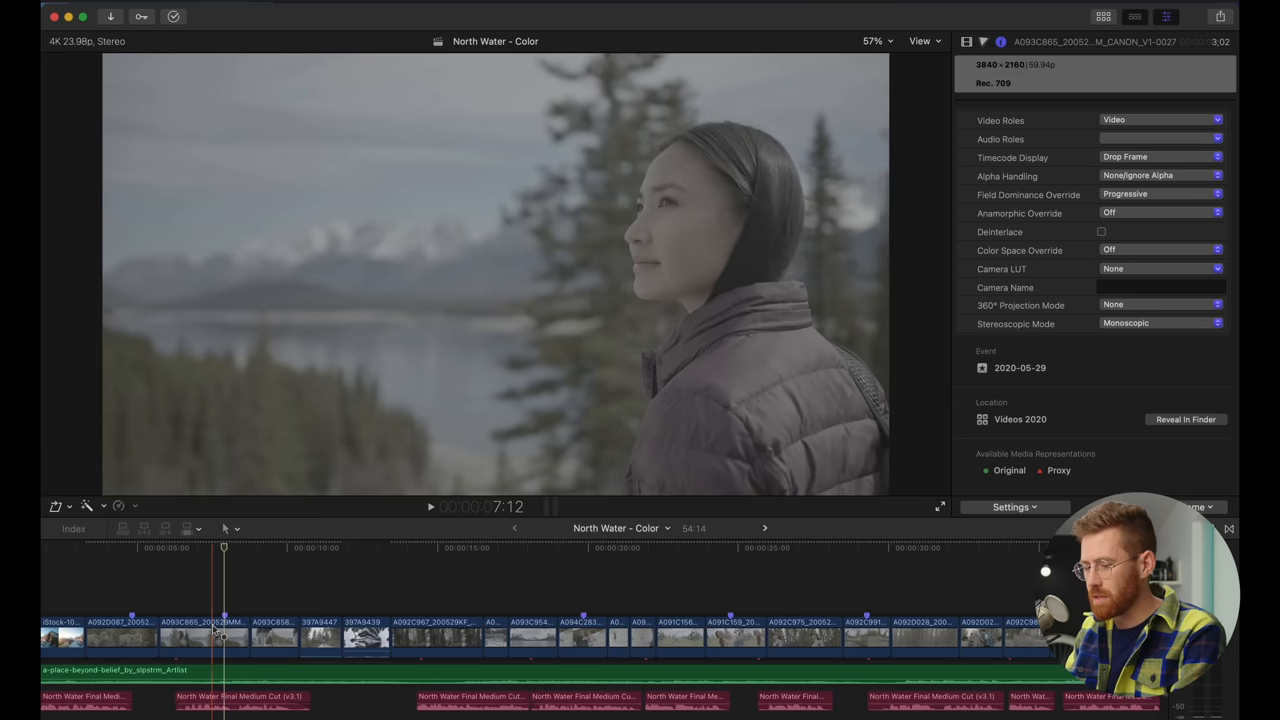
Show video scopes for the lakeside clip with Cmd-7 and set the waveform to RGB Overlay
left_click(205, 637)
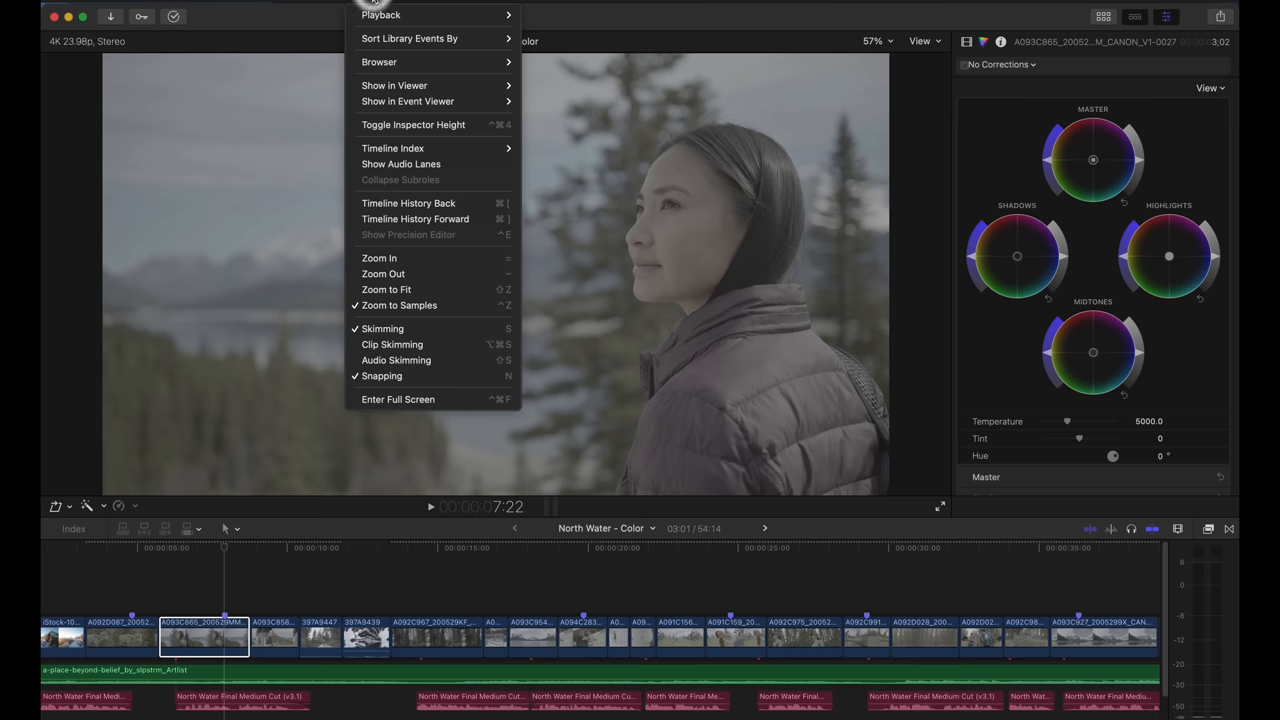
left_click(375, 5)
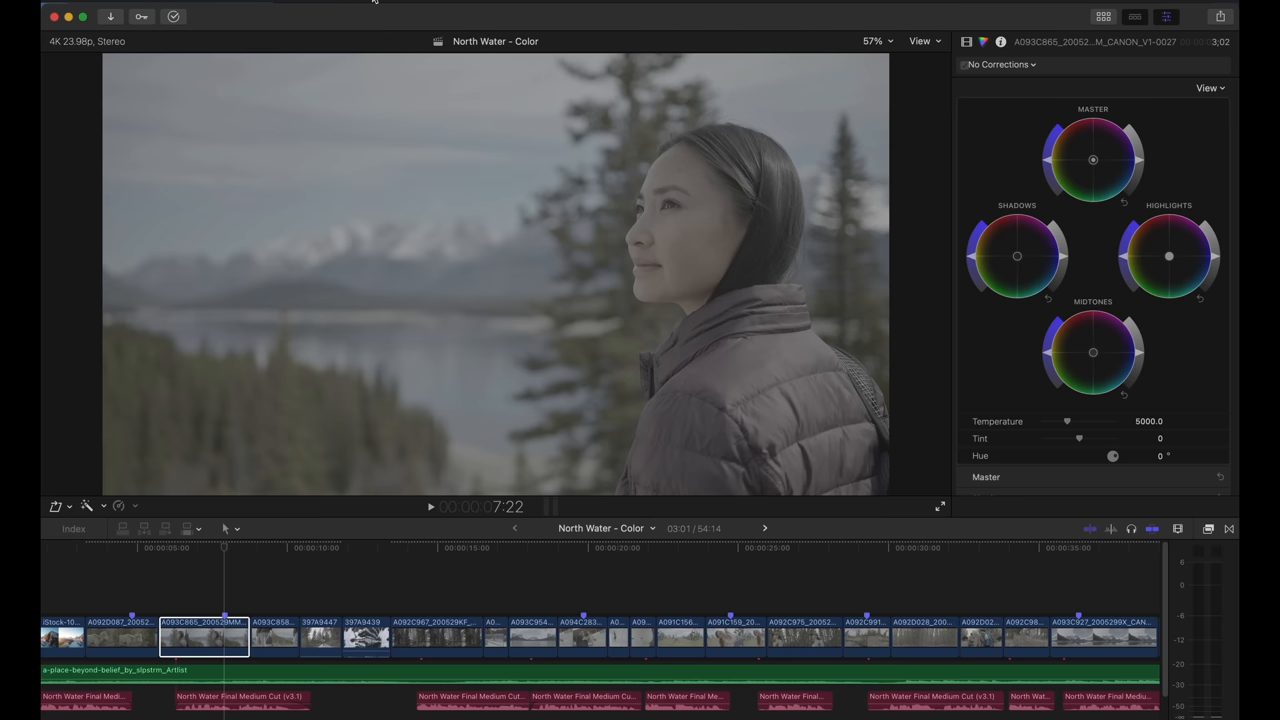
key("cmd+7")
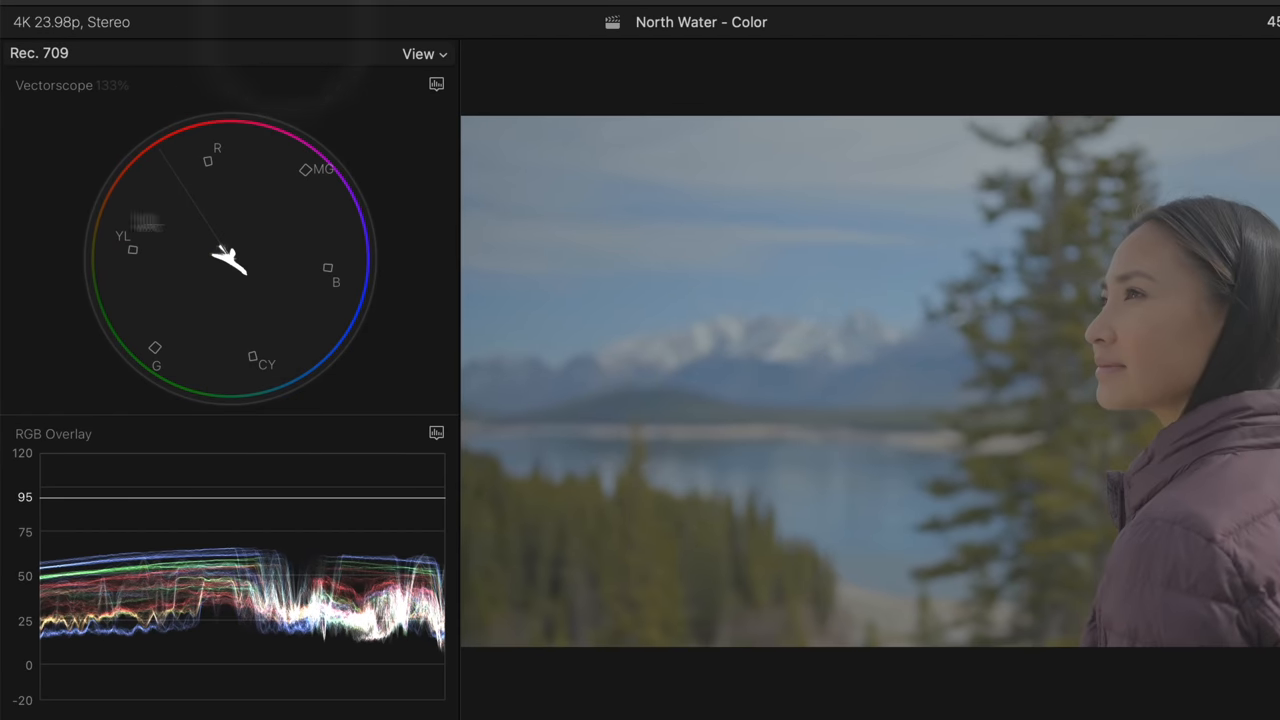
mouse_move(169, 516)
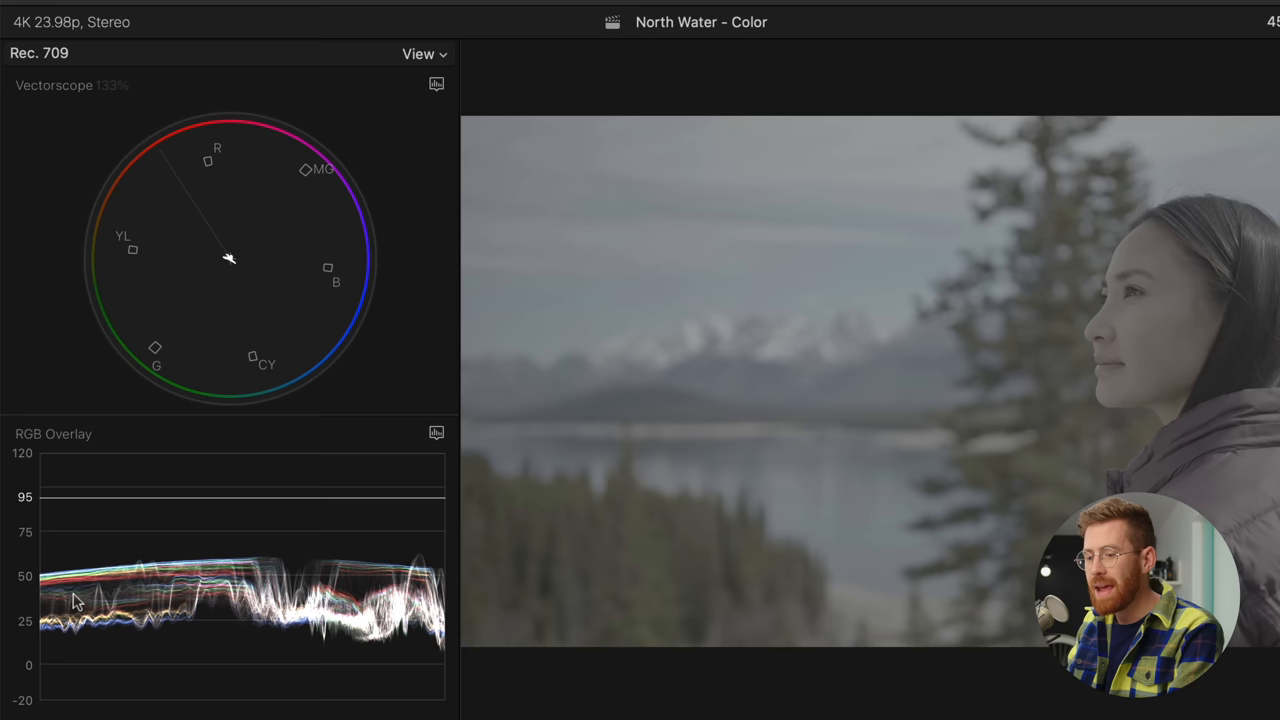
left_click(436, 433)
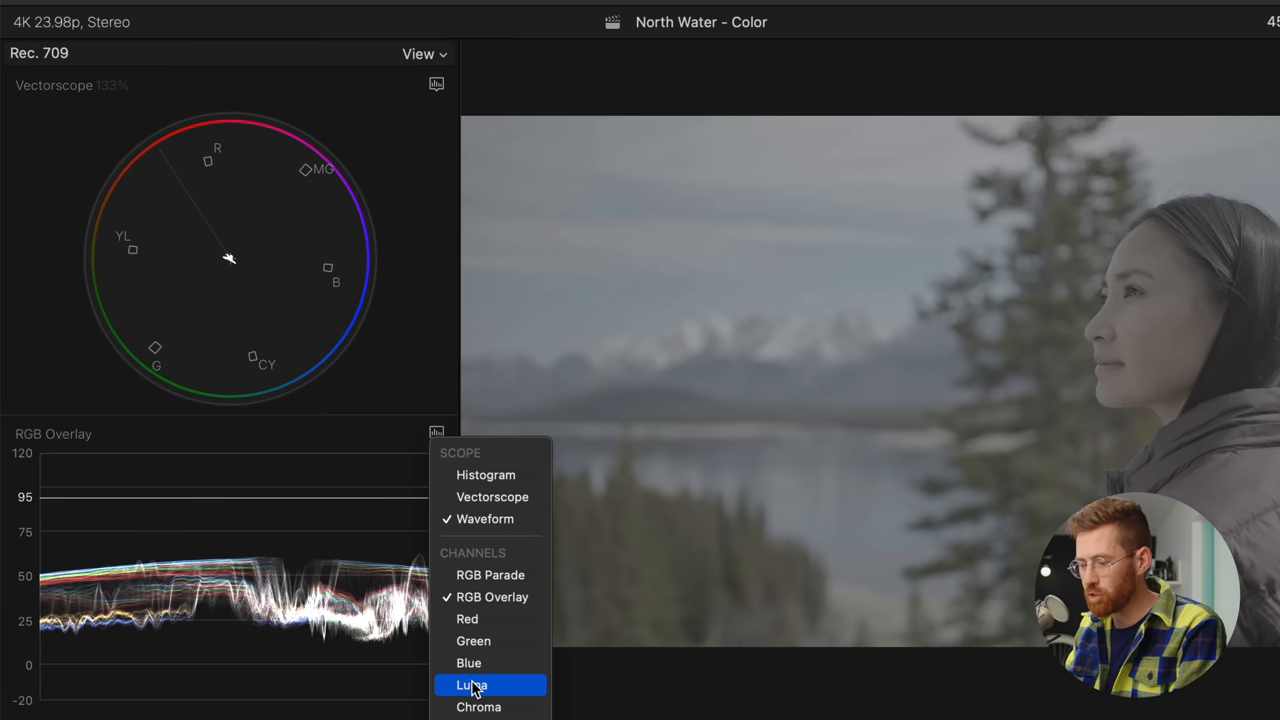
left_click(471, 685)
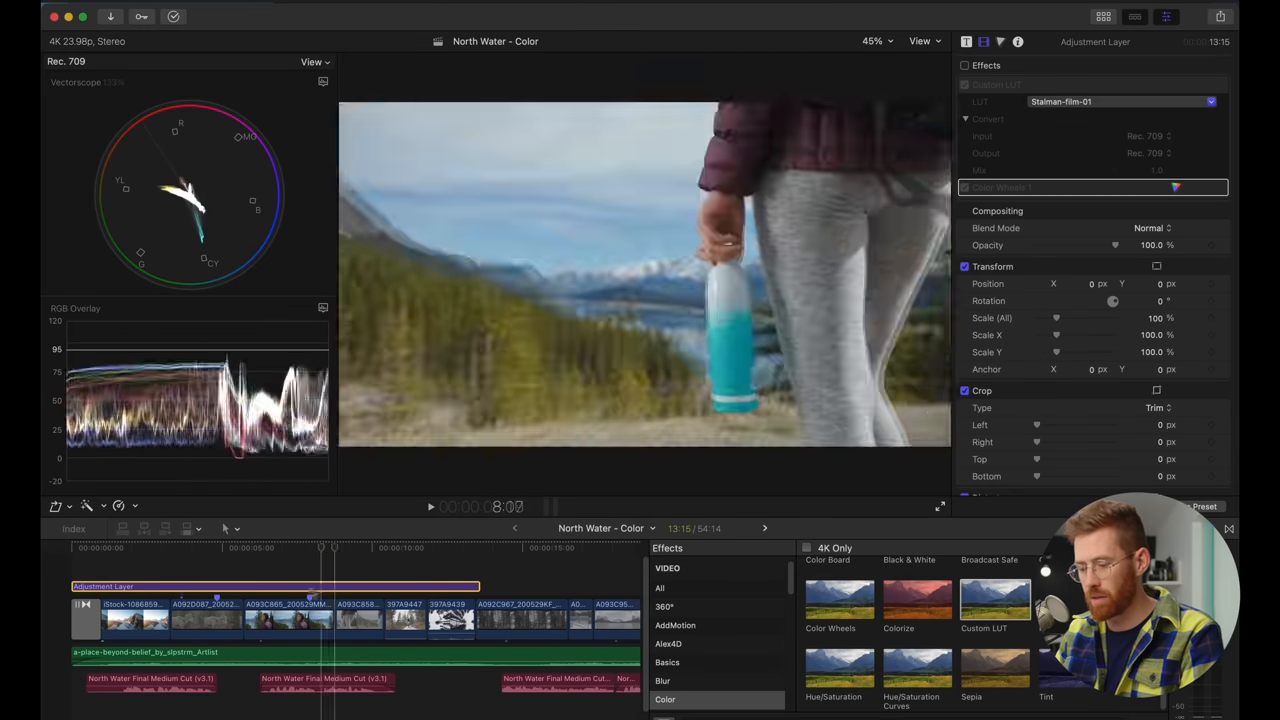
Toggle the adjustment layer's Custom LUT and Color Wheels effects, then skim other shots
left_click(170, 547)
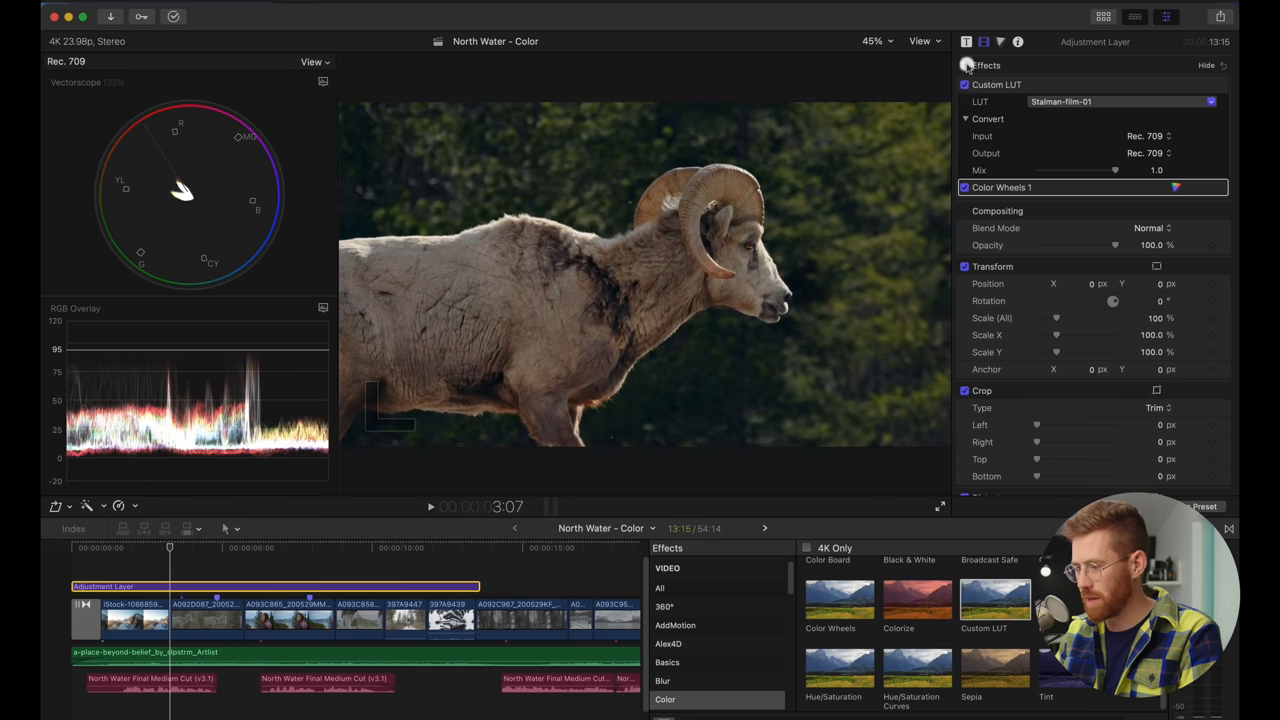
left_click(318, 548)
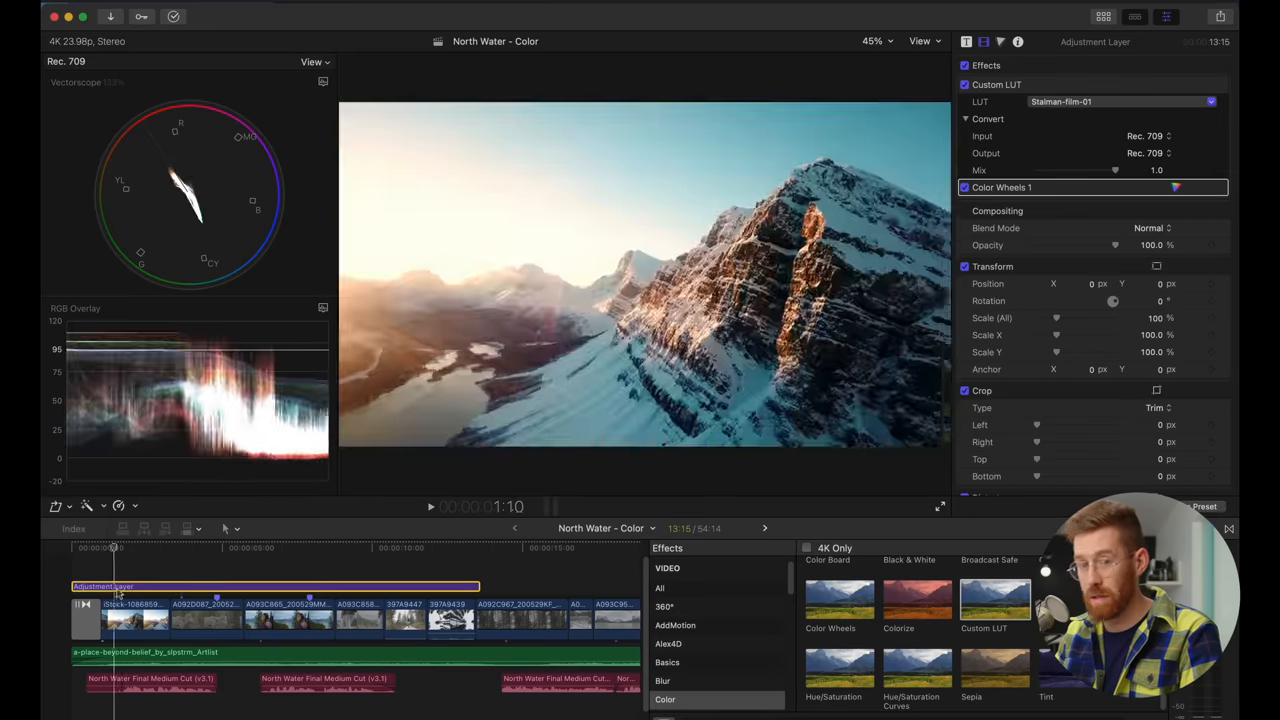
left_click_drag(118, 585, 230, 585)
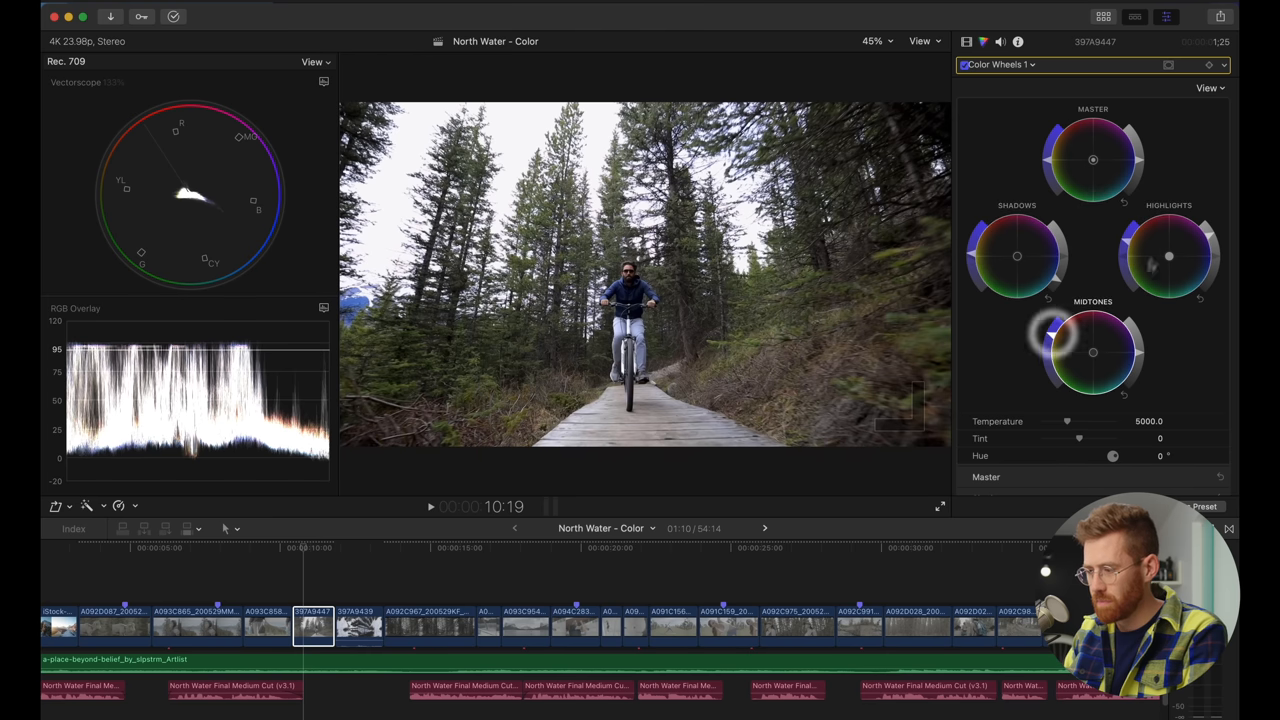
Adjust the cycling clip's Midtones wheel and toggle its Color Wheels 1 correction
left_click_drag(1055, 335, 1093, 352)
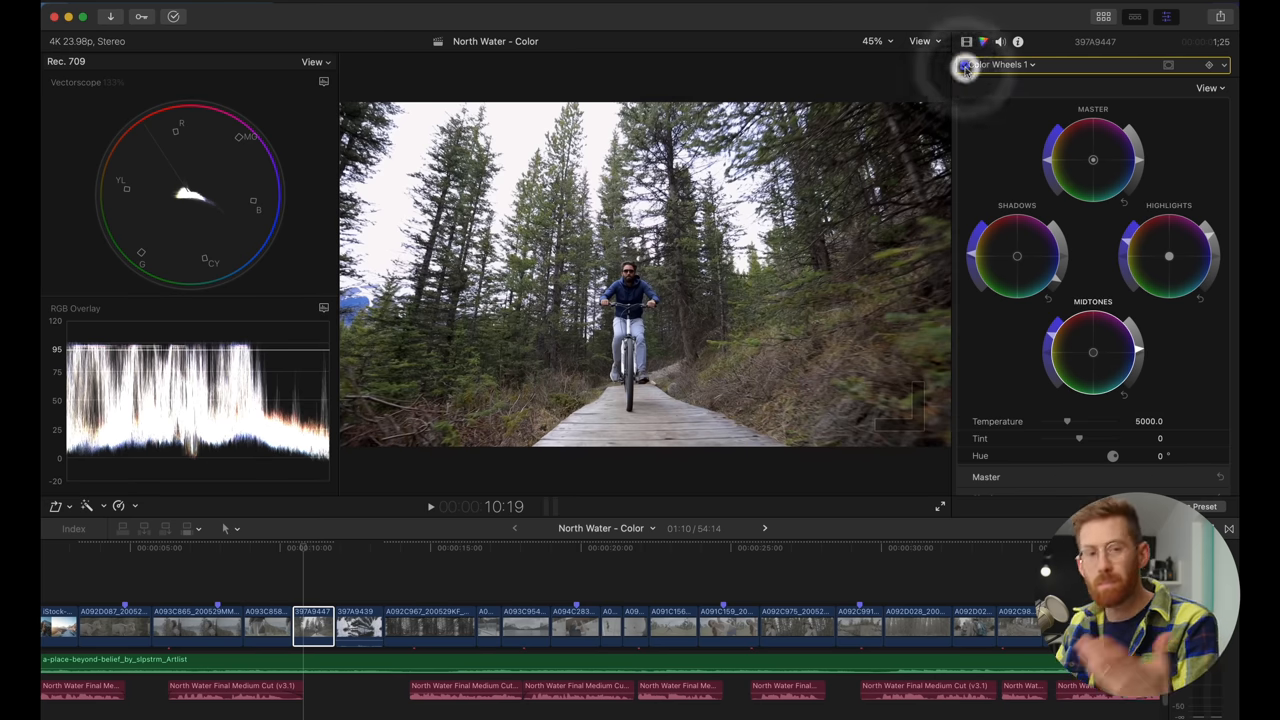
left_click(196, 625)
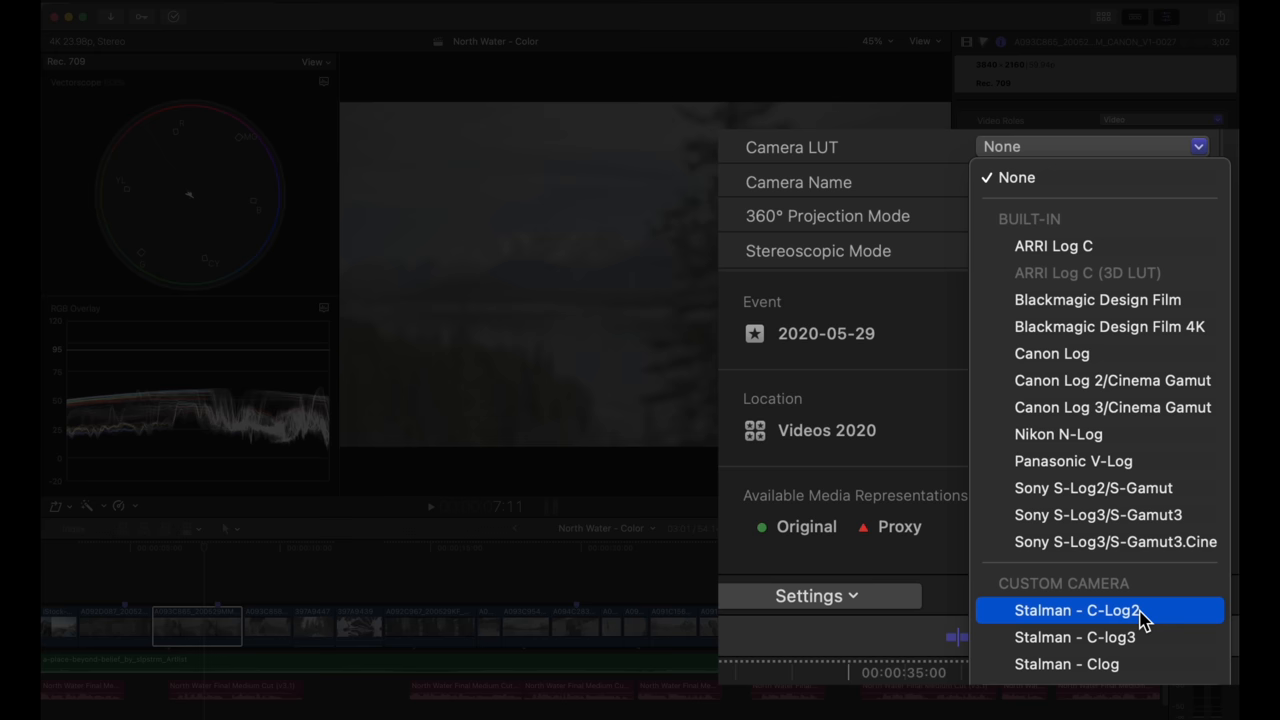
Apply the Stalman - C-Log2 camera LUT and review the Camera LUT choices
left_click(1076, 610)
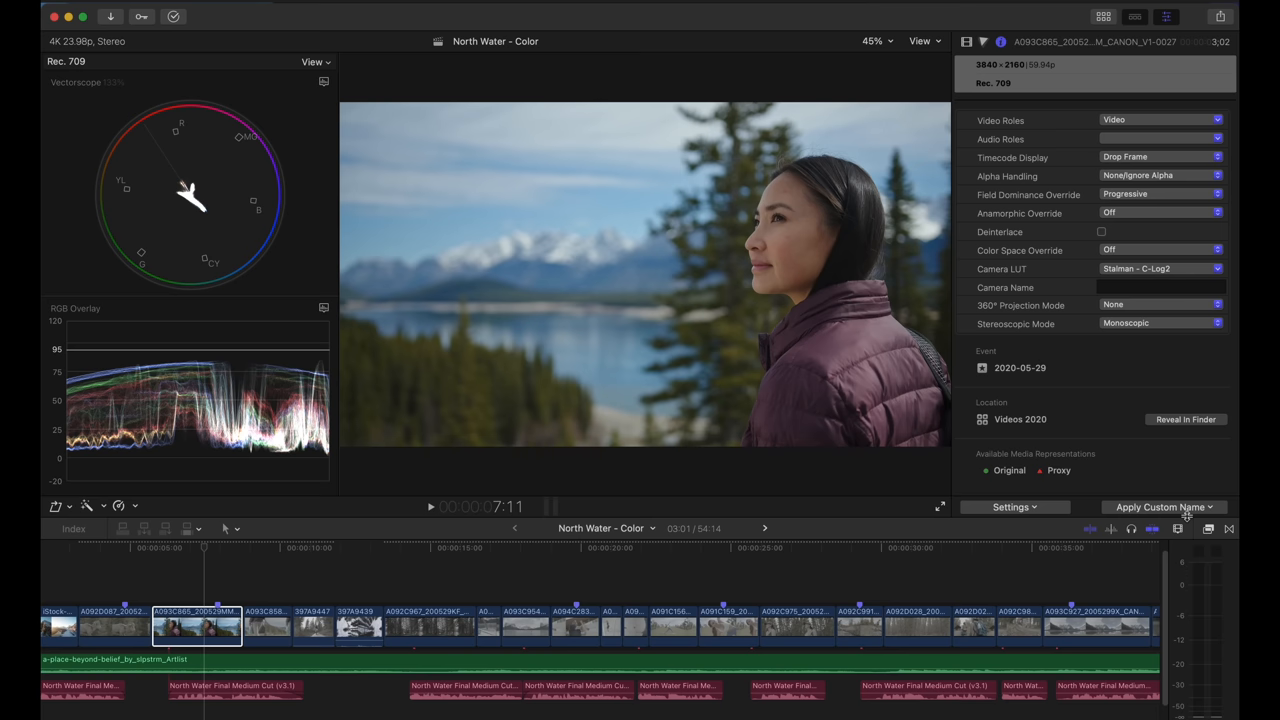
left_click(1160, 268)
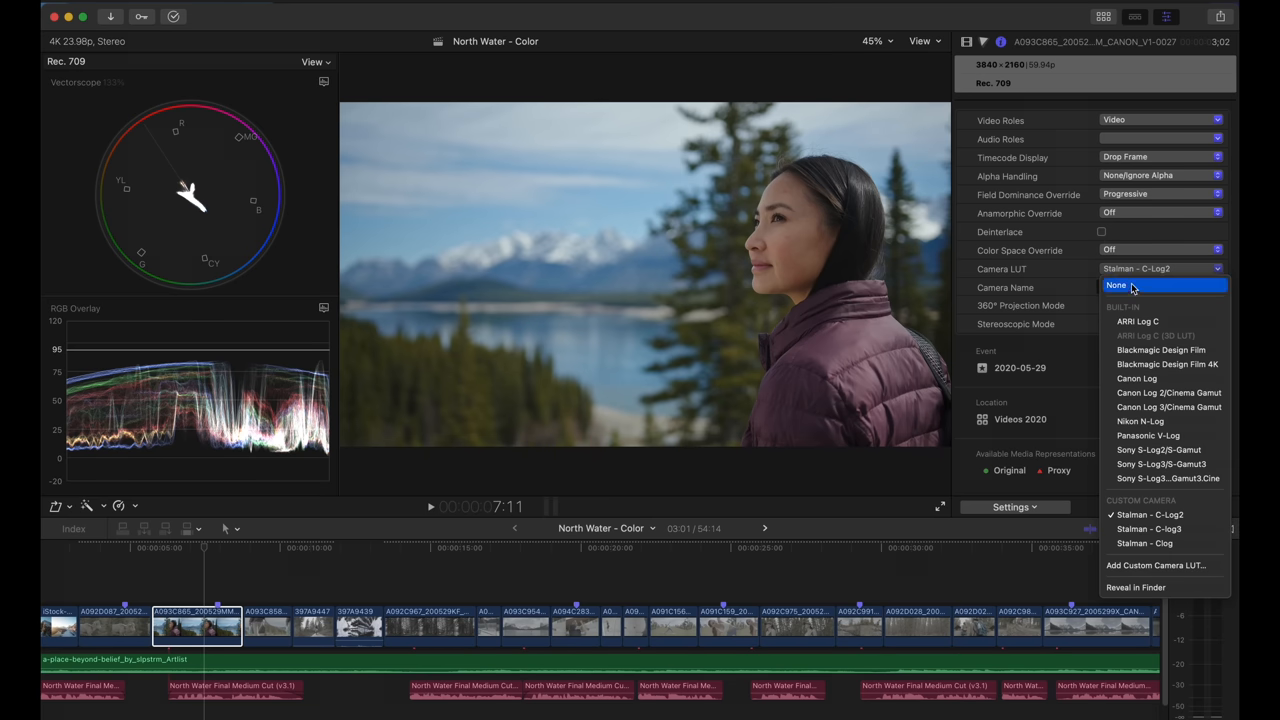
left_click(1116, 285)
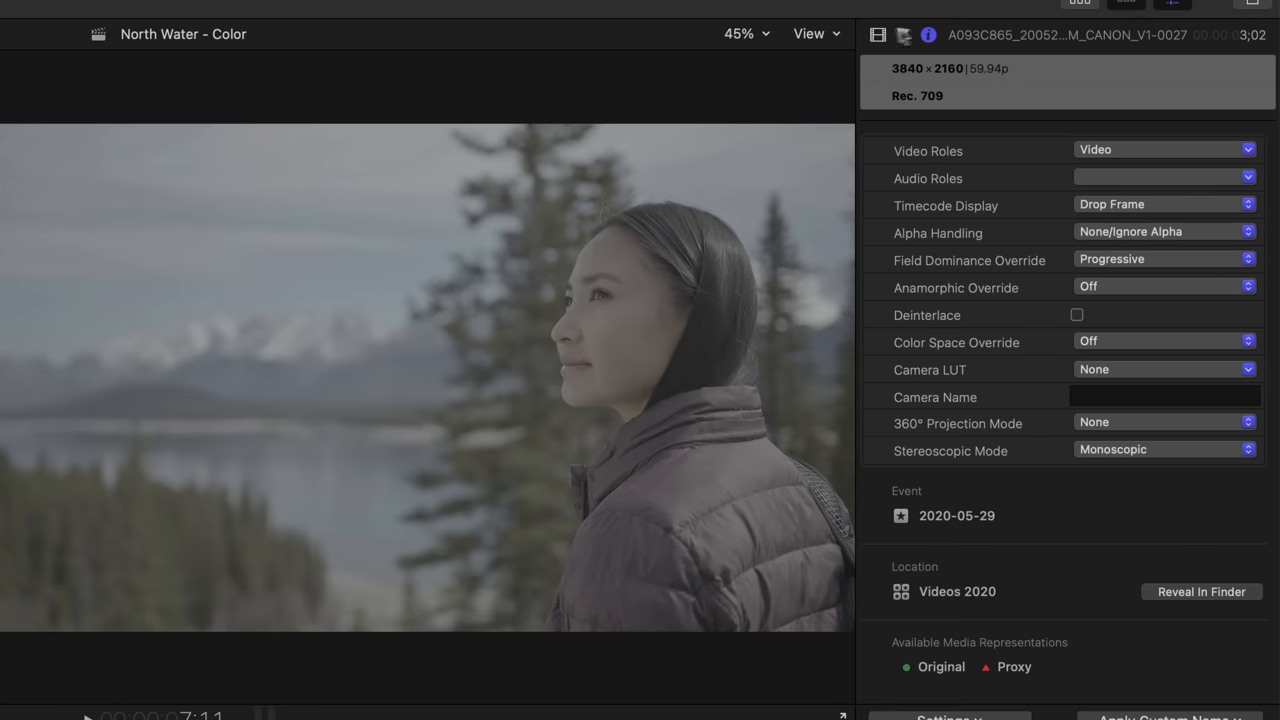
Check the clip's Video, Color and Info inspectors, then select all timeline clips
left_click(877, 35)
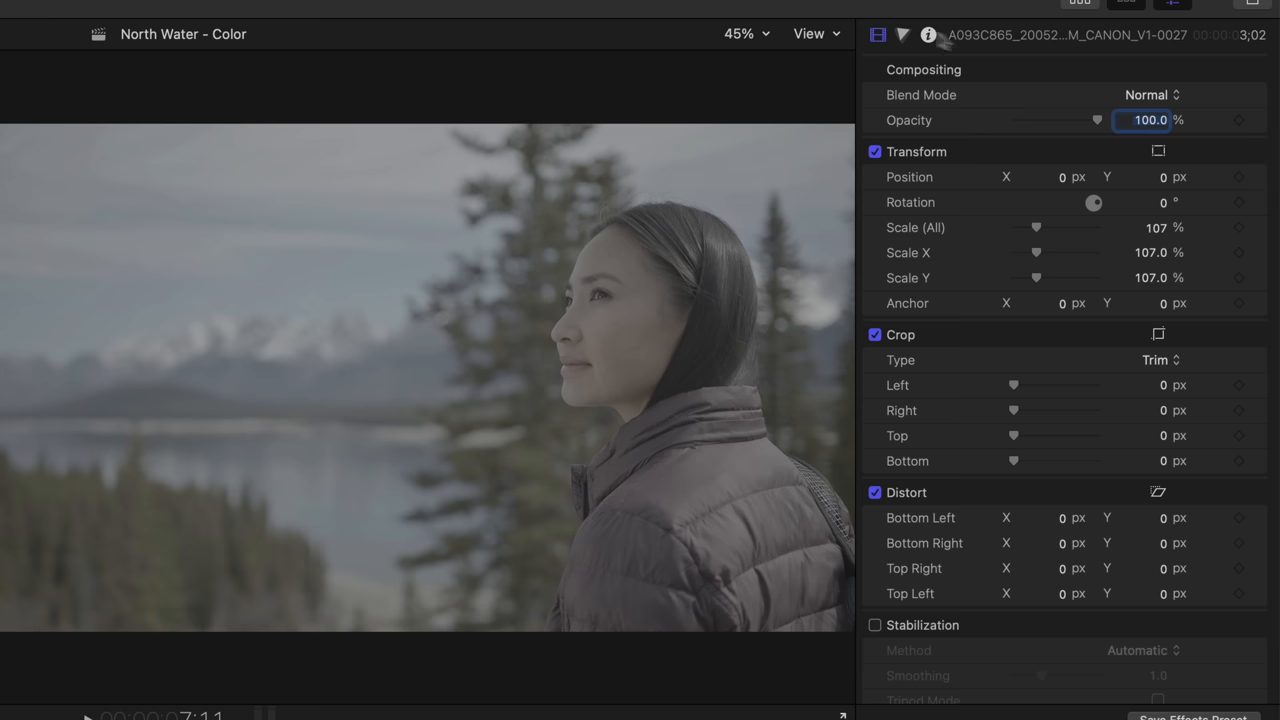
left_click(901, 35)
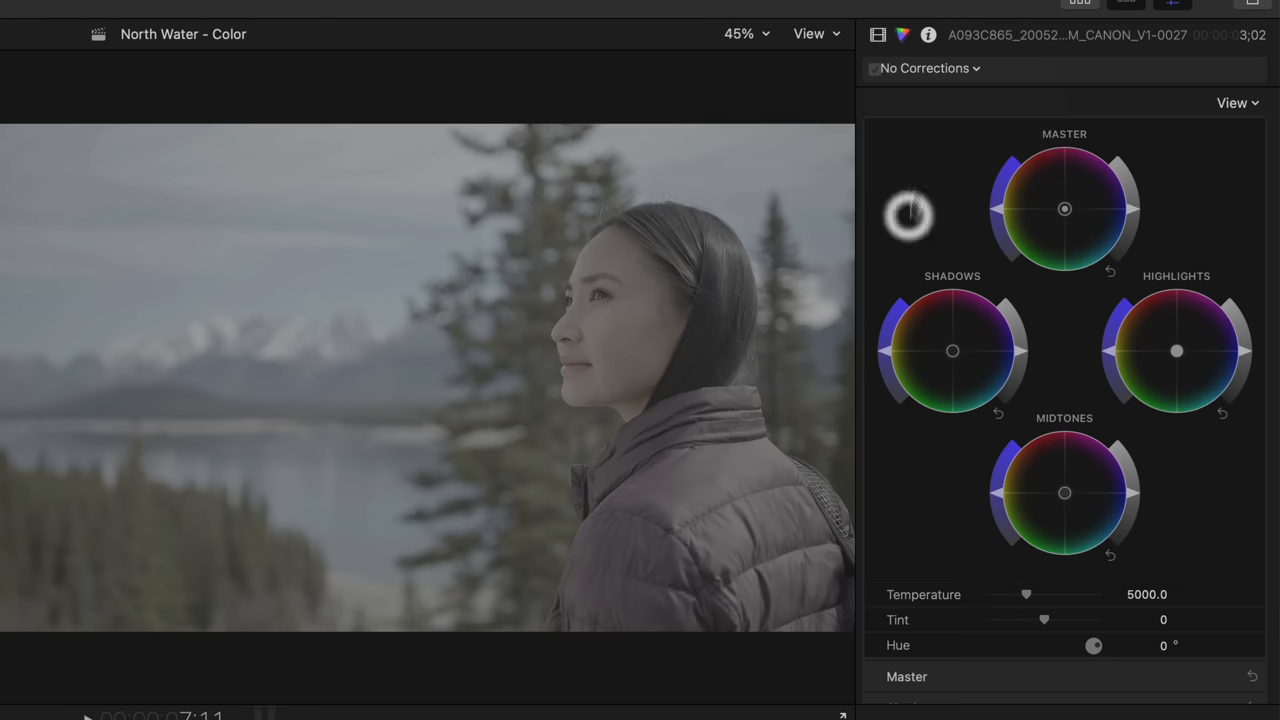
left_click(928, 35)
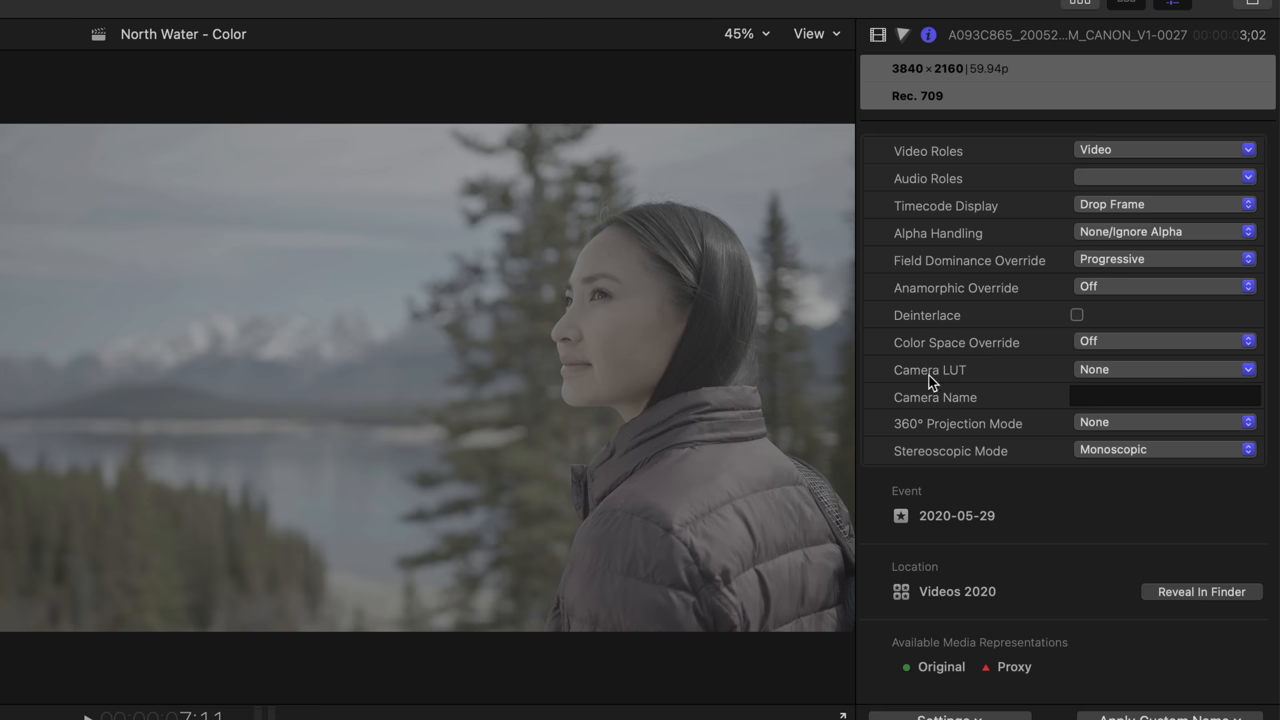
mouse_move(1125, 372)
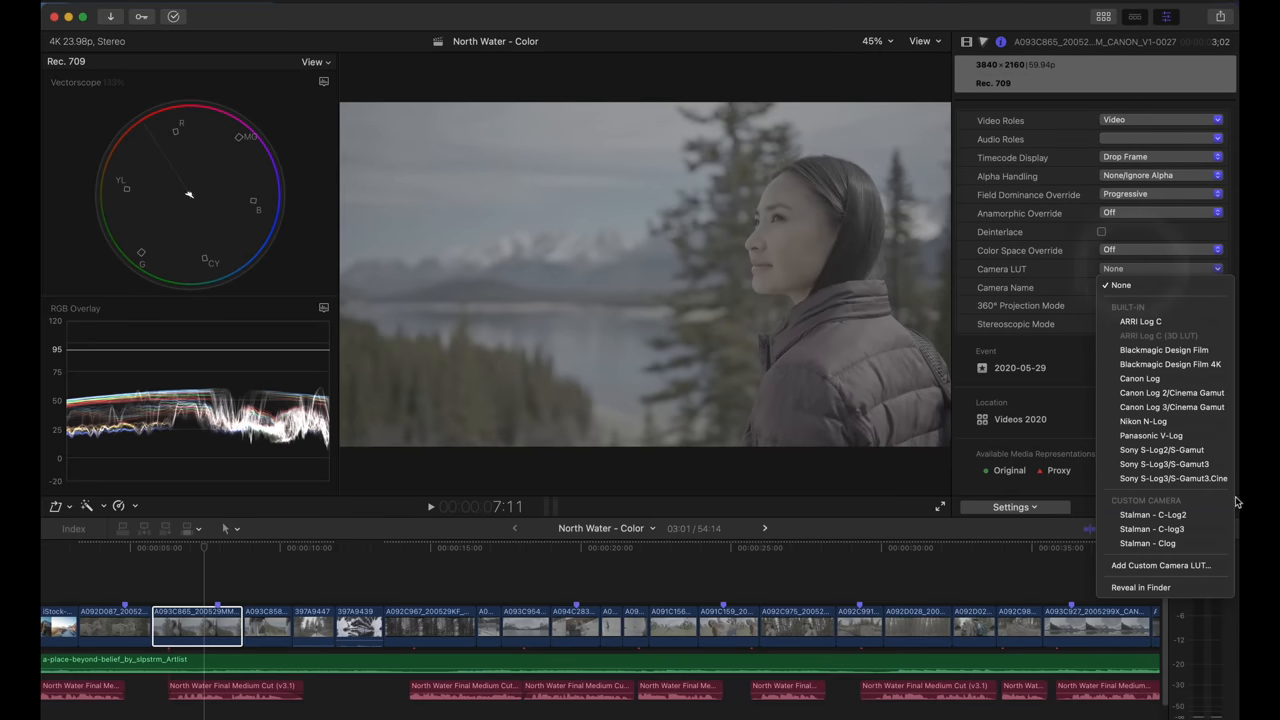
left_click(1152, 514)
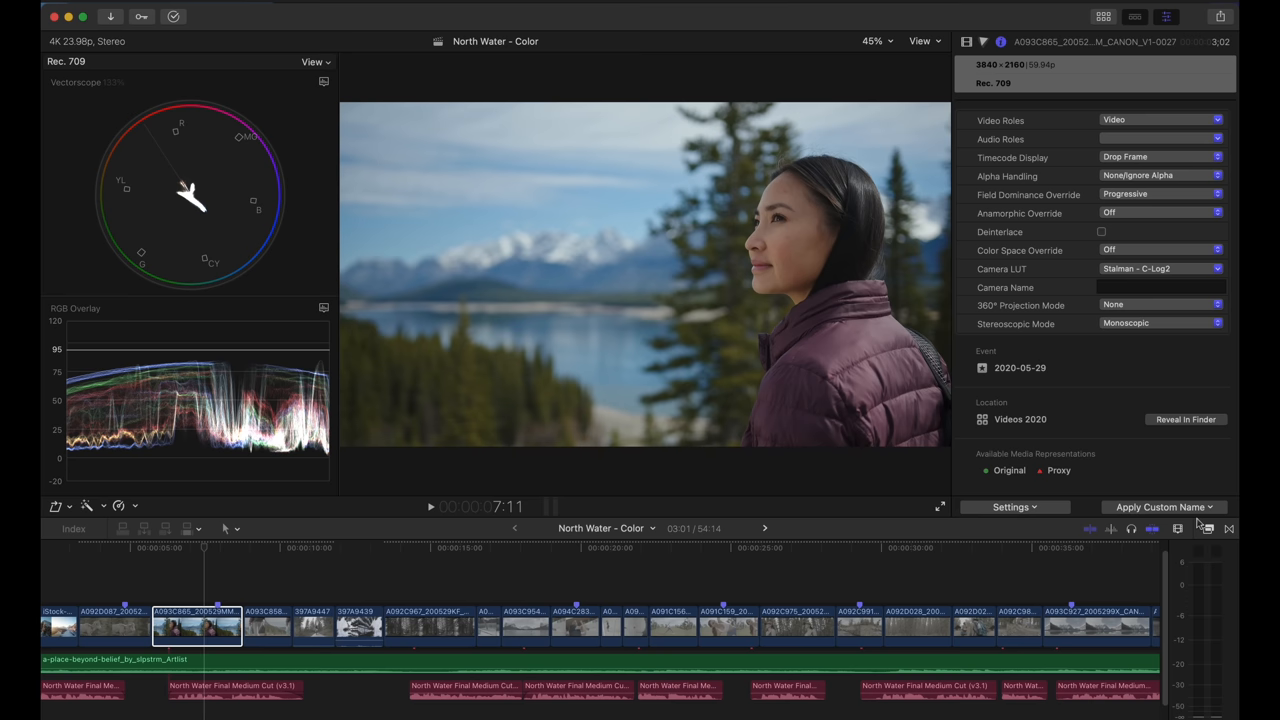
key("cmd+a")
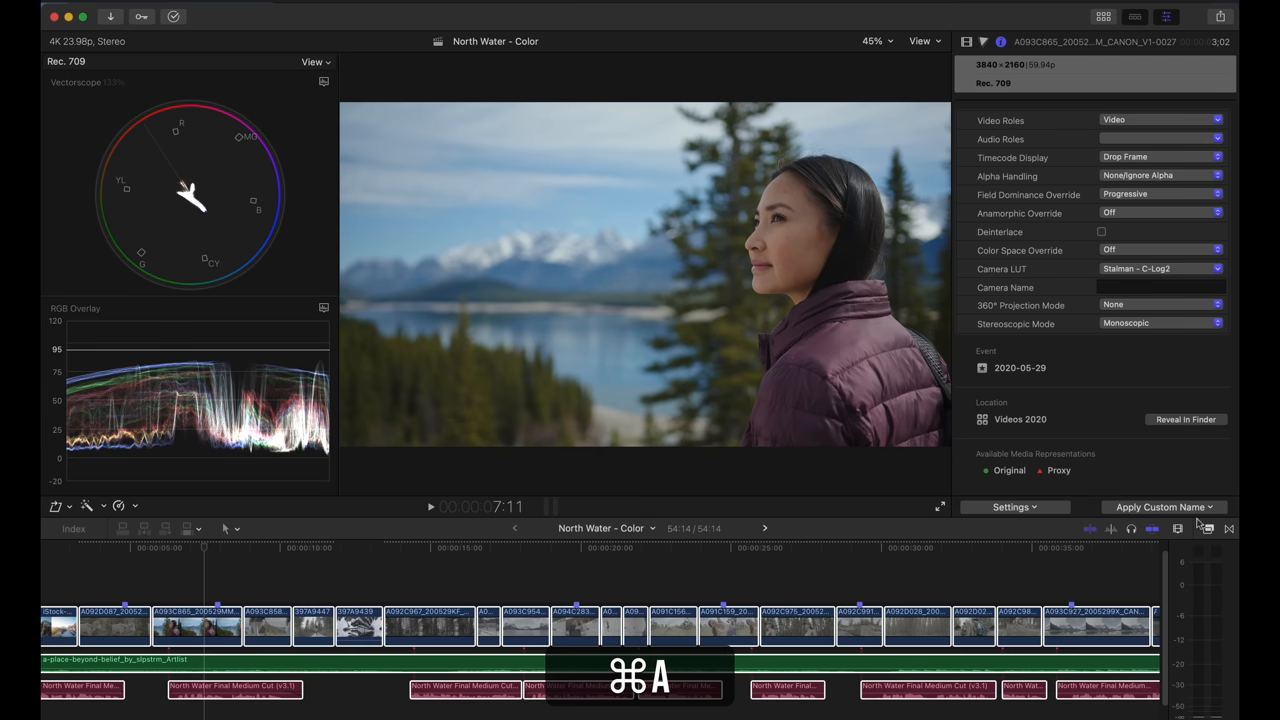
Open the 'Edit THIS clip, don't open it' compound clip, check its Camera LUT, then exit
left_click(1160, 268)
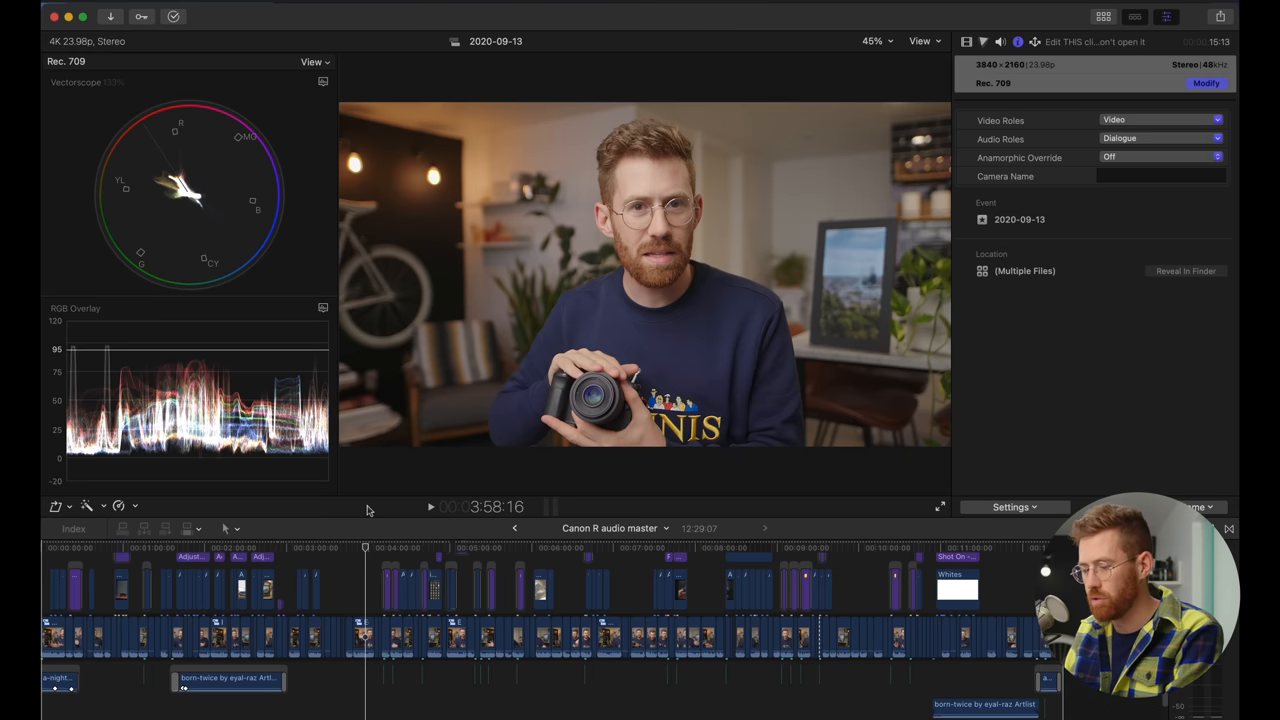
left_click(555, 575)
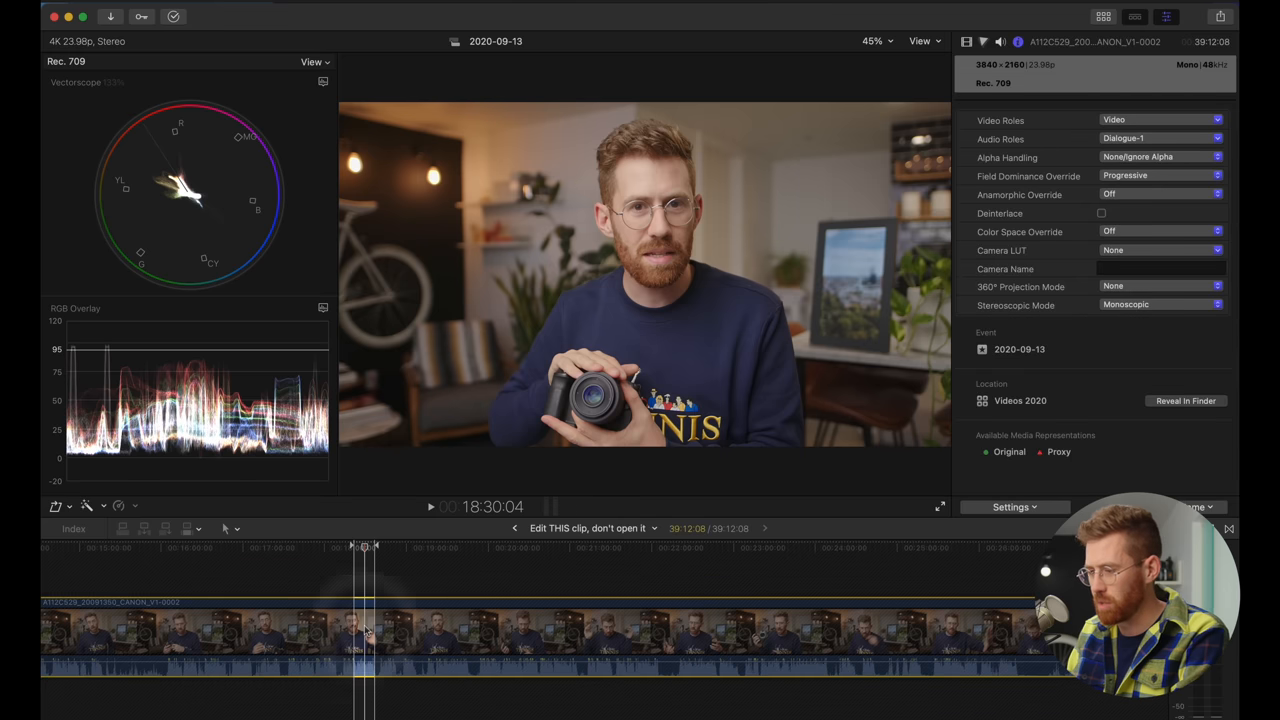
key("cmd+[")
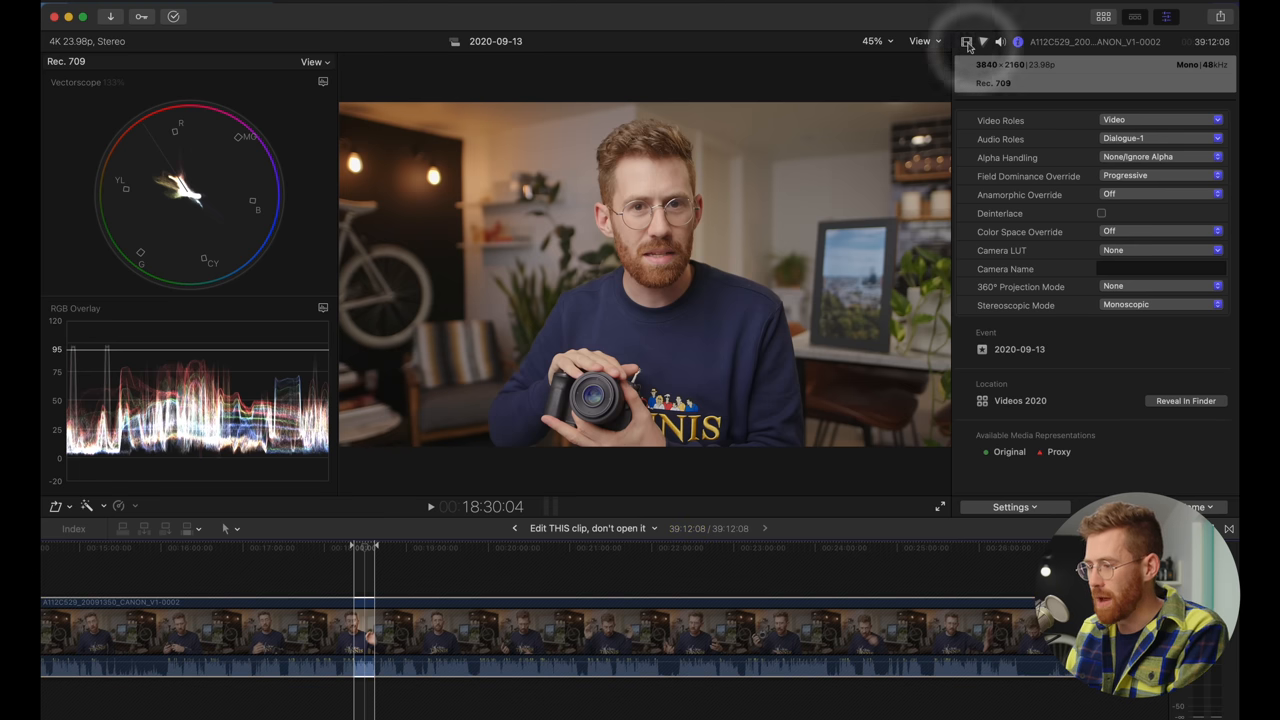
left_click(966, 41)
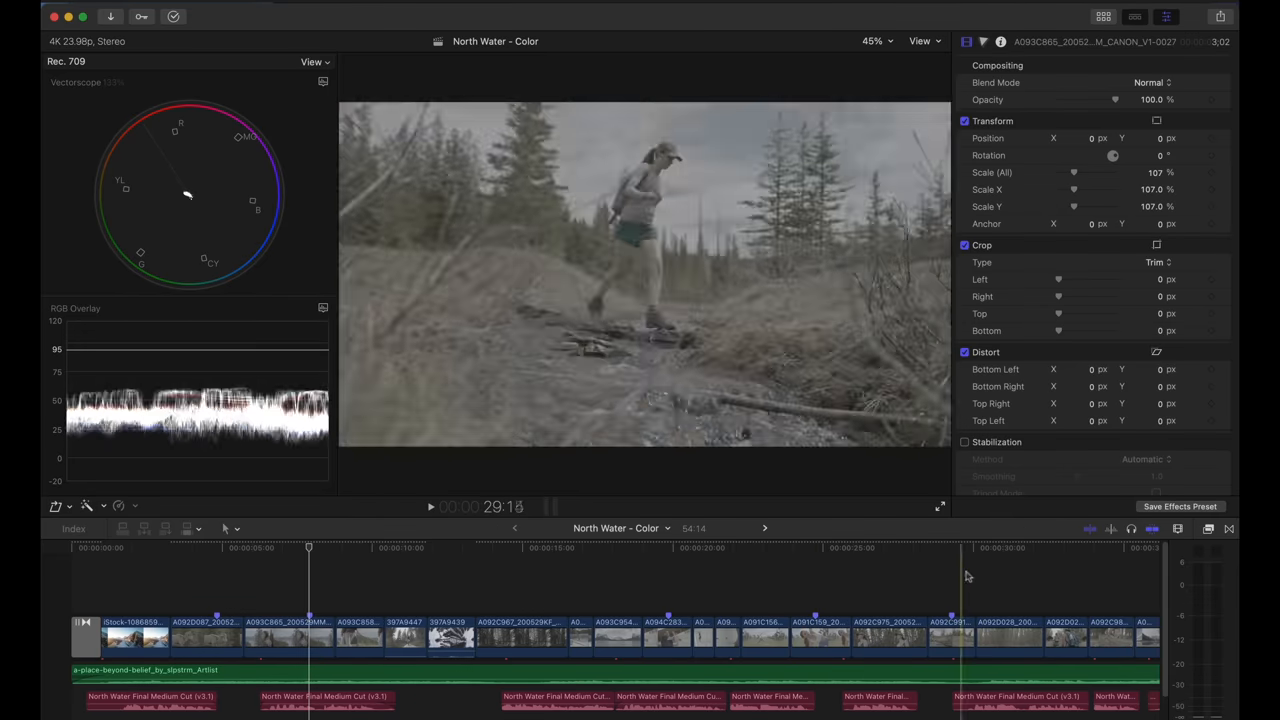
Return to the North Water - Color timeline with the flat lakeside clip selected
left_click(408, 547)
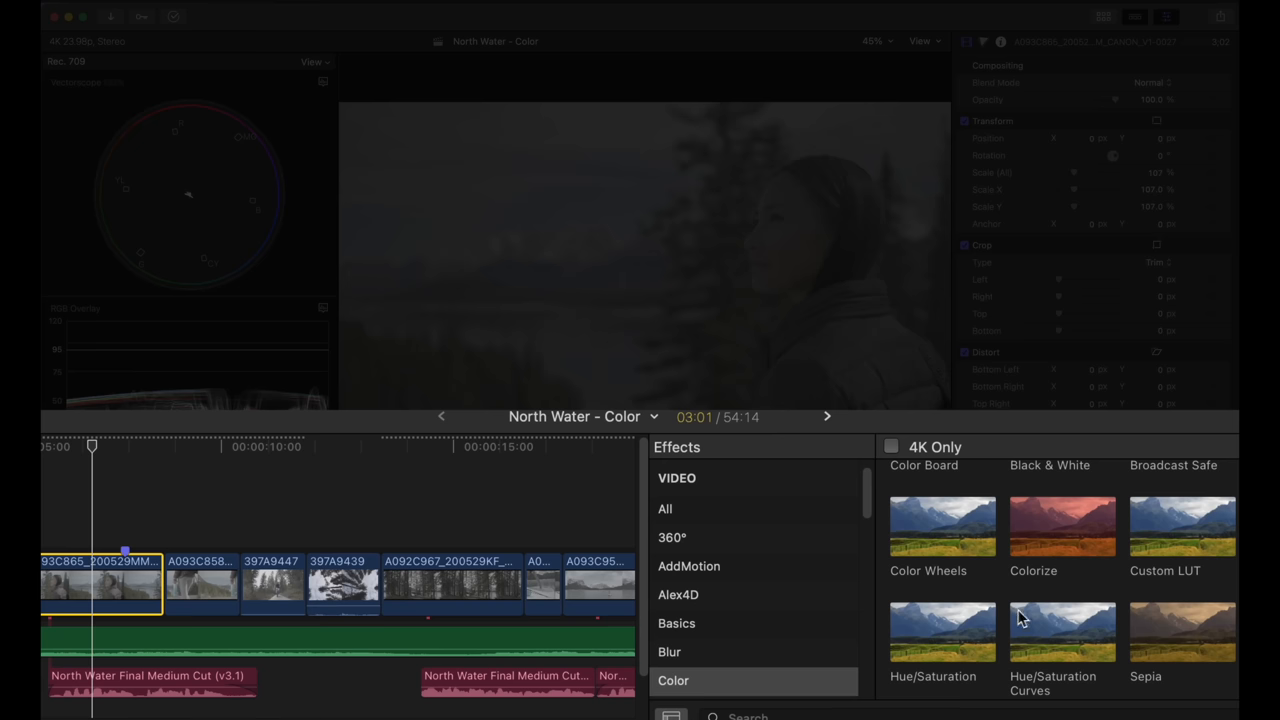
mouse_move(1183, 544)
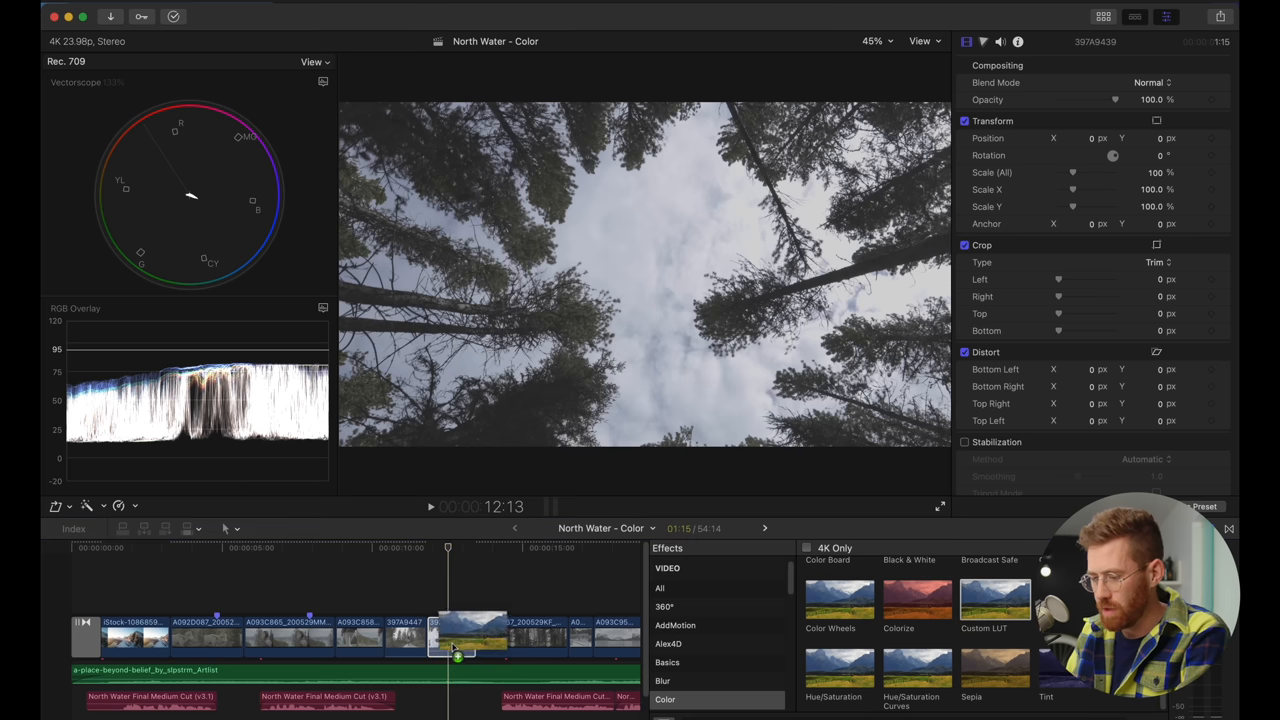
Choose Stalman - C-Log2 in the Custom LUT pop-up on forest clip 397A9439
left_click(1085, 101)
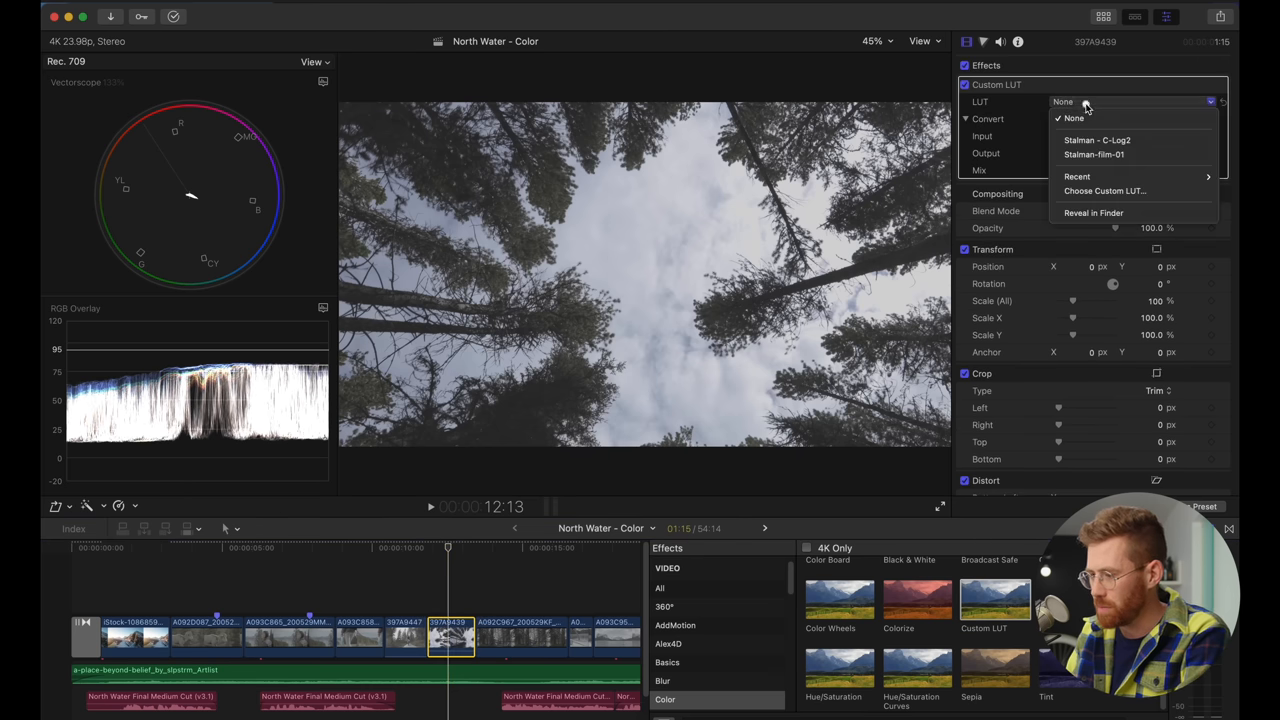
mouse_move(1097, 140)
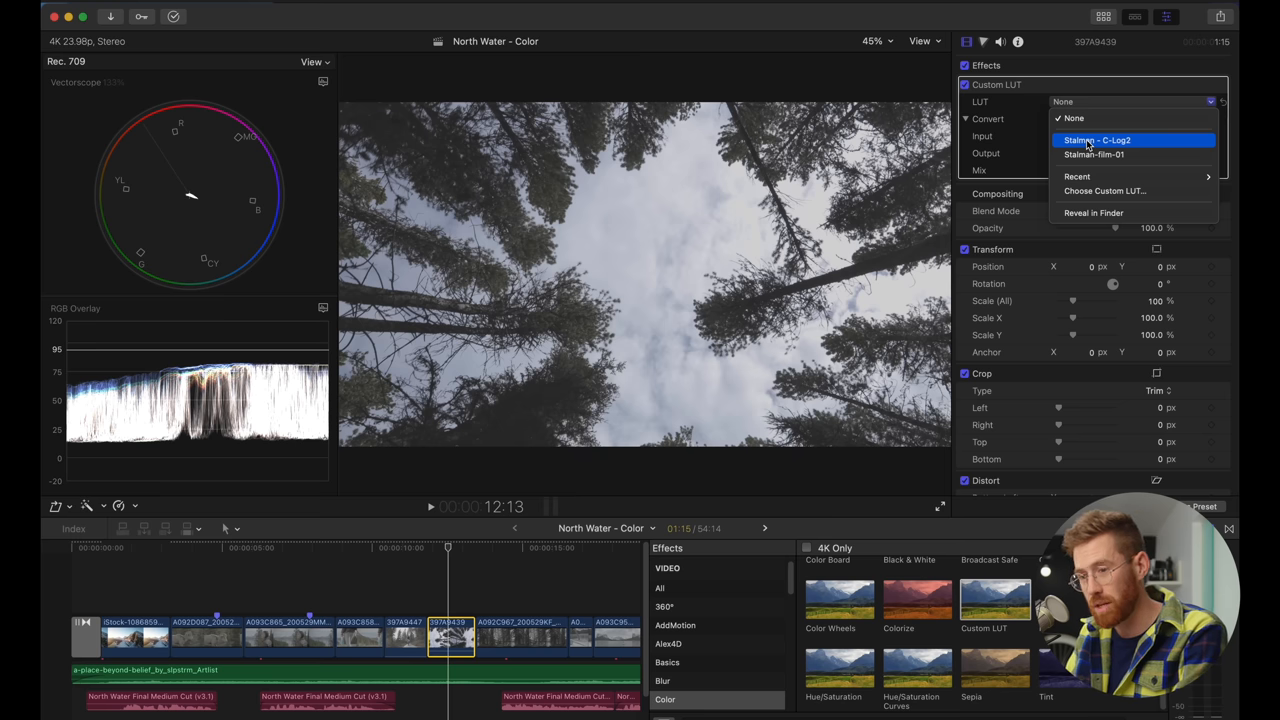
left_click(1097, 139)
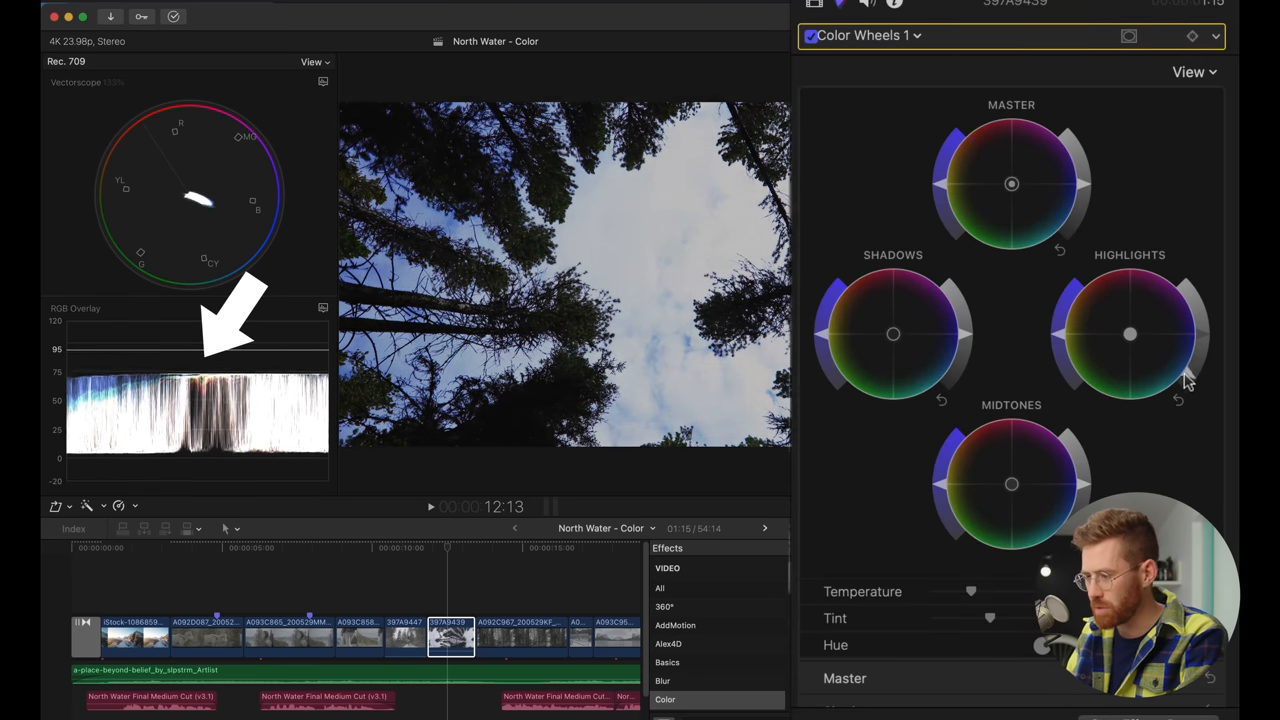
Adjust a Color Wheels 1 correction on the forest clip, then undo it
left_click(812, 8)
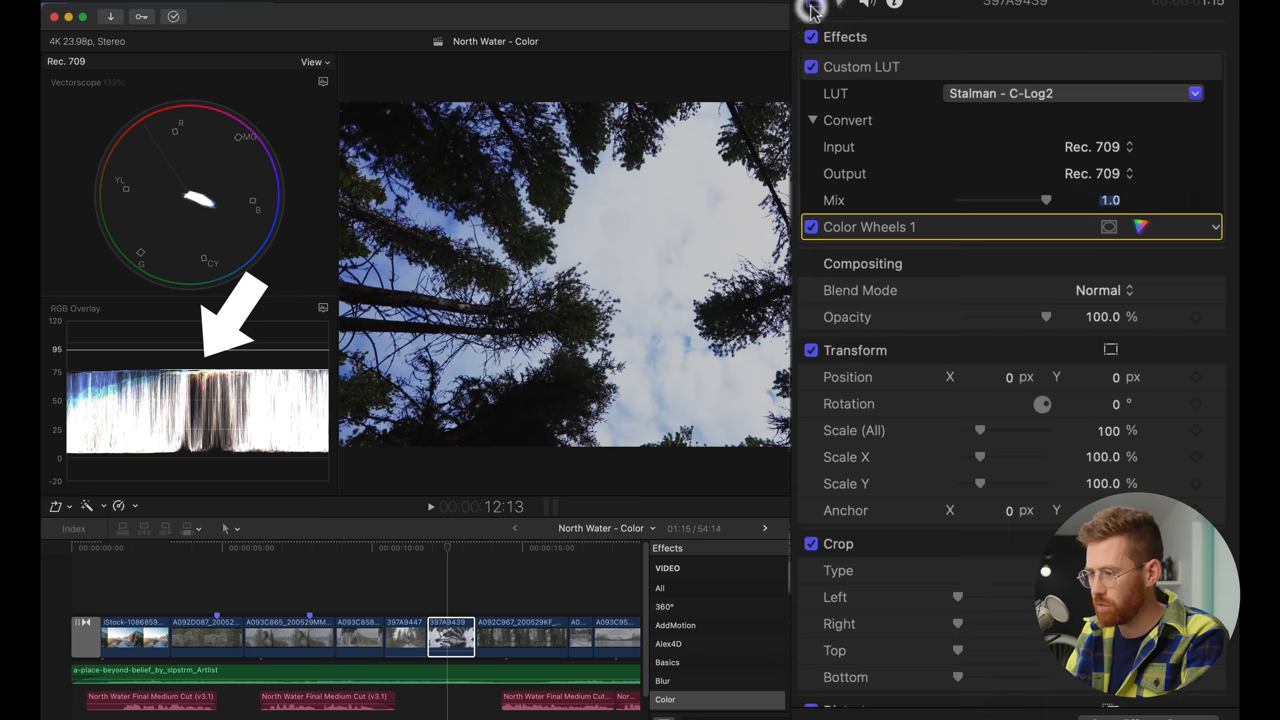
left_click(1110, 200)
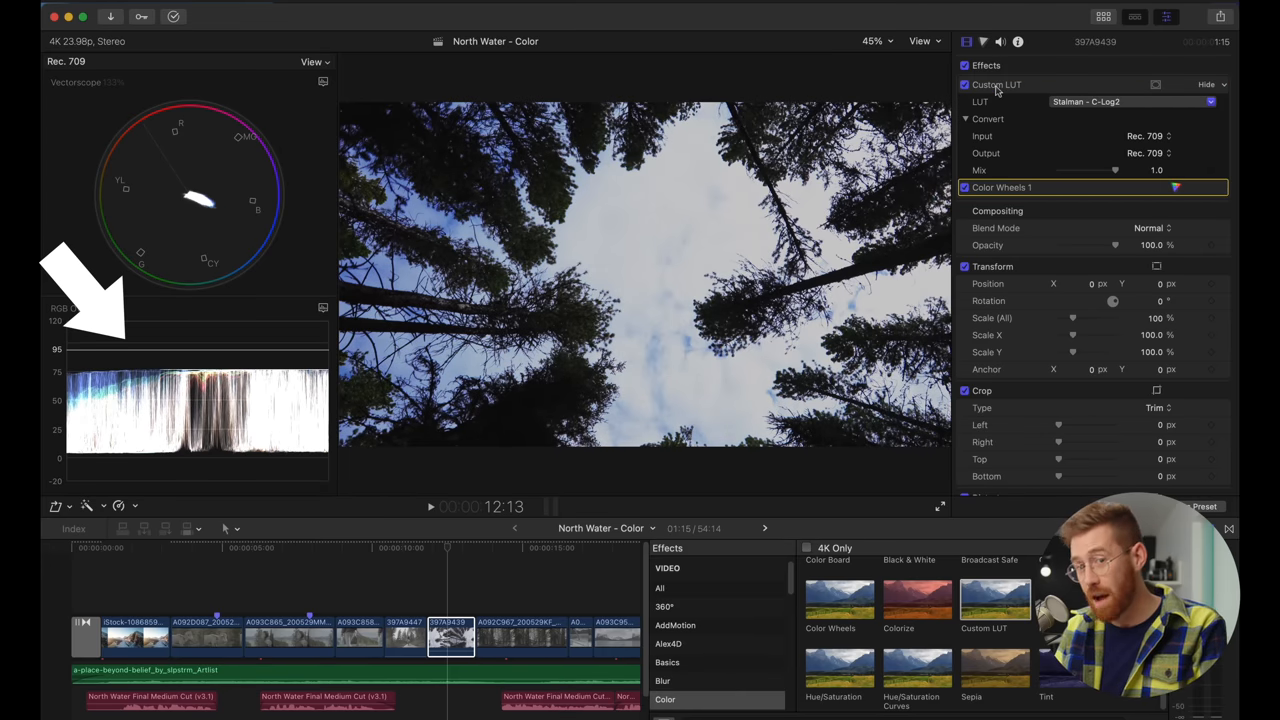
key("cmd+z")
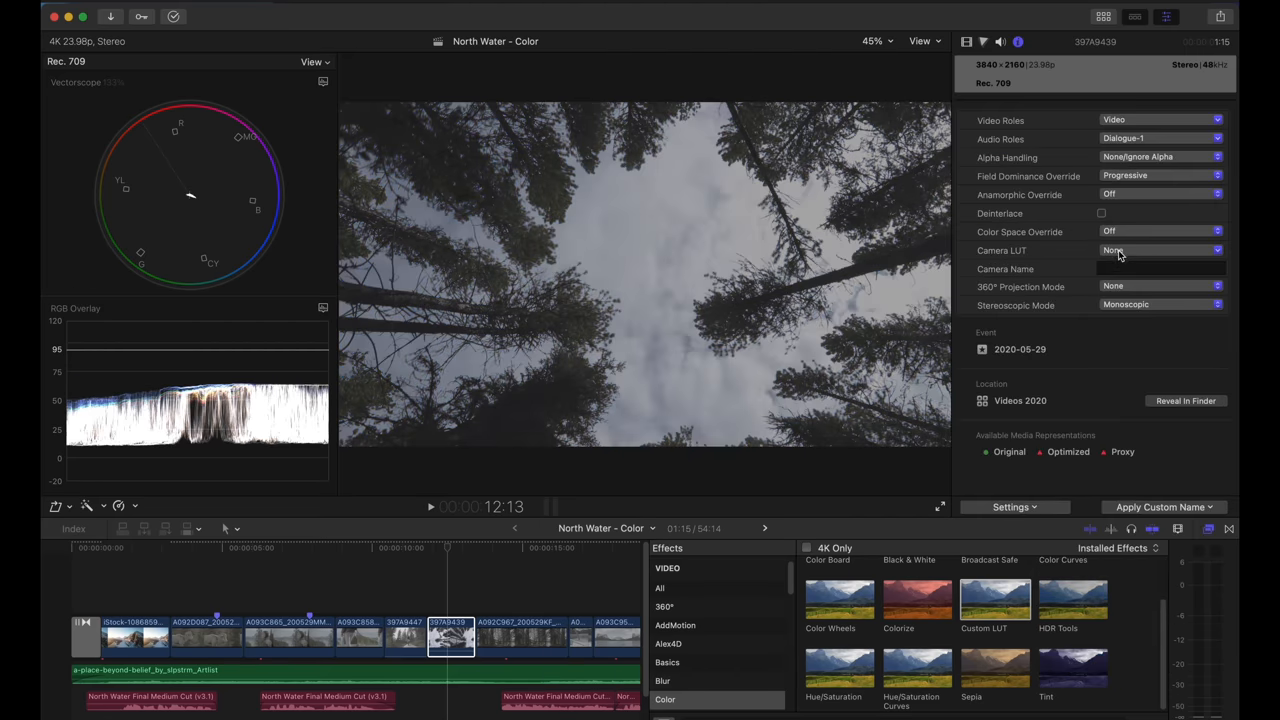
Keep the forest clip's Camera LUT at None and toggle its Custom LUT effect
left_click(1160, 250)
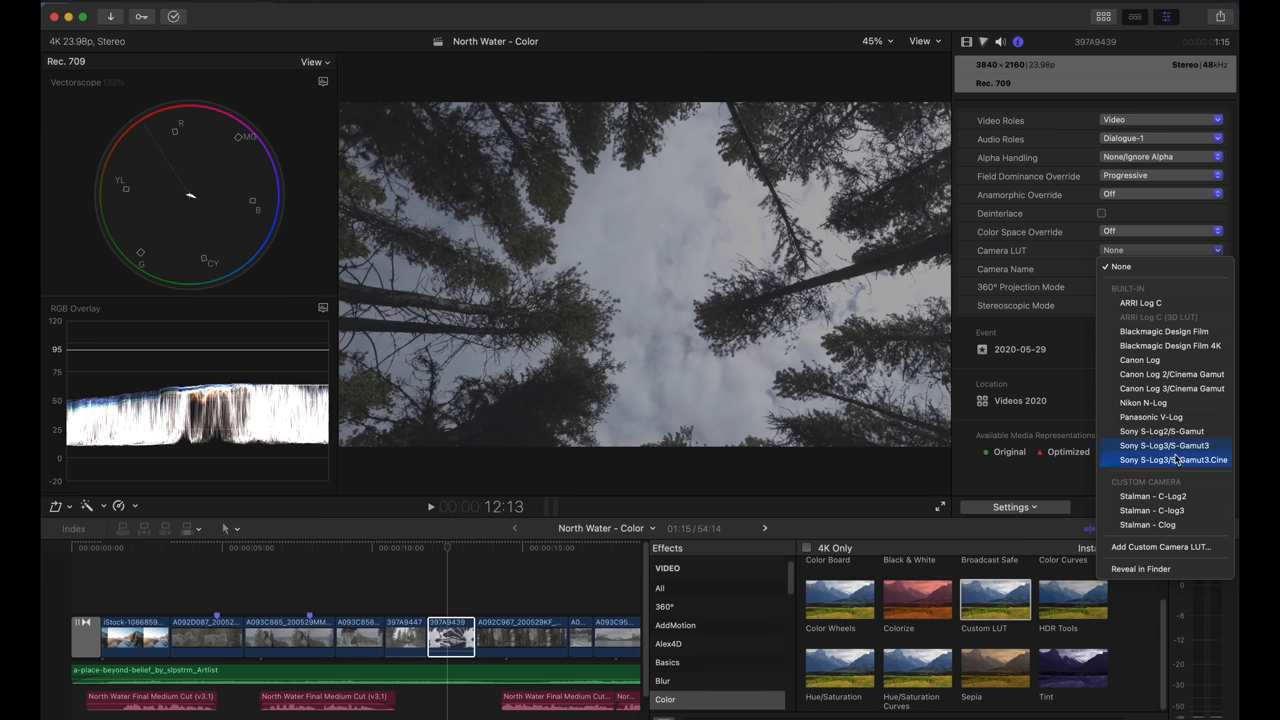
left_click(1152, 496)
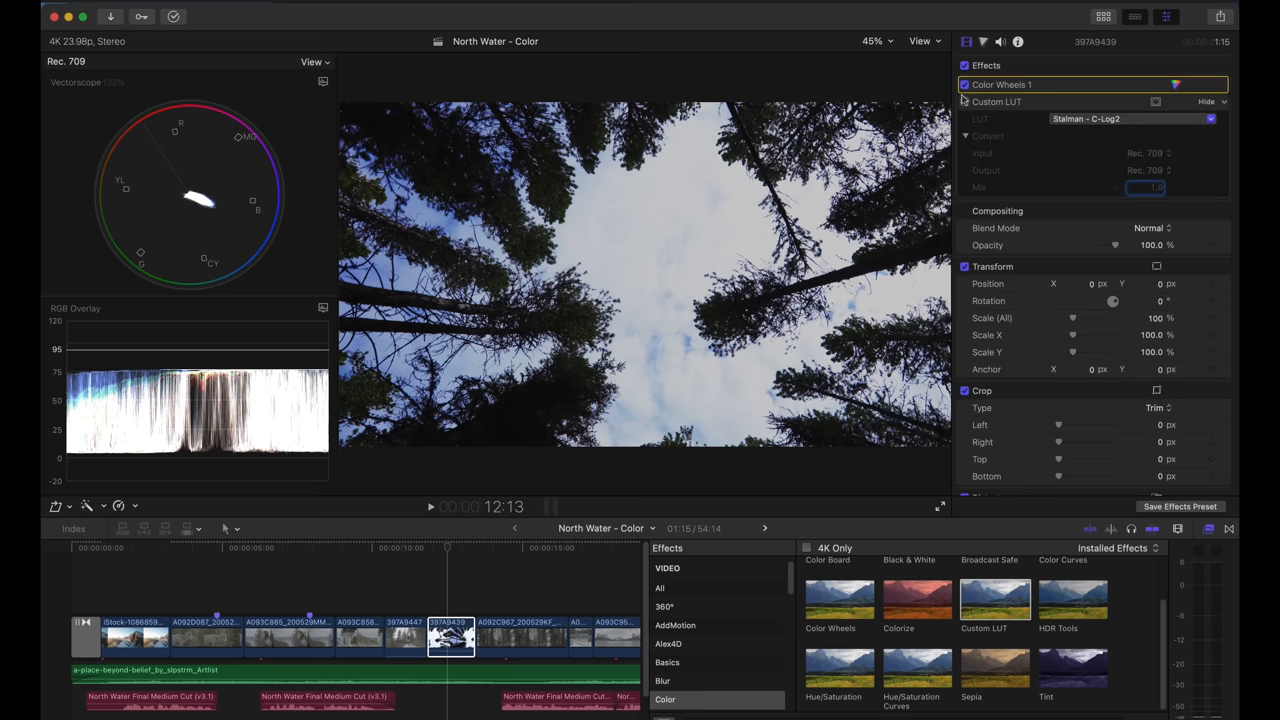
left_click(965, 90)
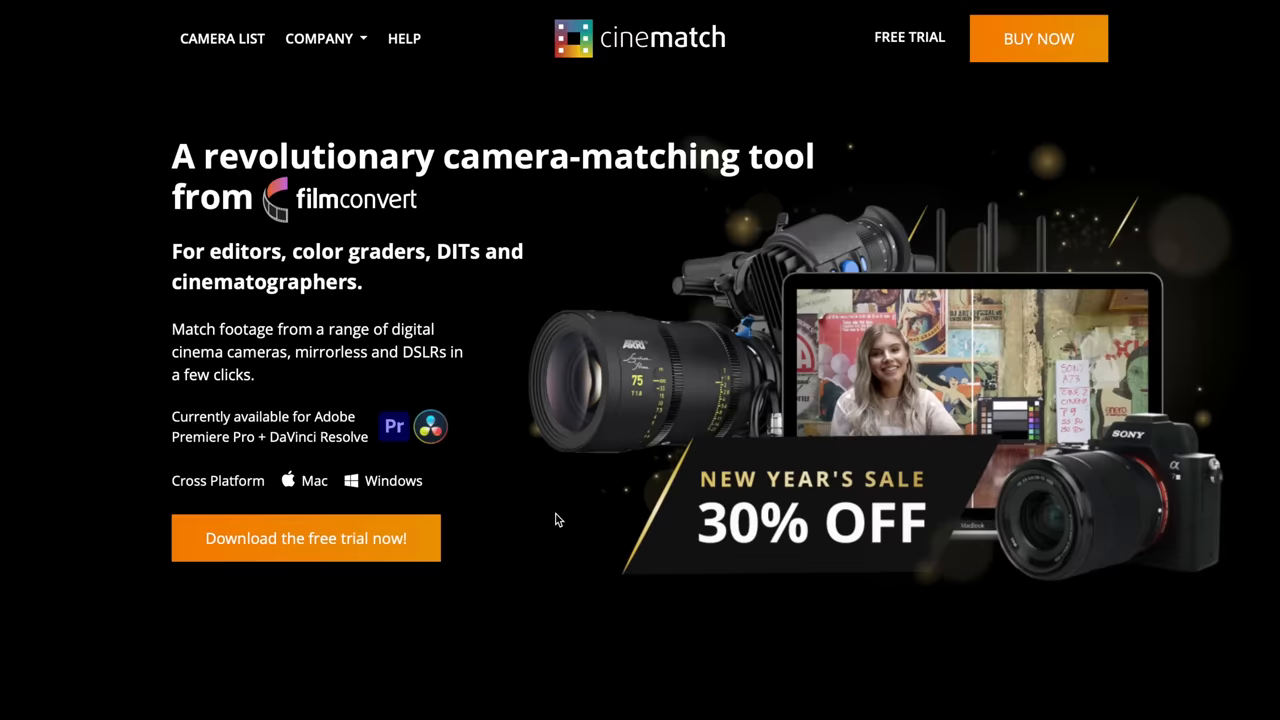
Scroll the CineMatch page down to the How it Works Sensor Match comparison
scroll("down", 3)
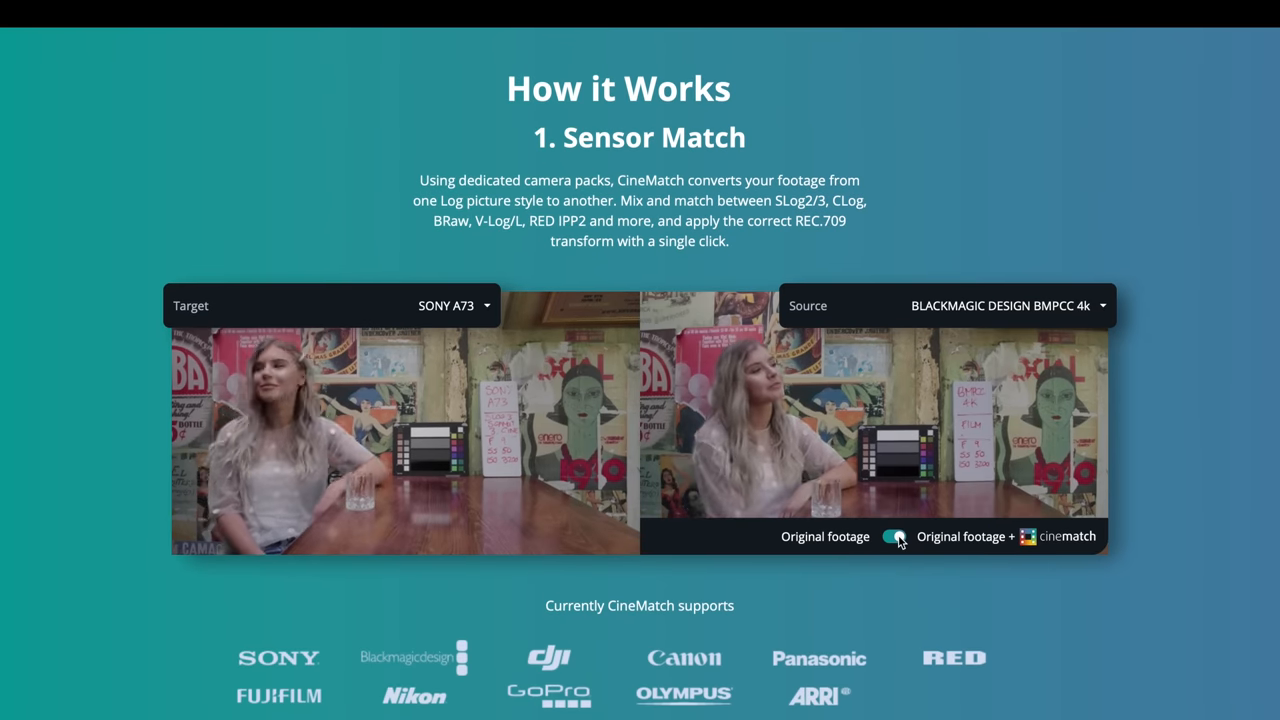
scroll("down", 3)
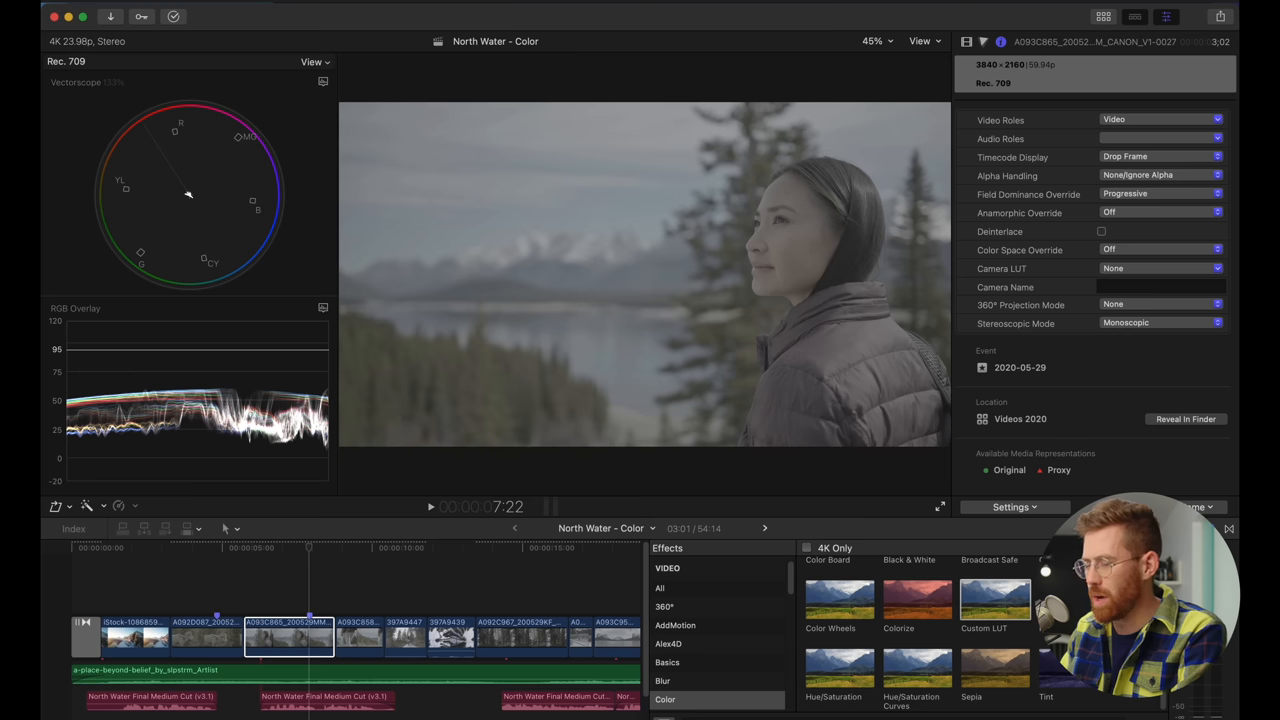
Try Canon Log 2/Cinema Gamut as the portrait clip's Camera LUT, then reopen the choices
left_click(1160, 268)
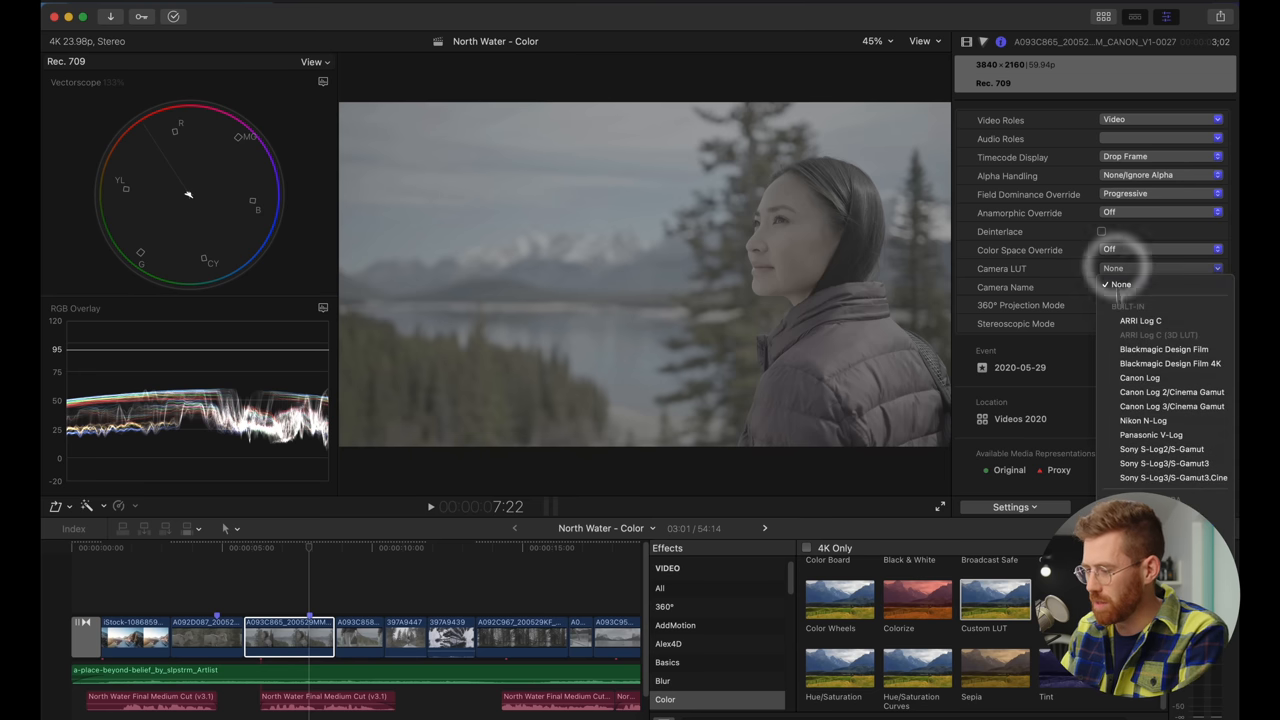
mouse_move(1163, 392)
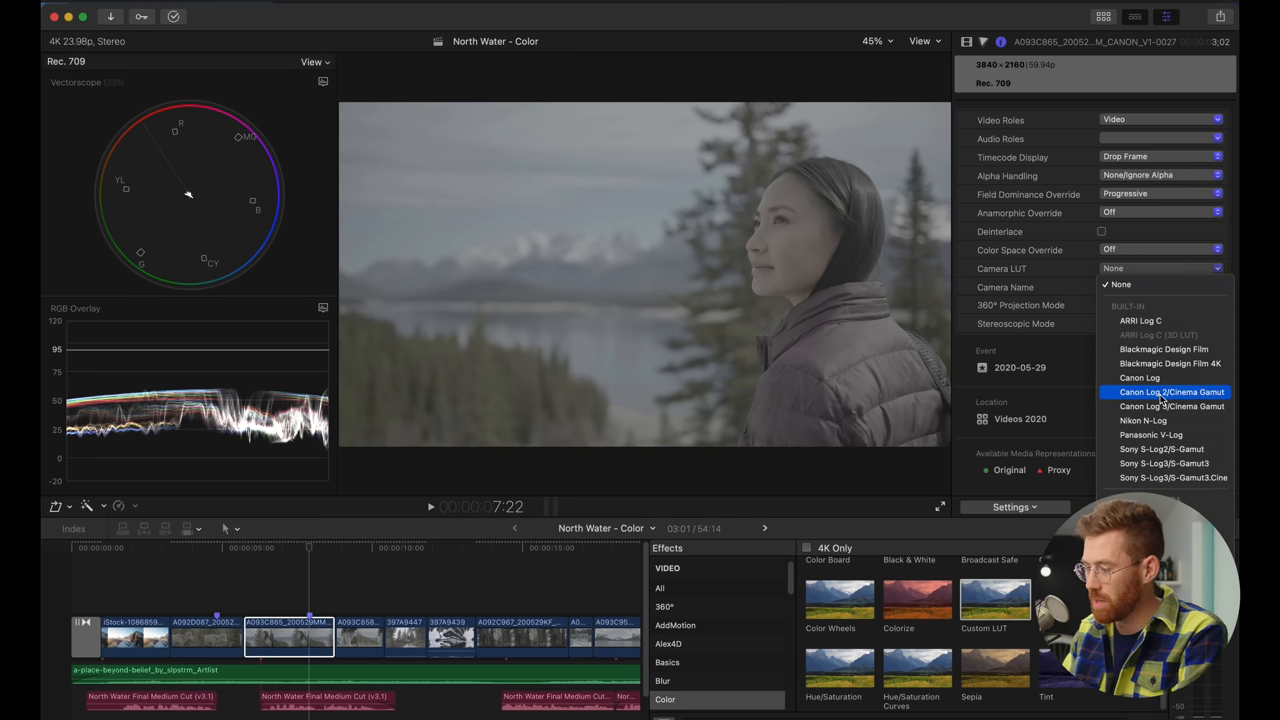
left_click(1171, 391)
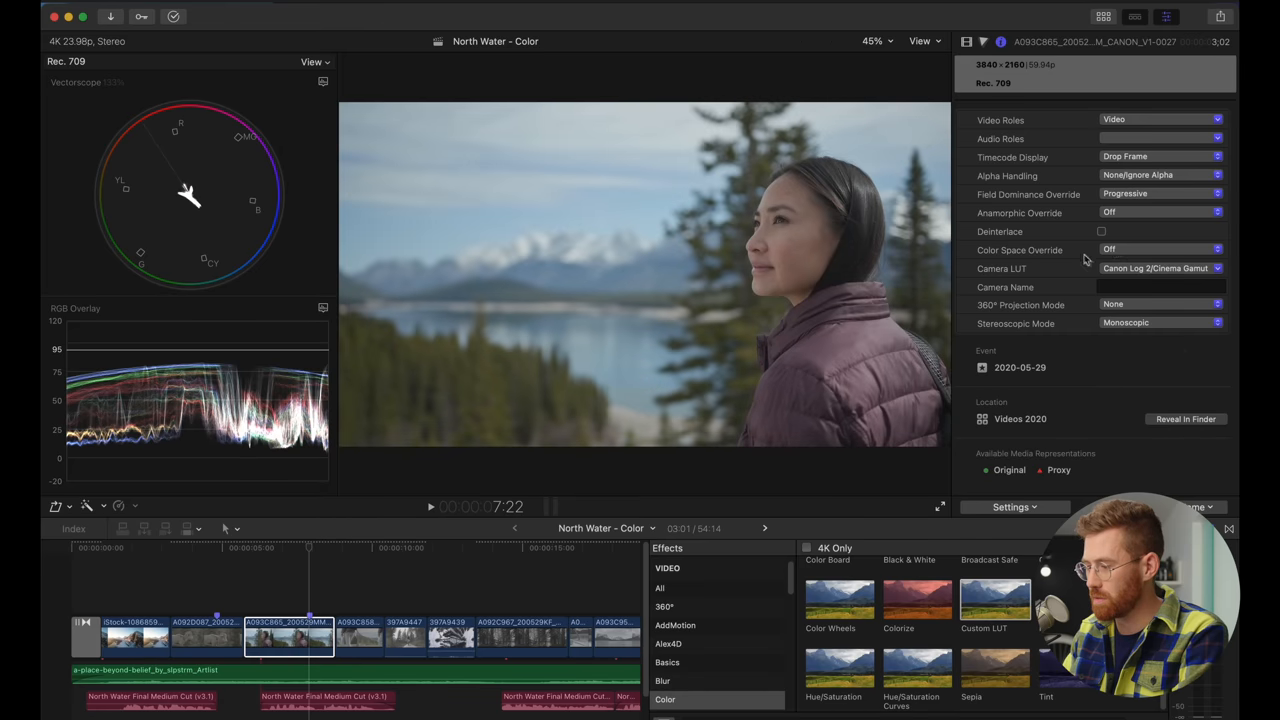
left_click(1160, 268)
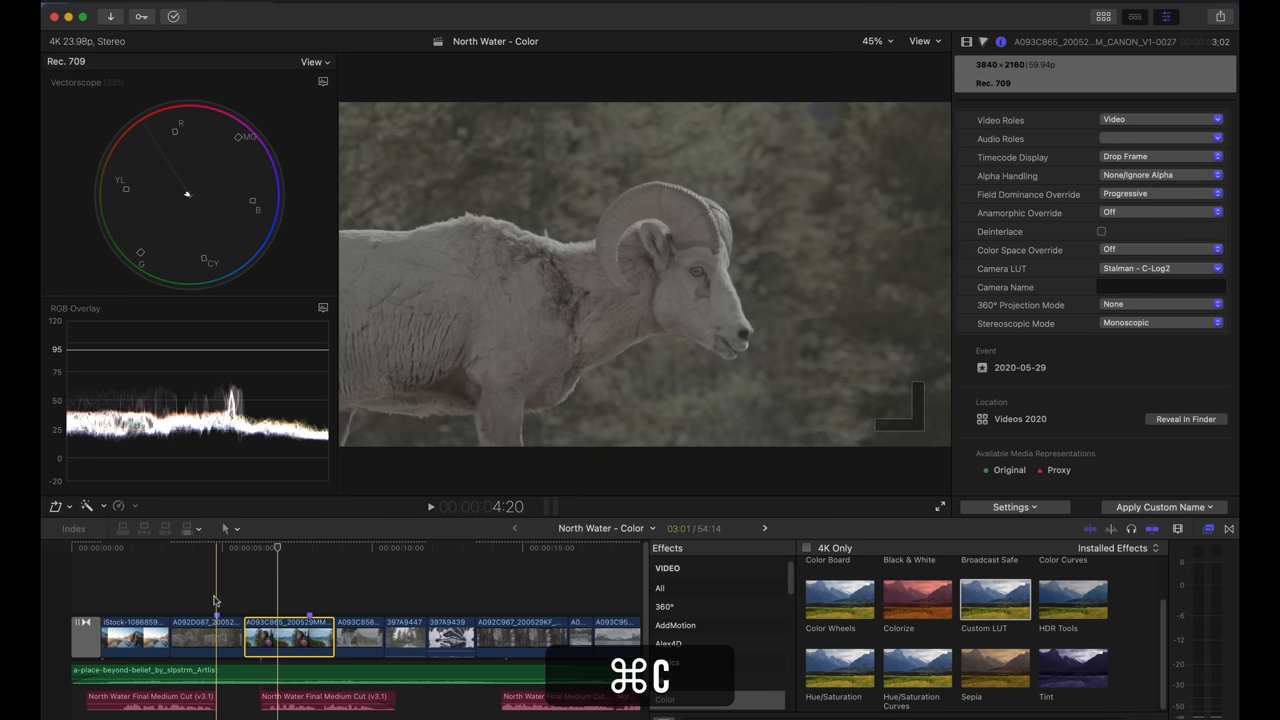
Paste only the Custom LUT onto ram clip A092D087, excluding Transform attributes
left_click(205, 635)
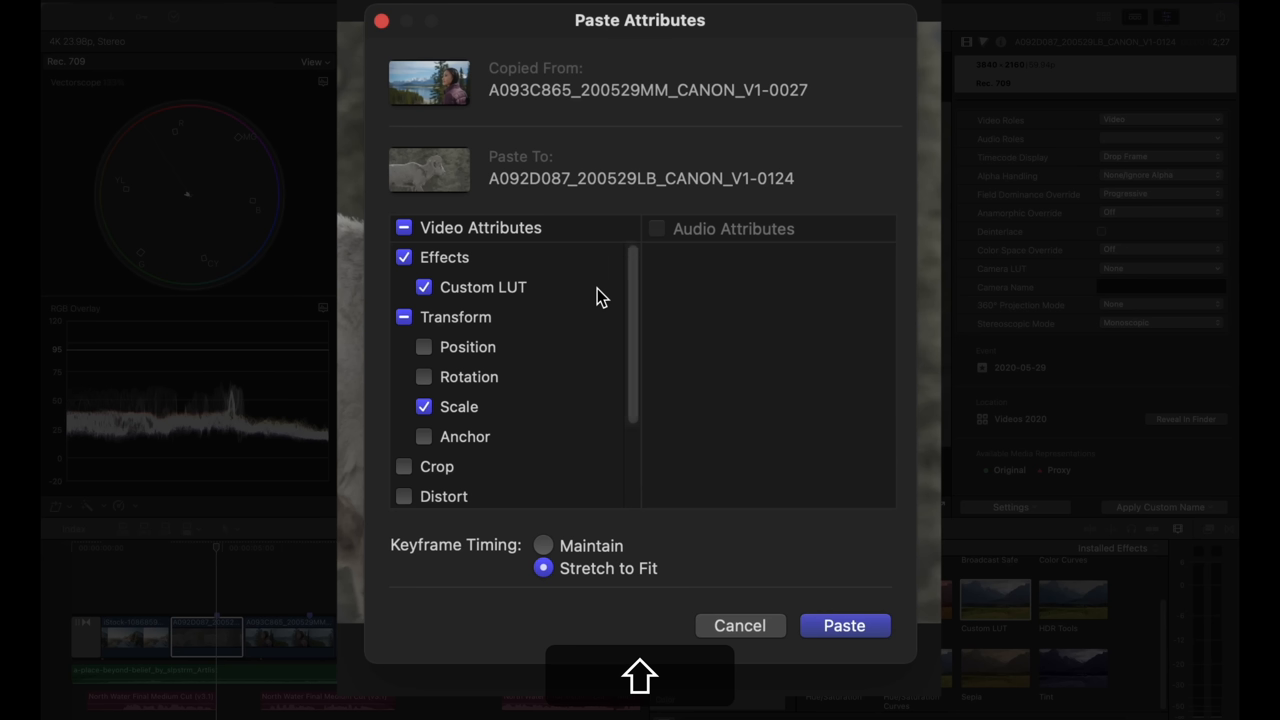
mouse_move(420, 338)
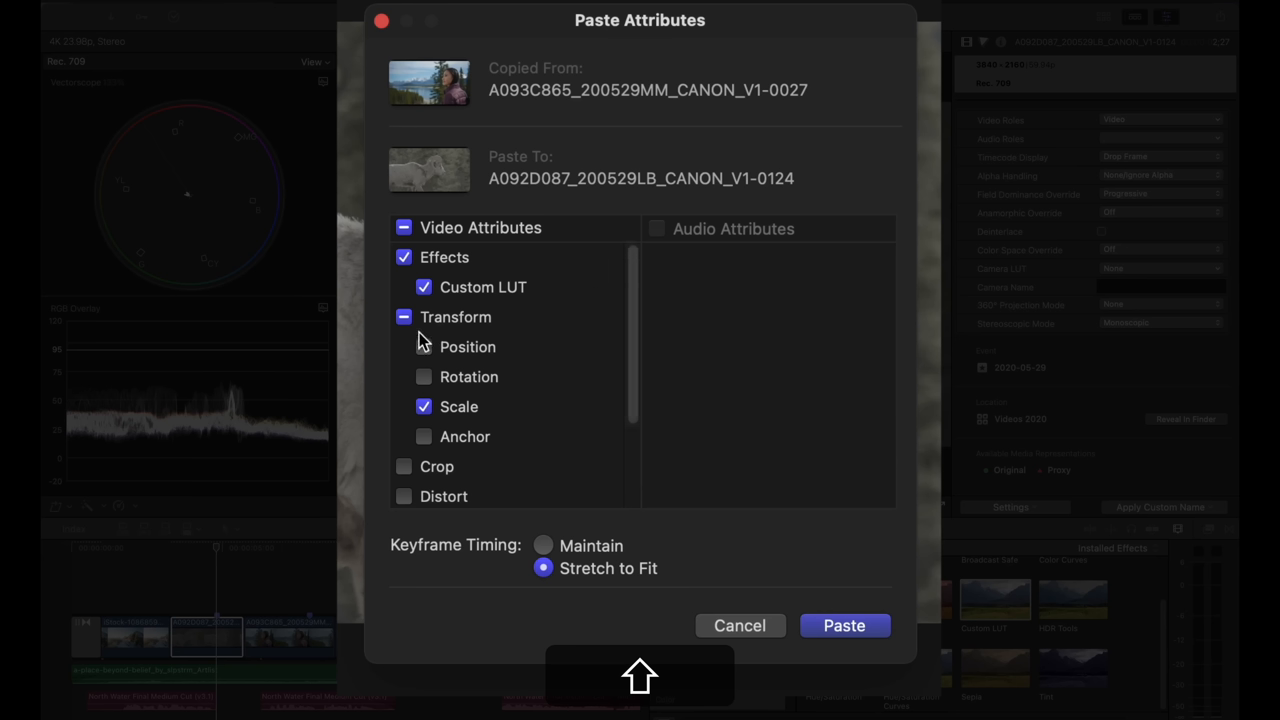
left_click(424, 347)
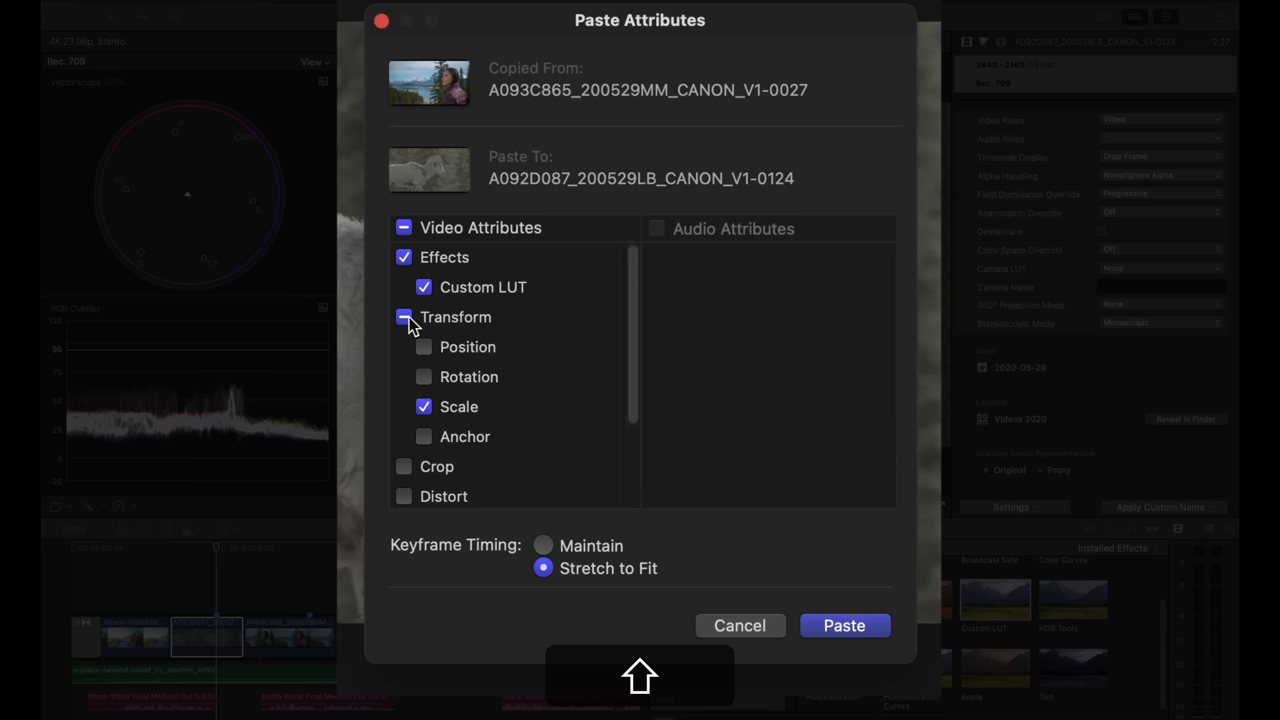
left_click(404, 317)
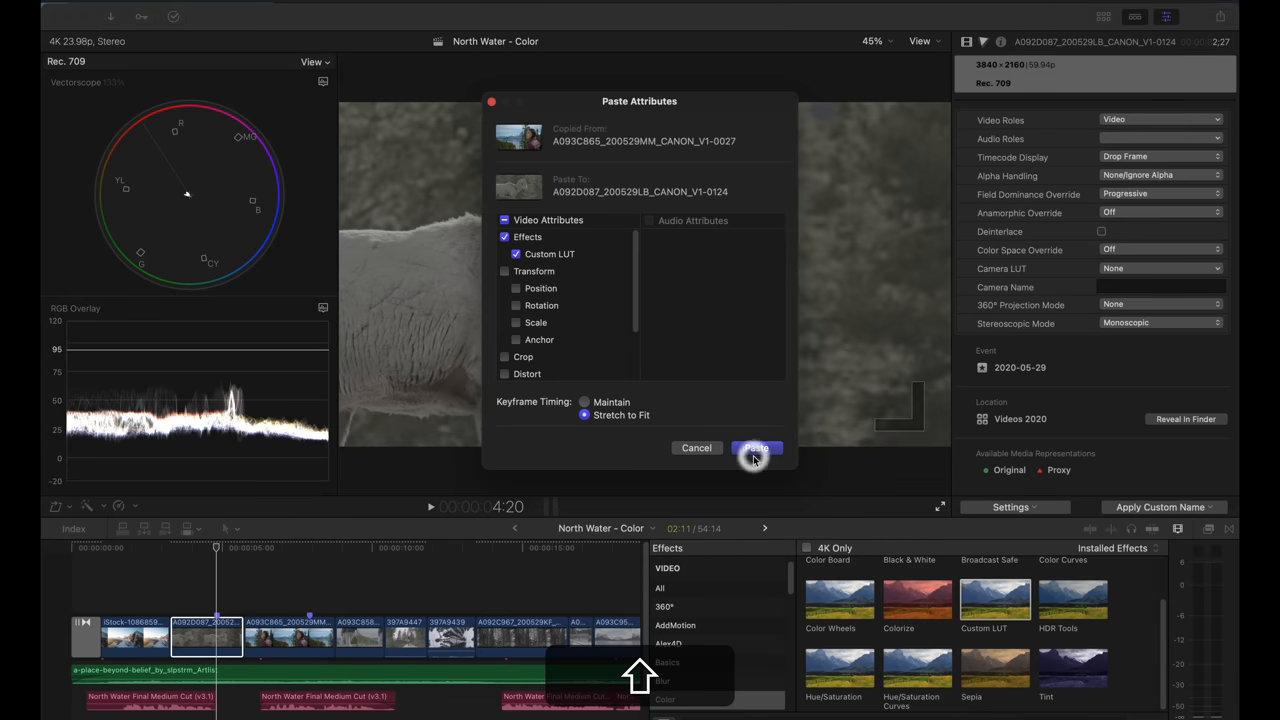
left_click(755, 448)
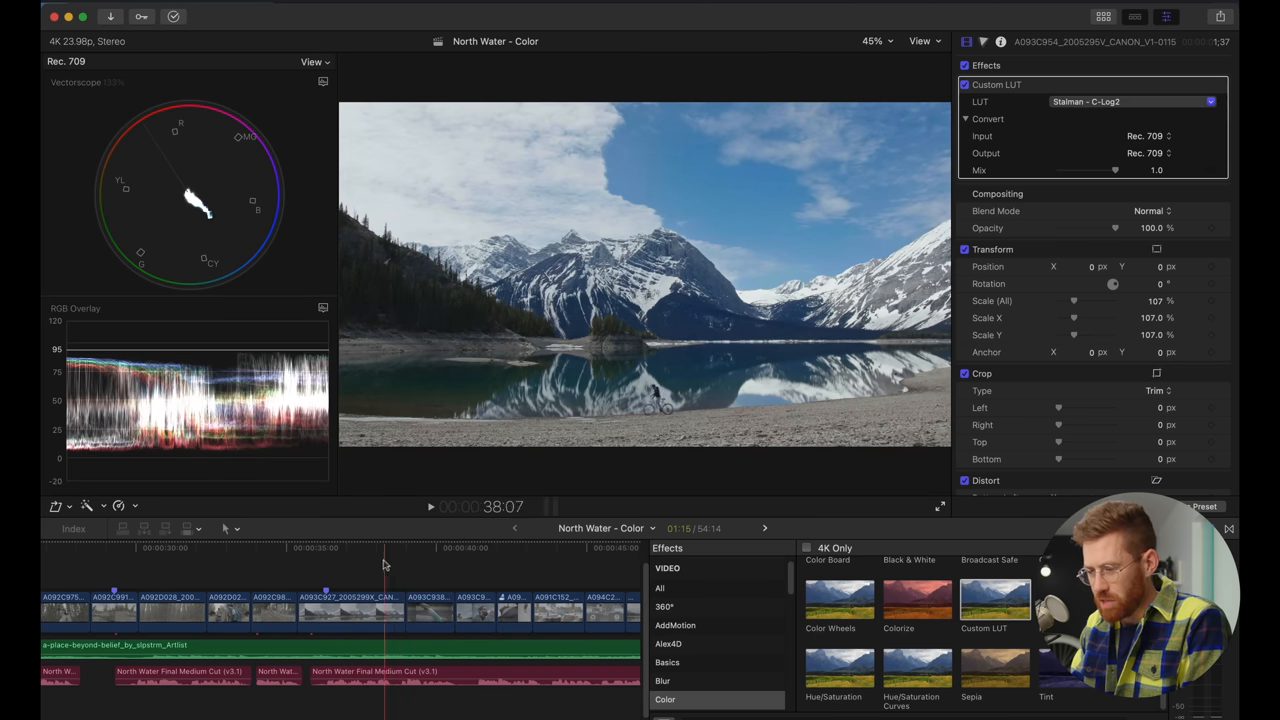
Step through later shots to confirm their Stalman - C-Log2 Custom LUT
left_click(455, 547)
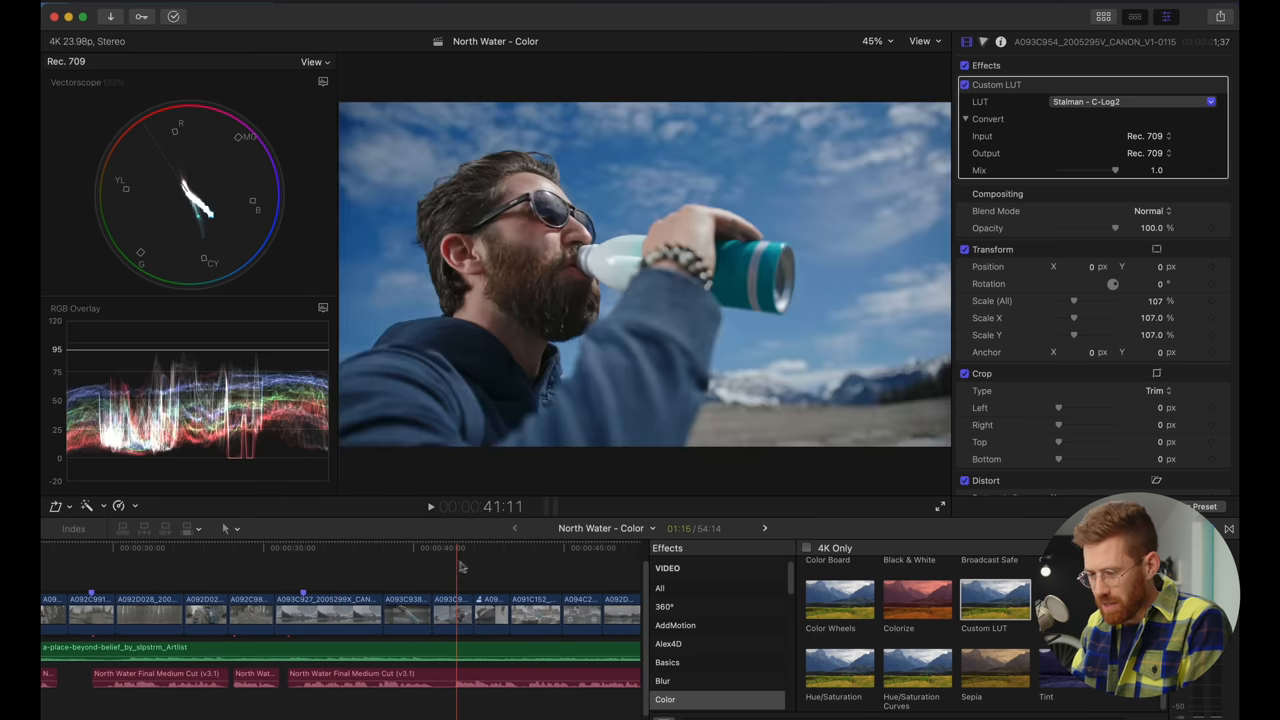
left_click(487, 562)
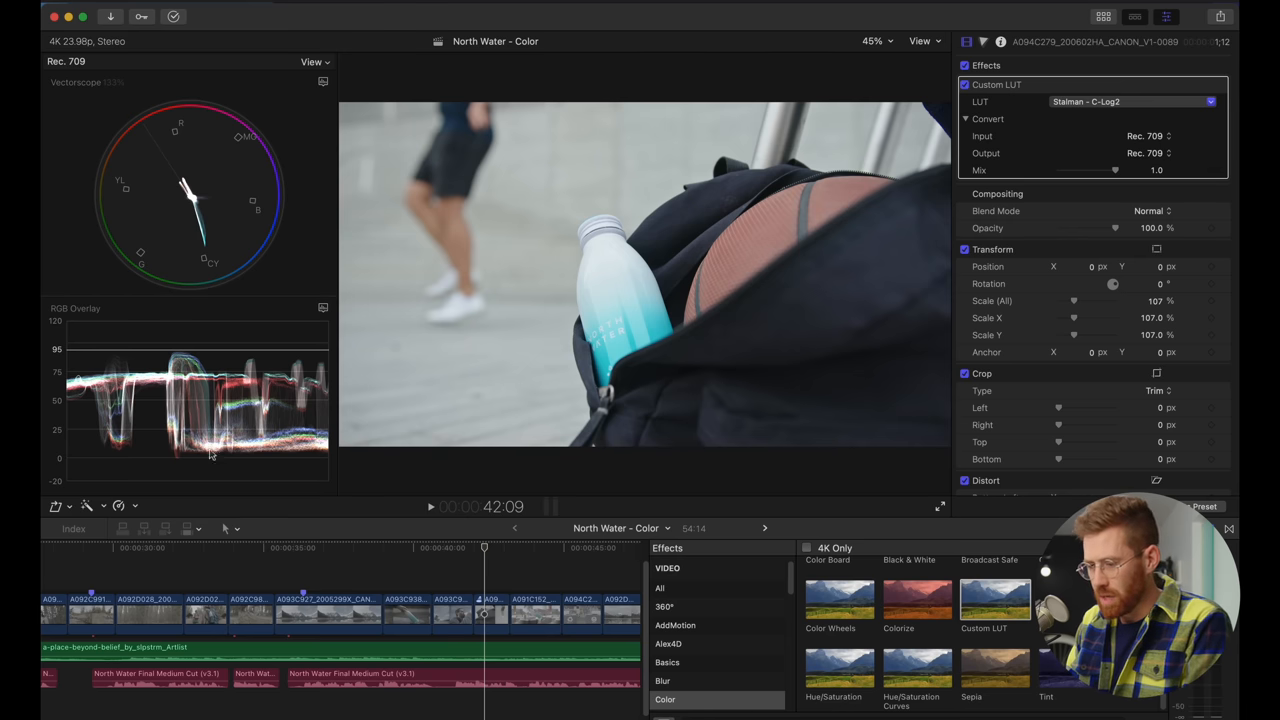
mouse_move(338, 297)
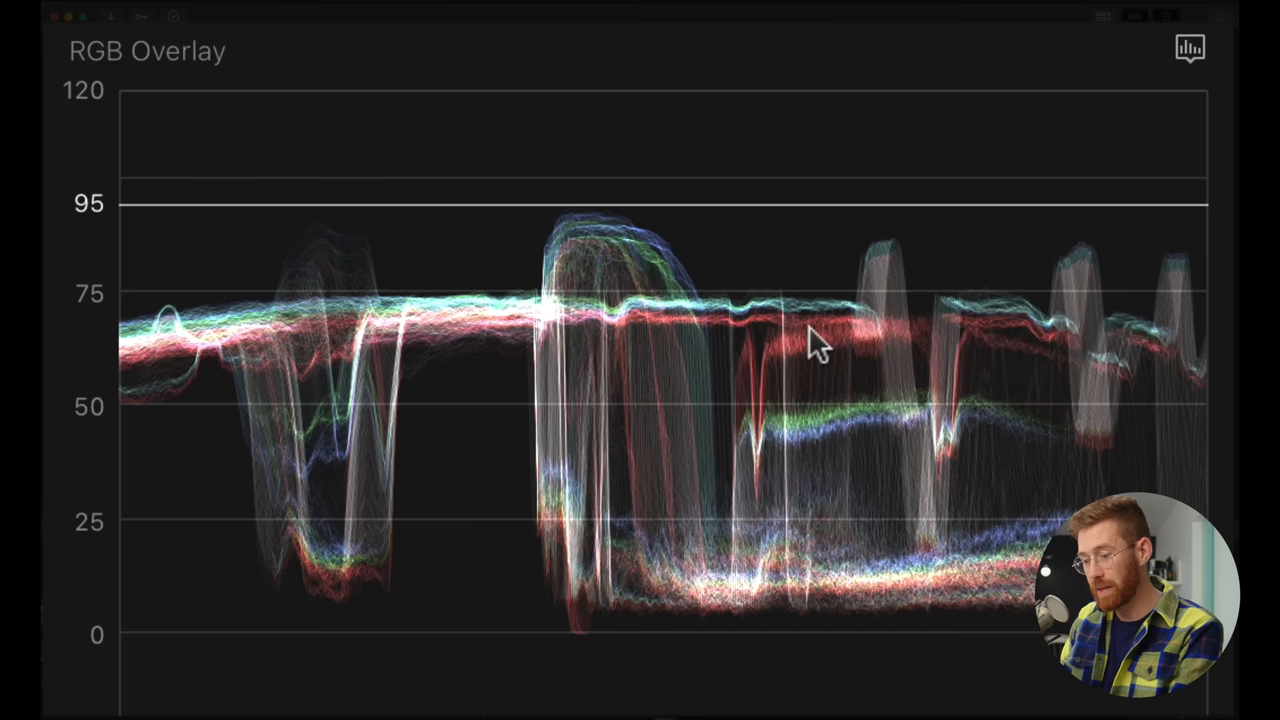
mouse_move(710, 310)
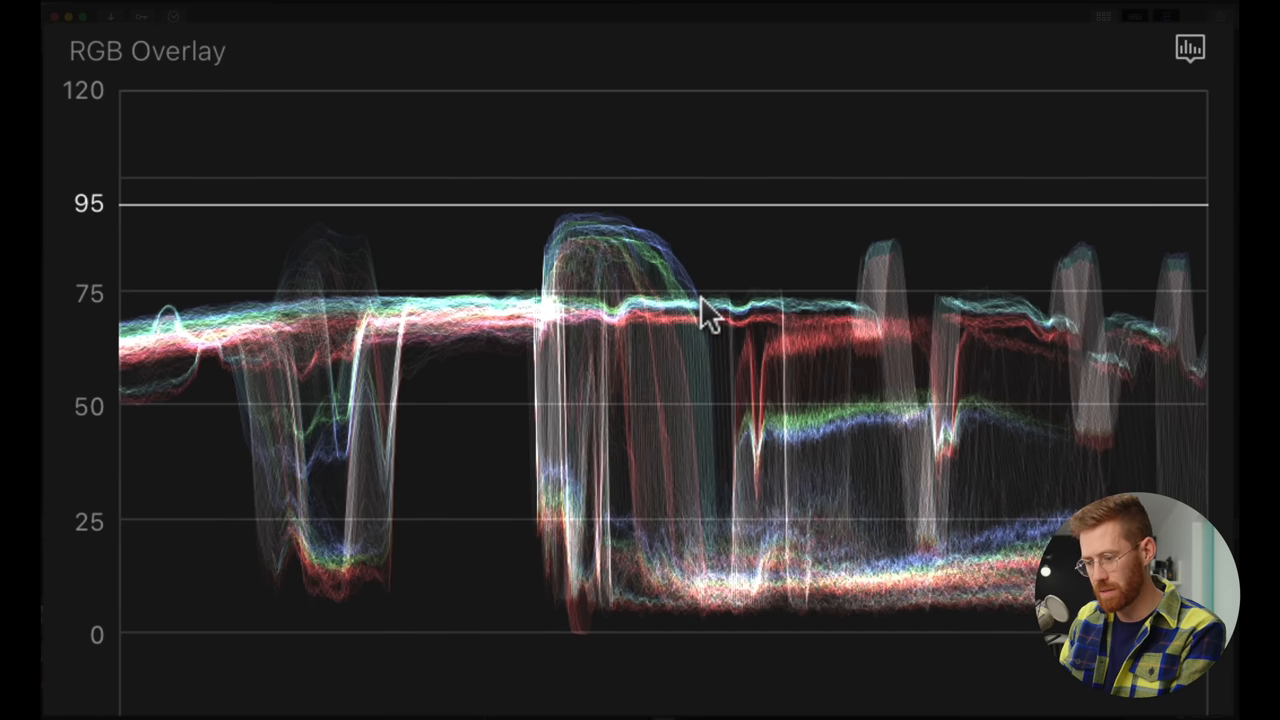
mouse_move(935, 615)
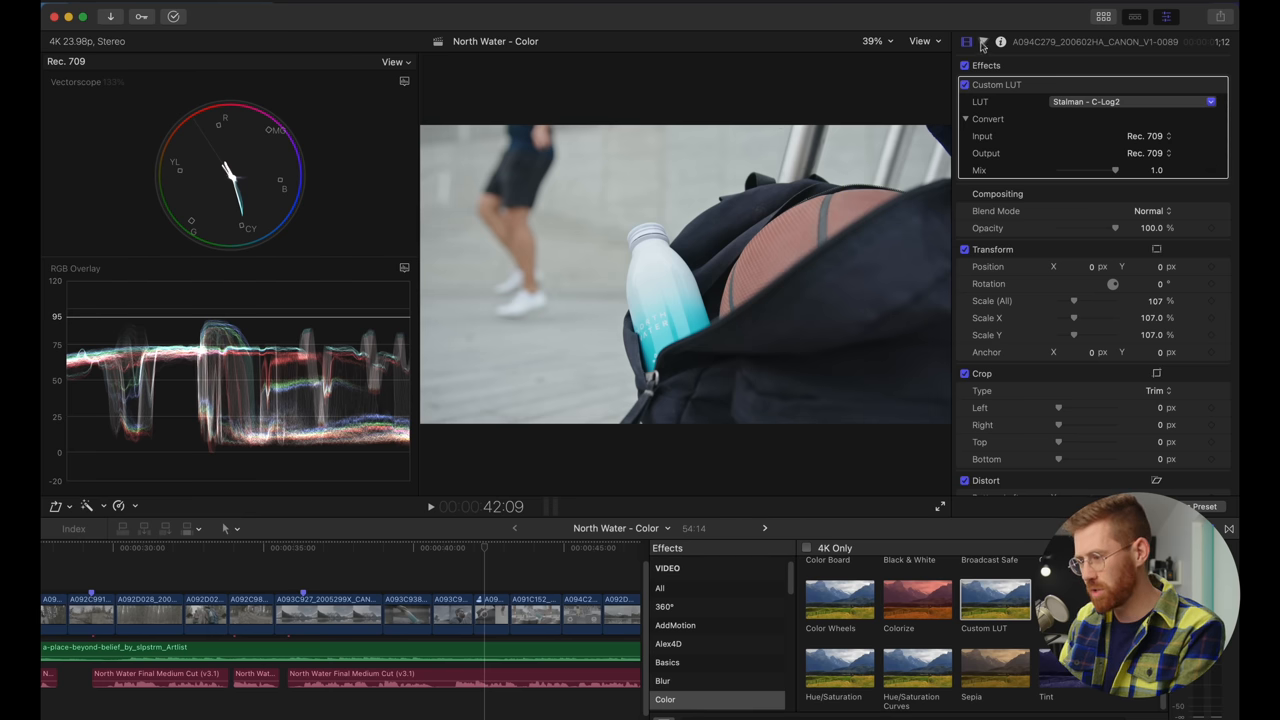
Add Color Wheels to the bottle clip and shift its Highlights slightly toward red
left_click(983, 42)
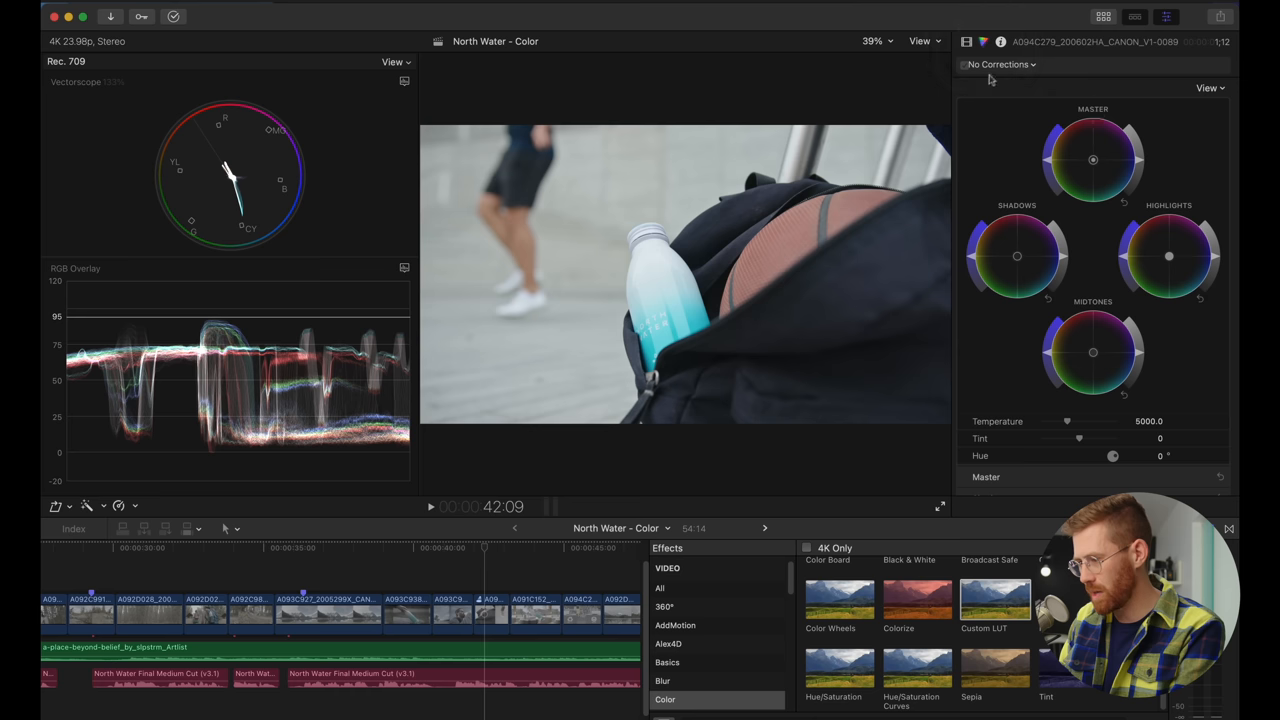
mouse_move(1165, 261)
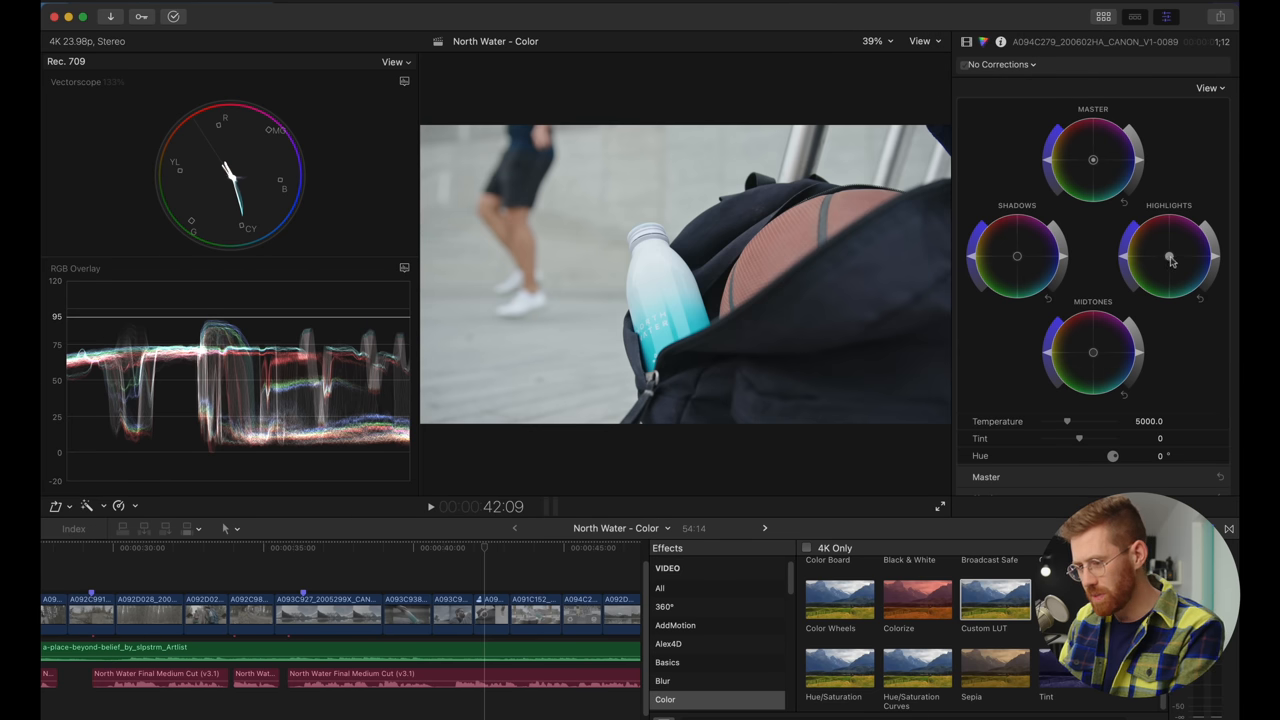
left_click_drag(1169, 256, 1169, 256)
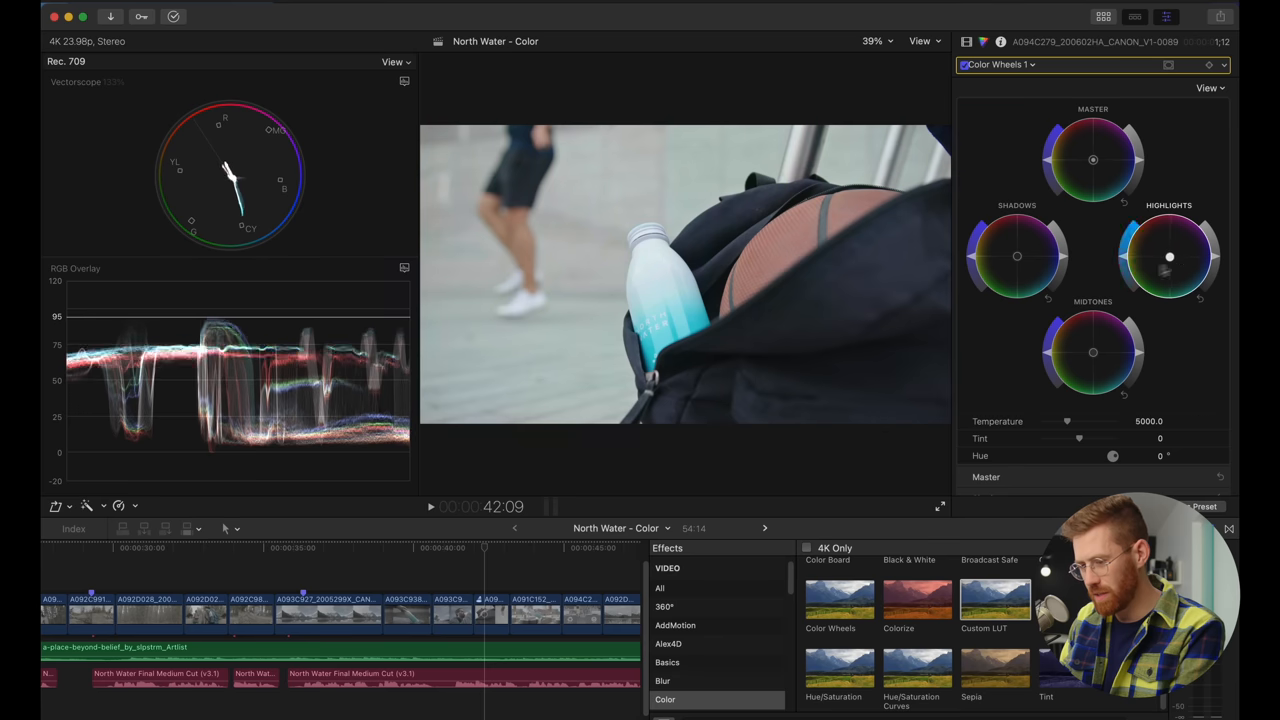
left_click_drag(1169, 256, 1165, 258)
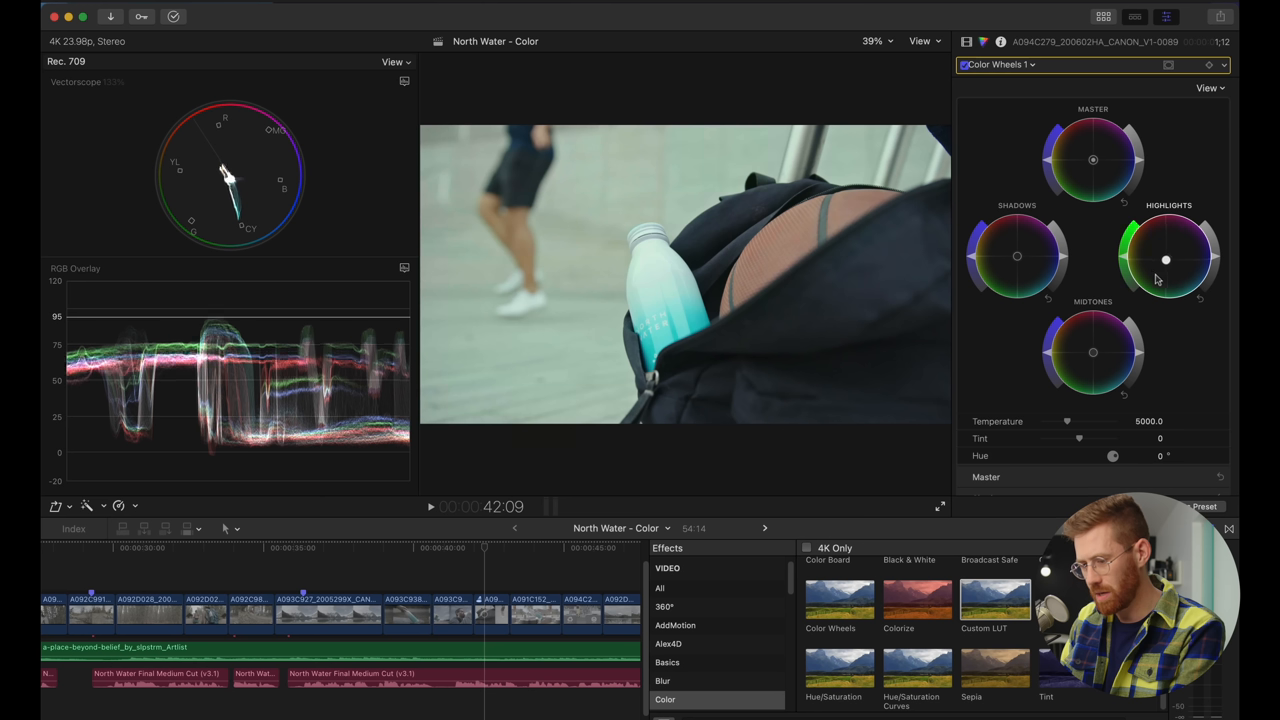
left_click_drag(1166, 259, 1166, 253)
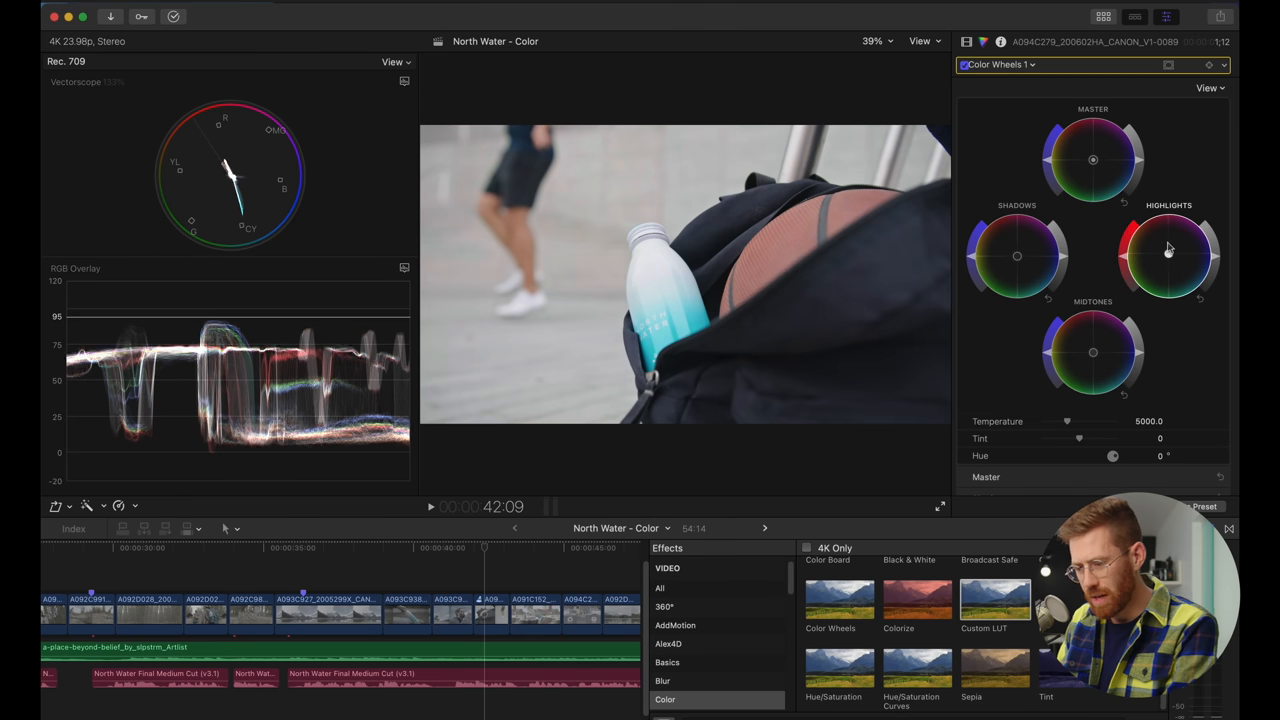
left_click_drag(1168, 253, 1185, 253)
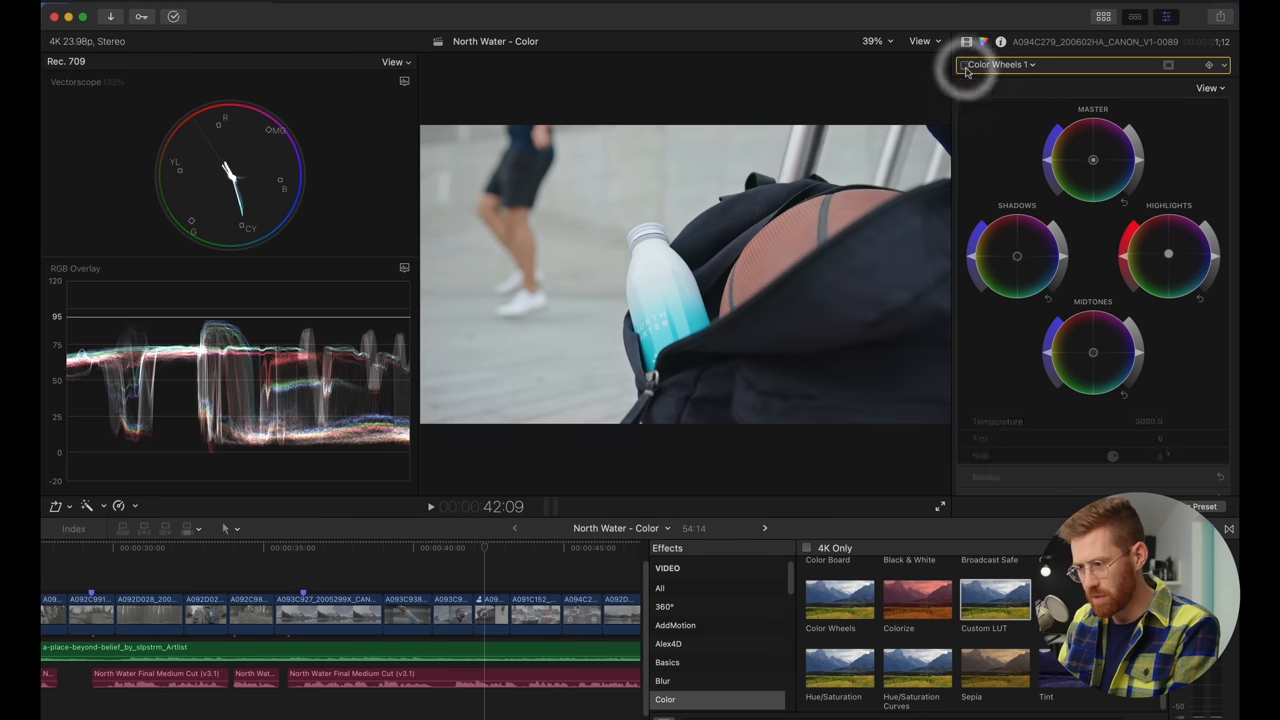
left_click(966, 68)
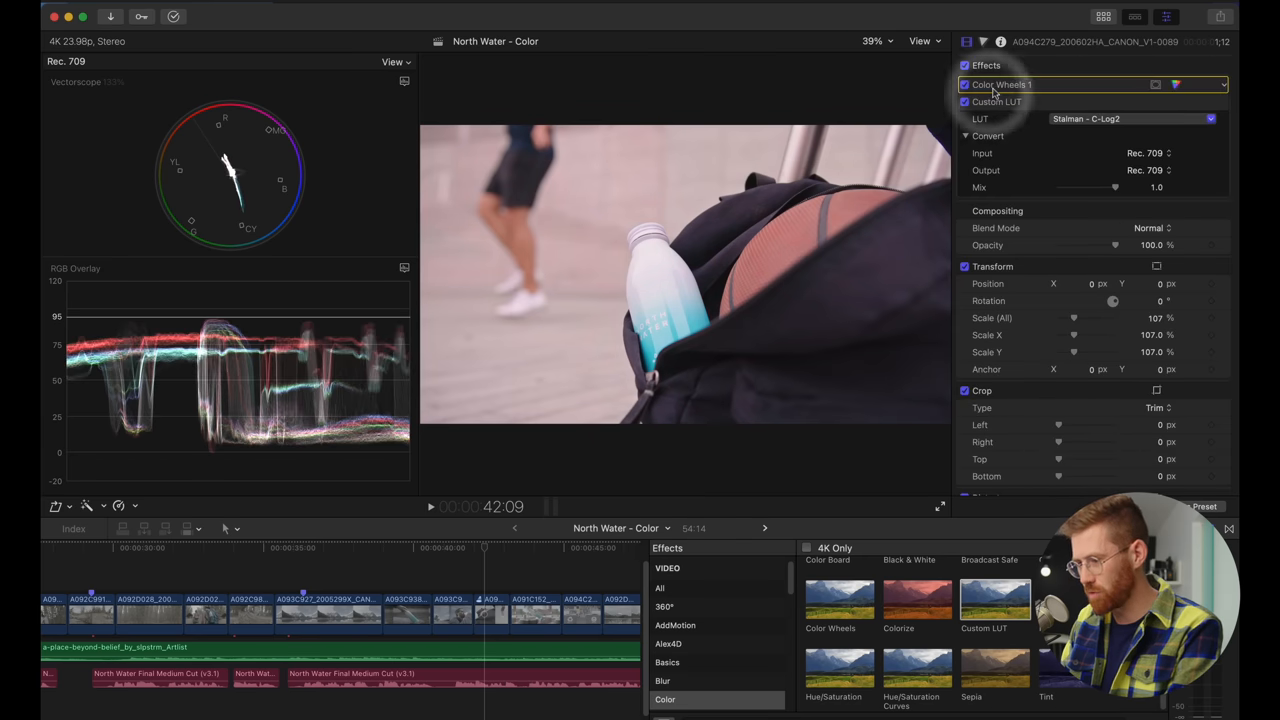
left_click(1000, 84)
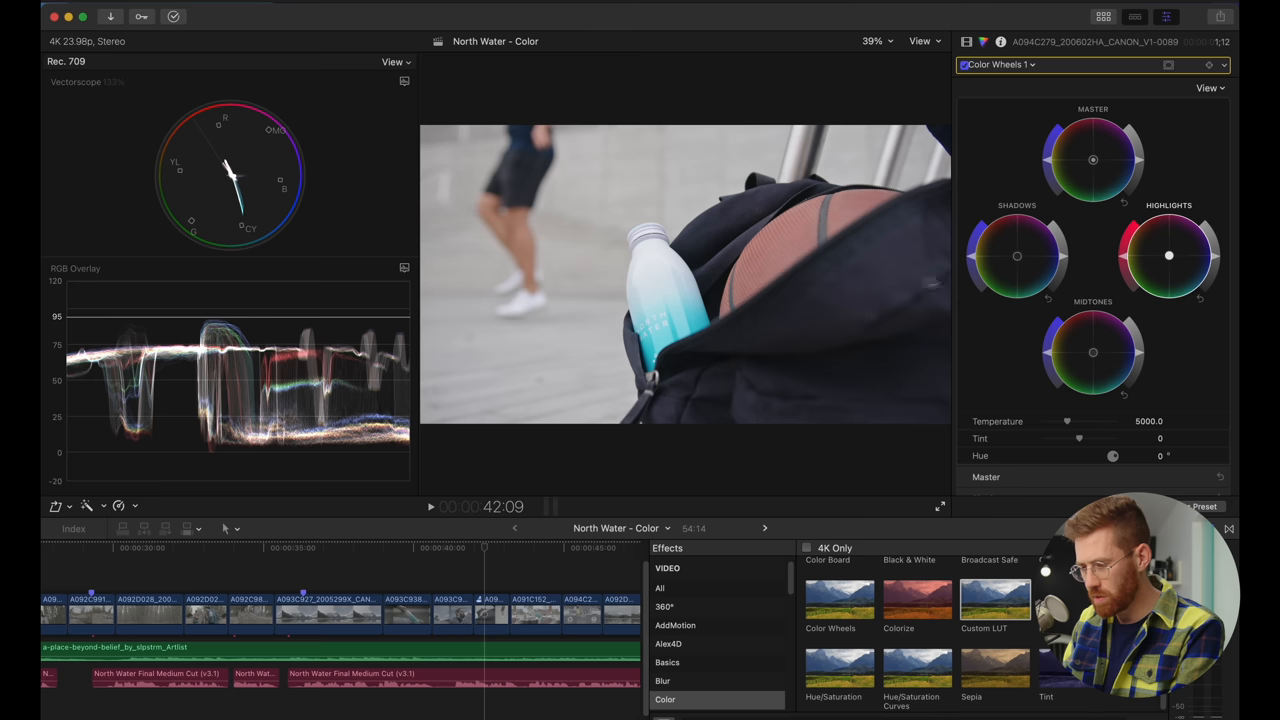
key("cmd+z")
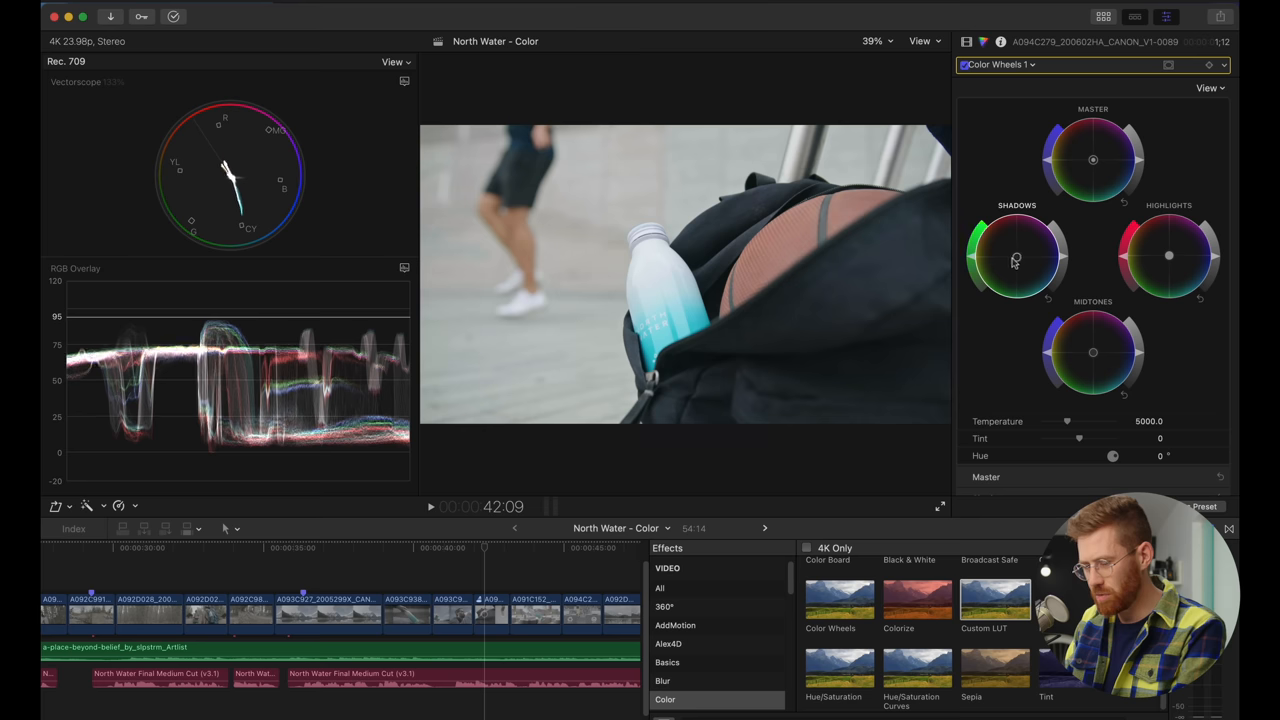
Push the bottle clip's shadows toward yellow and enable the vectorscope skin tone indicator
left_click_drag(1015, 260, 1012, 254)
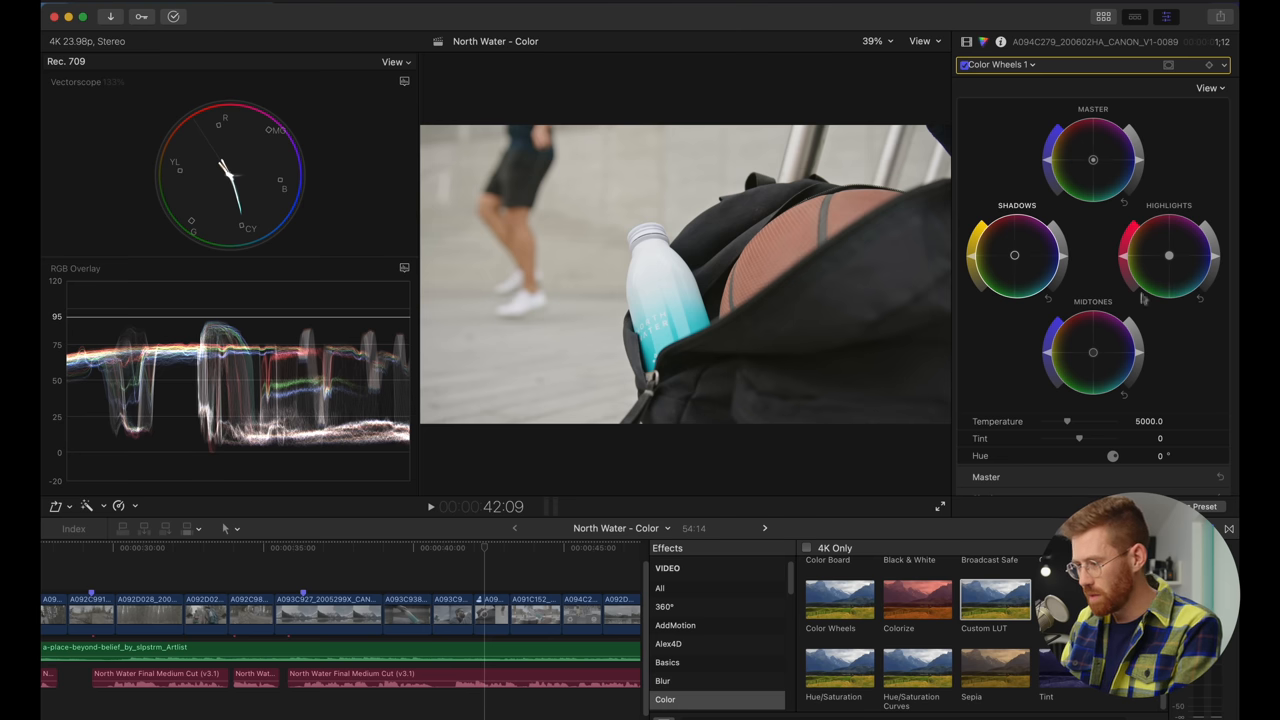
left_click_drag(1168, 256, 1168, 258)
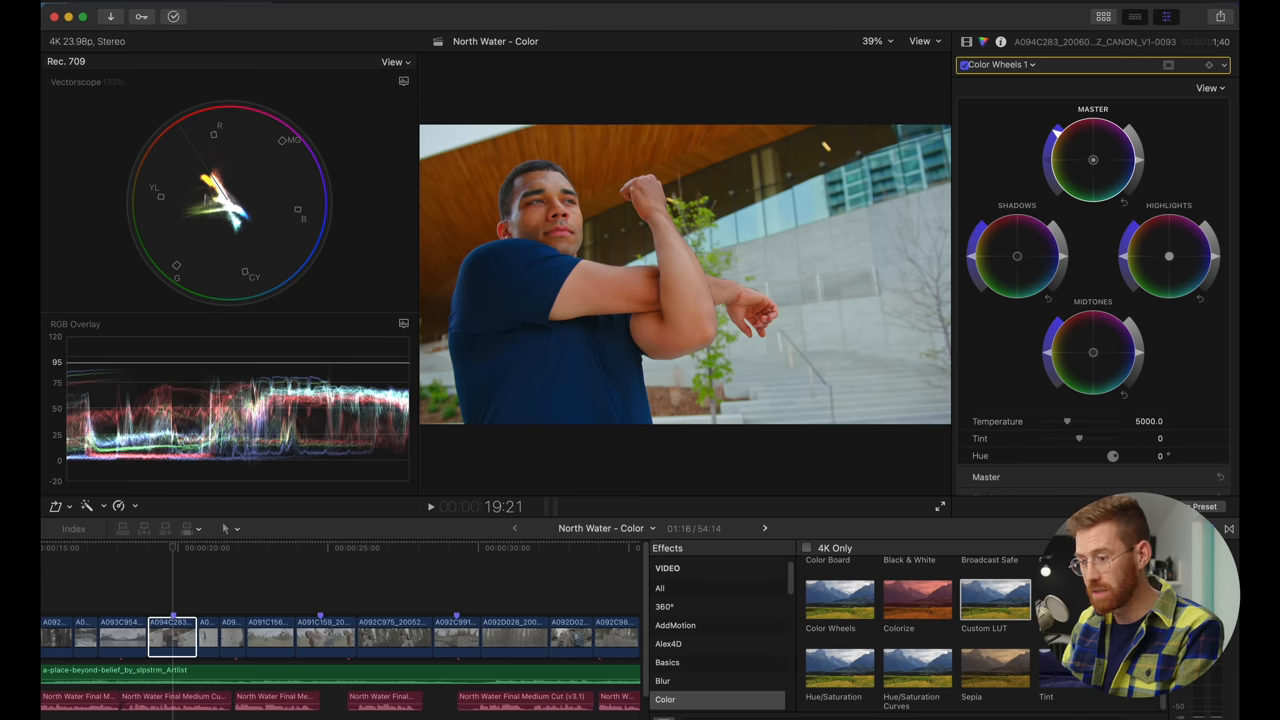
left_click(398, 61)
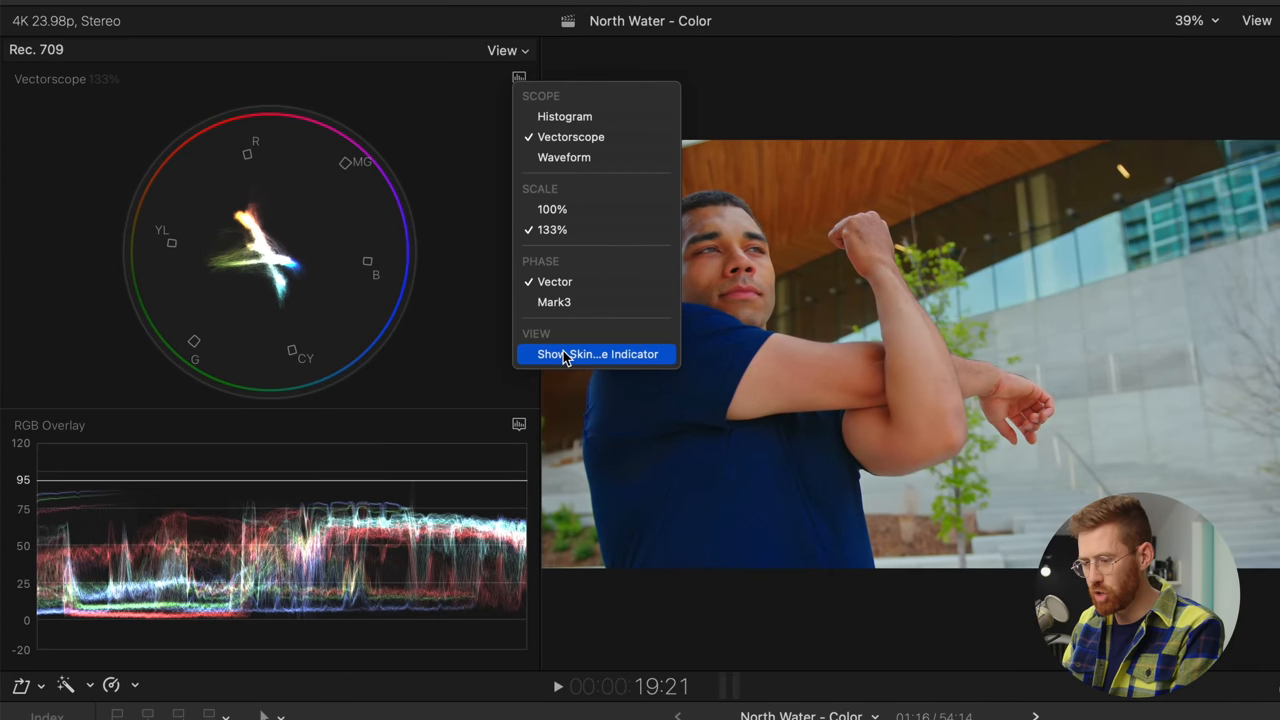
left_click(597, 354)
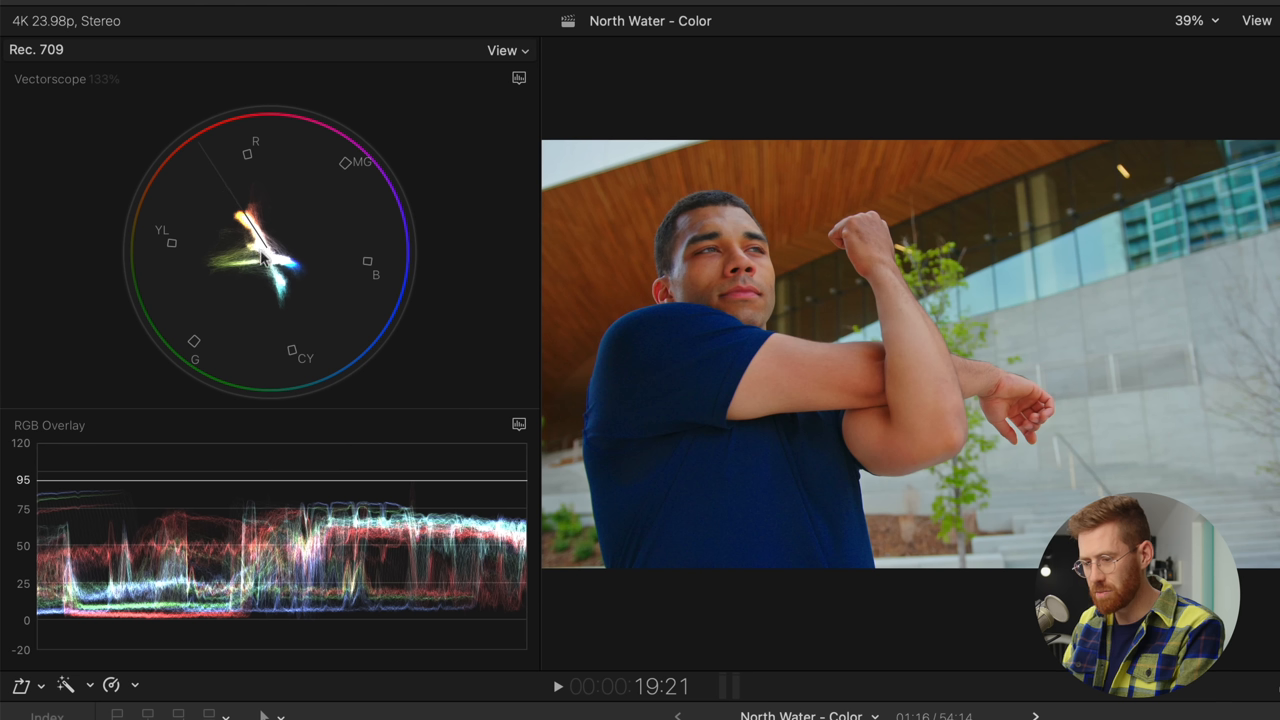
mouse_move(204, 143)
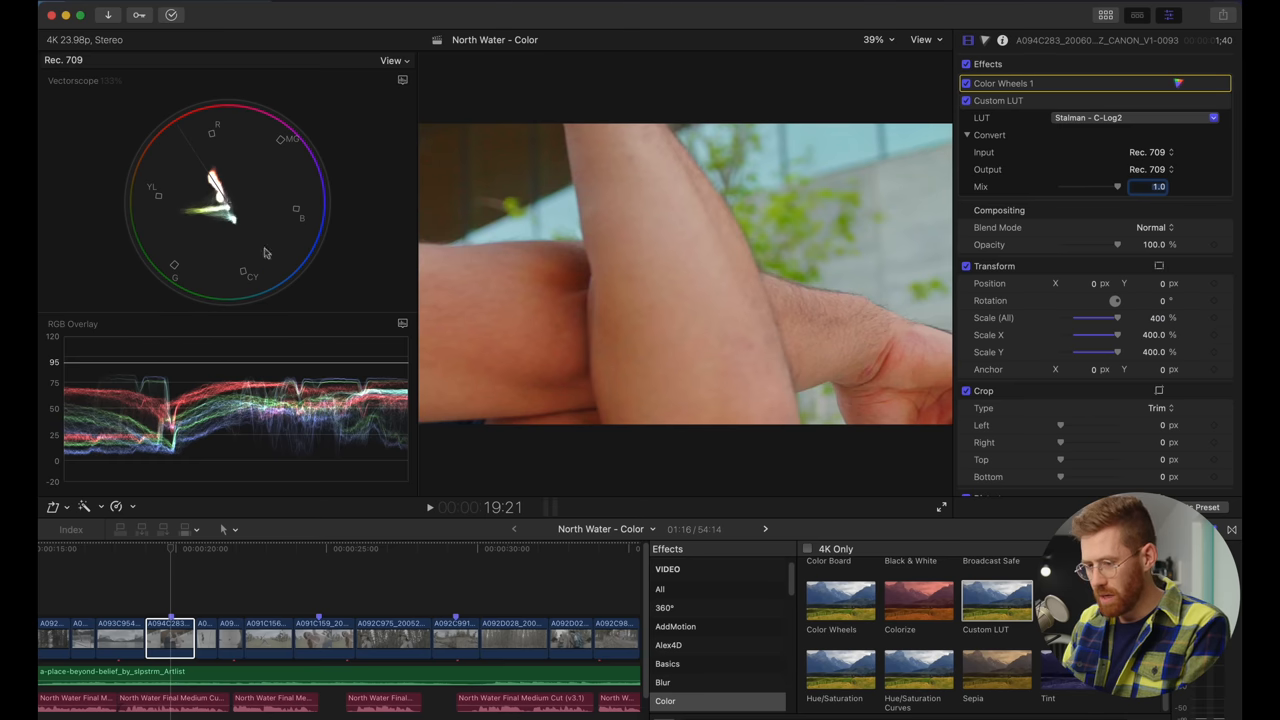
mouse_move(688, 276)
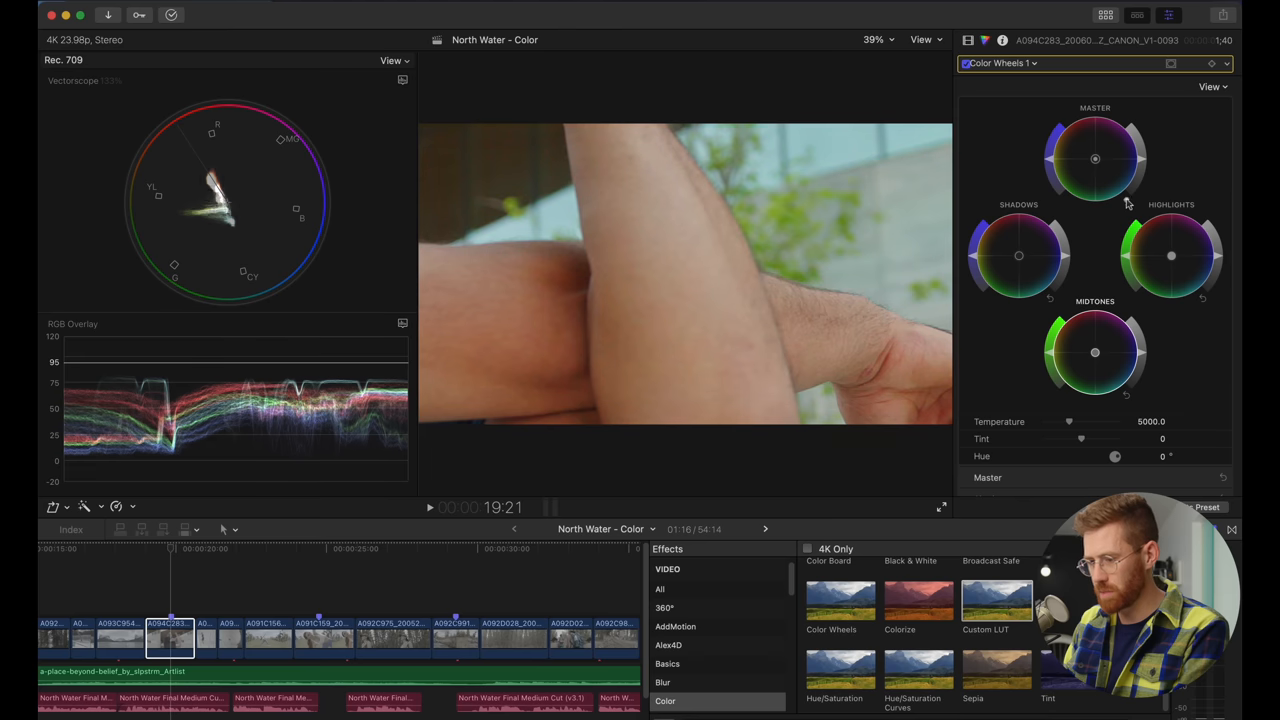
Switch inspector panes on the stretching-athlete clip
left_click(967, 40)
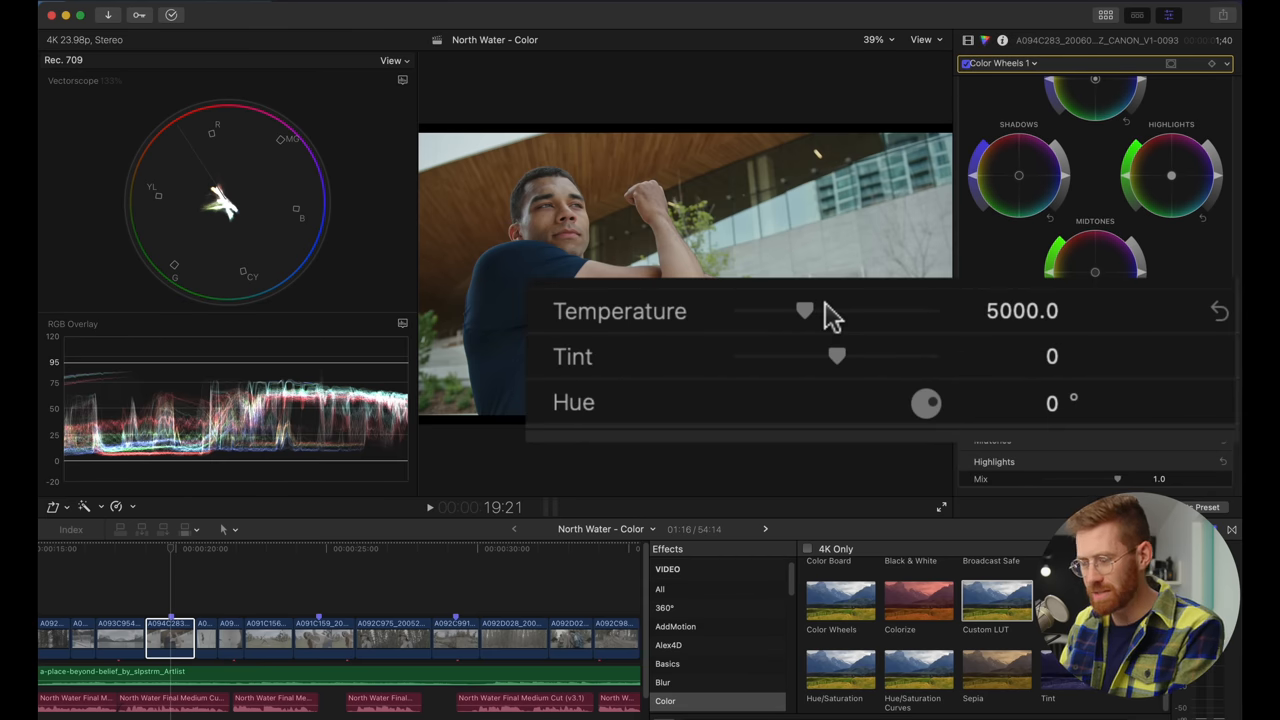
Raise Temperature slightly on the stretching shot, then warm the water-pouring shot
left_click_drag(805, 311, 815, 311)
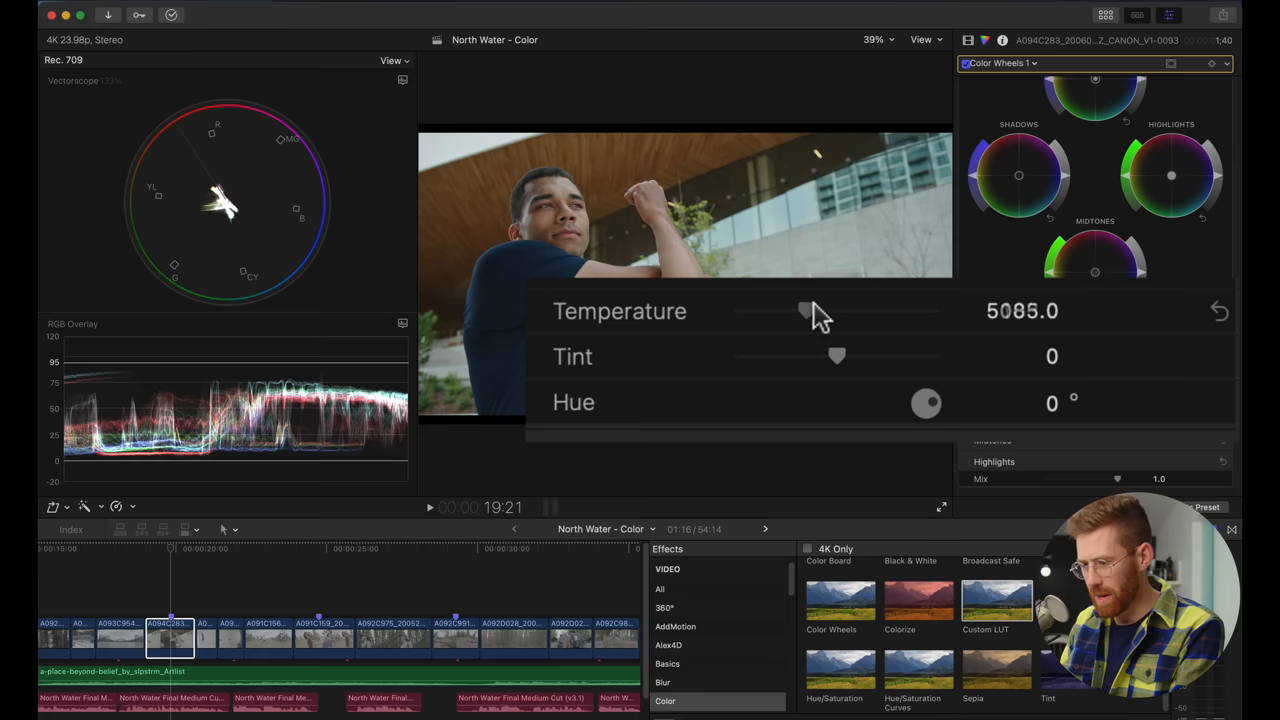
left_click_drag(805, 311, 827, 311)
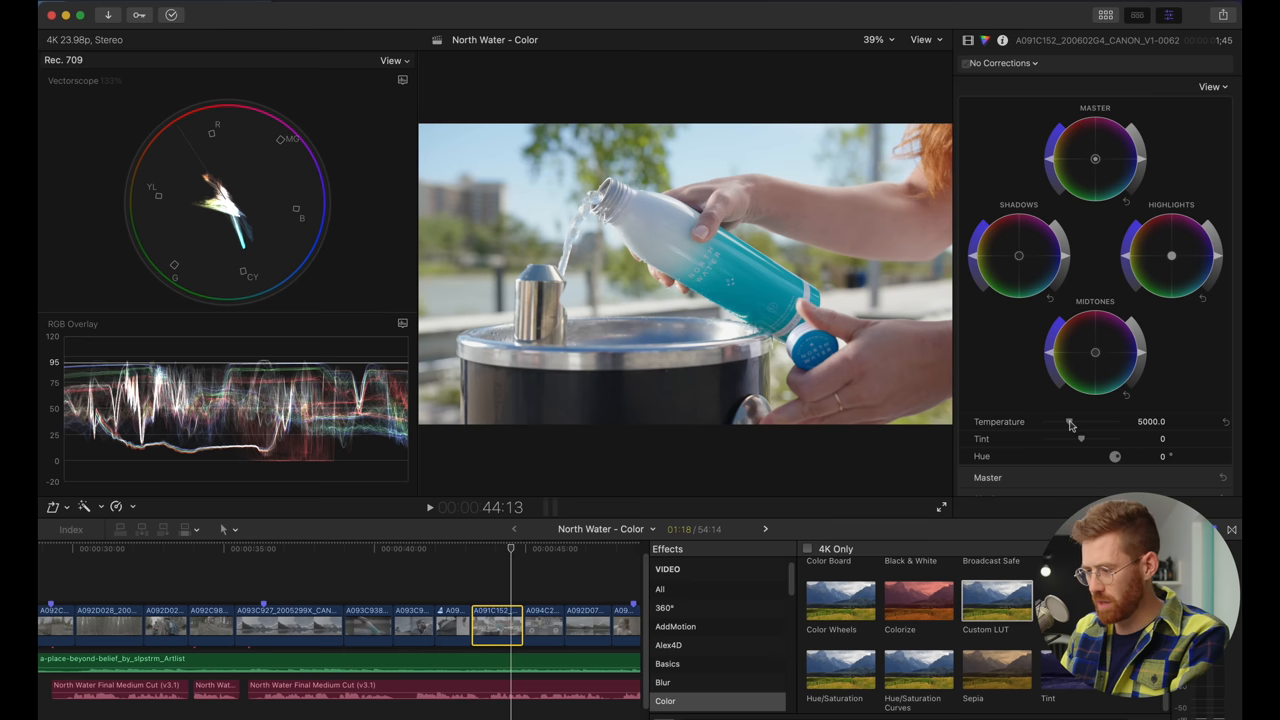
left_click_drag(1070, 421, 1080, 421)
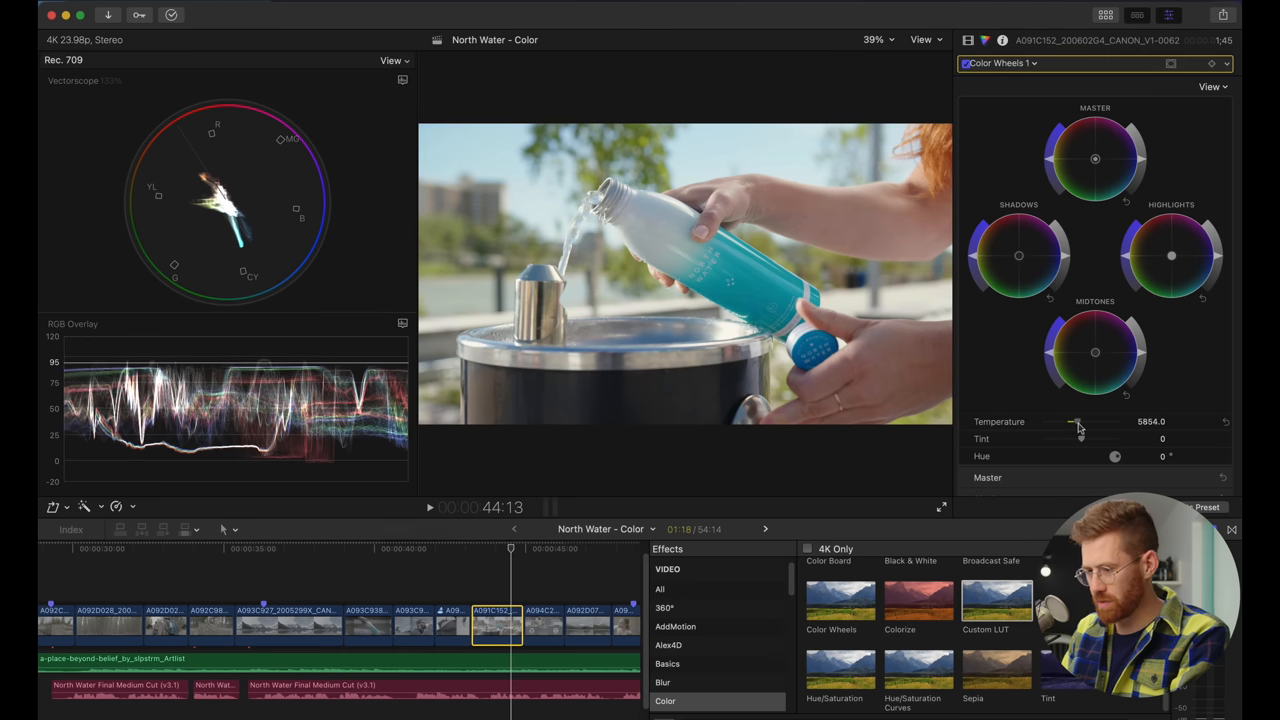
left_click_drag(1080, 421, 1075, 421)
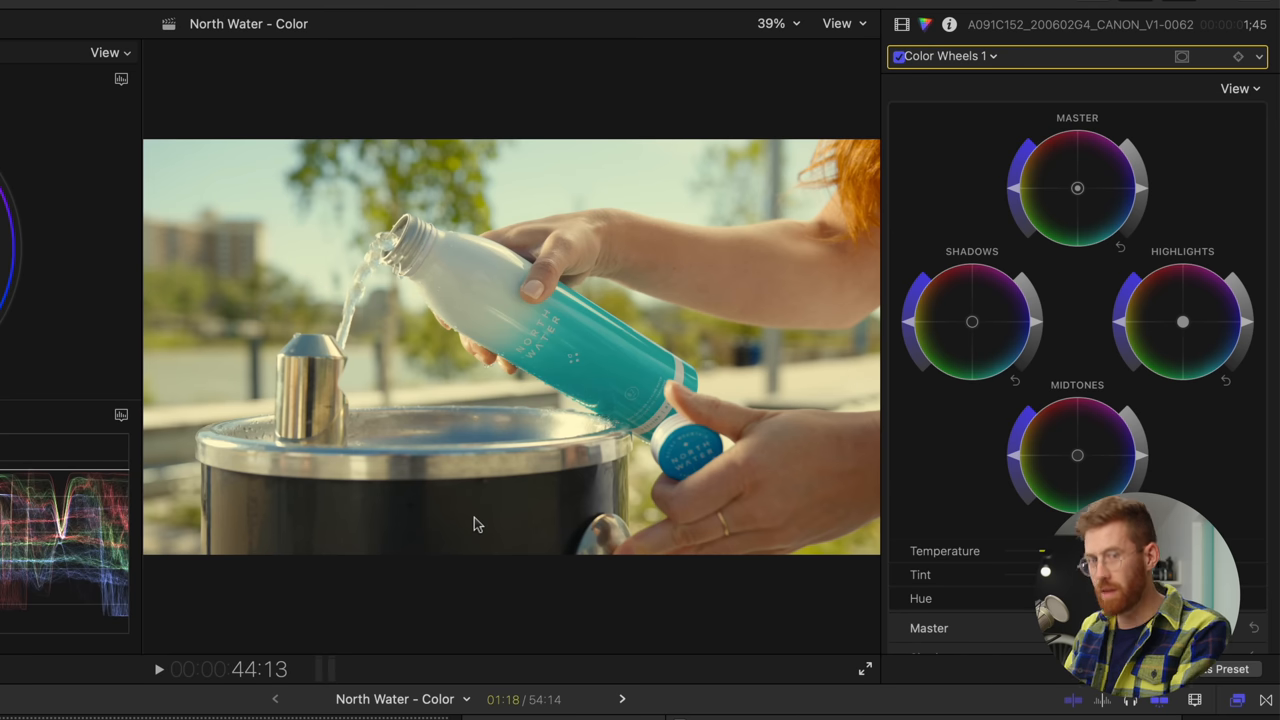
mouse_move(763, 523)
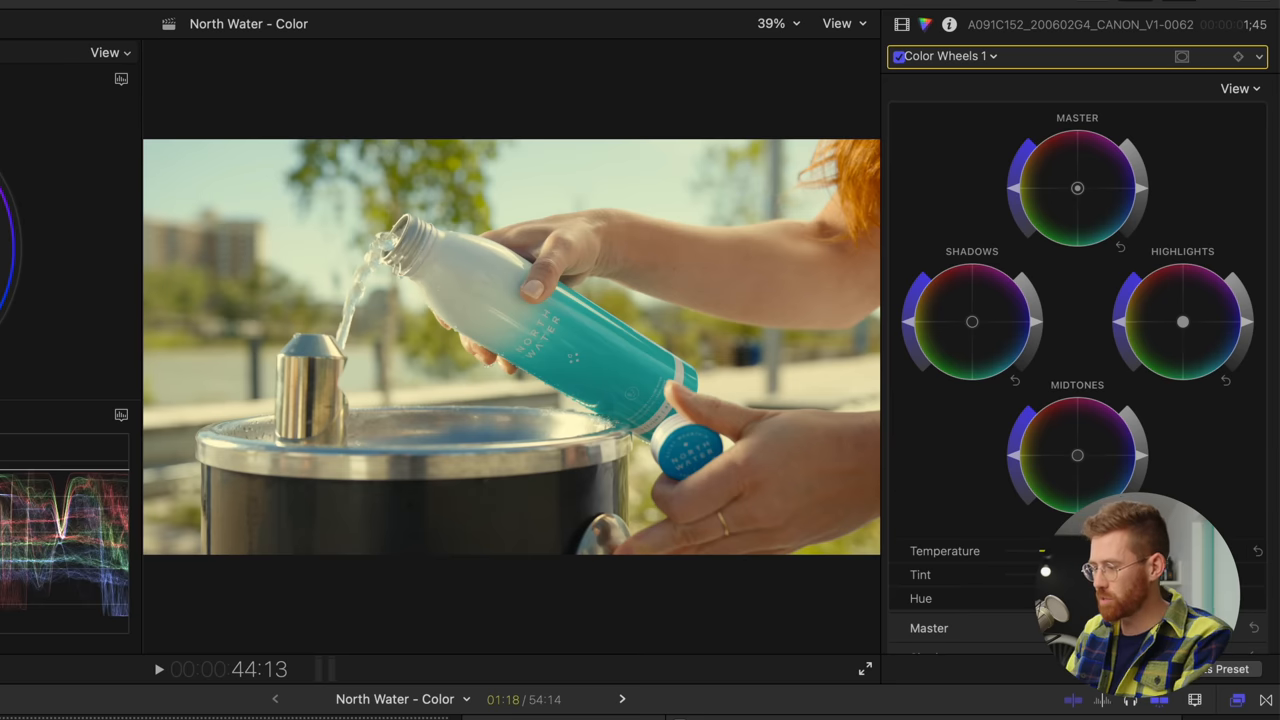
mouse_move(1077, 455)
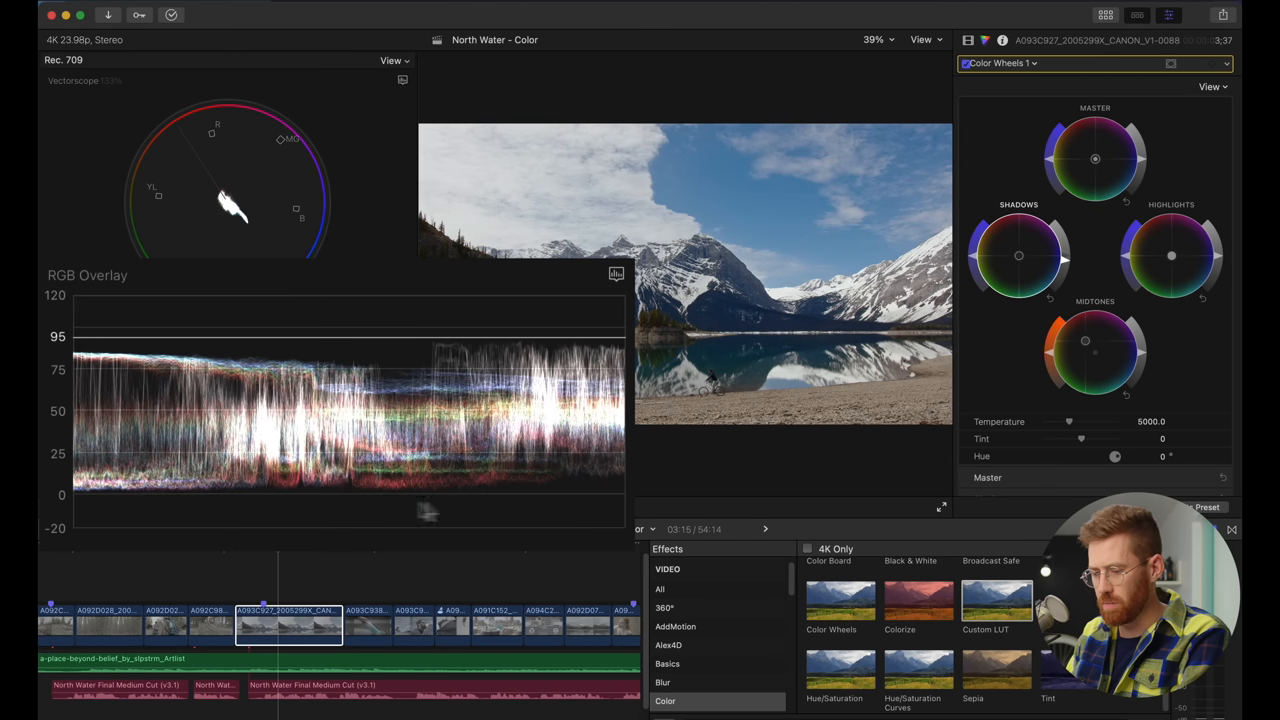
mouse_move(628, 500)
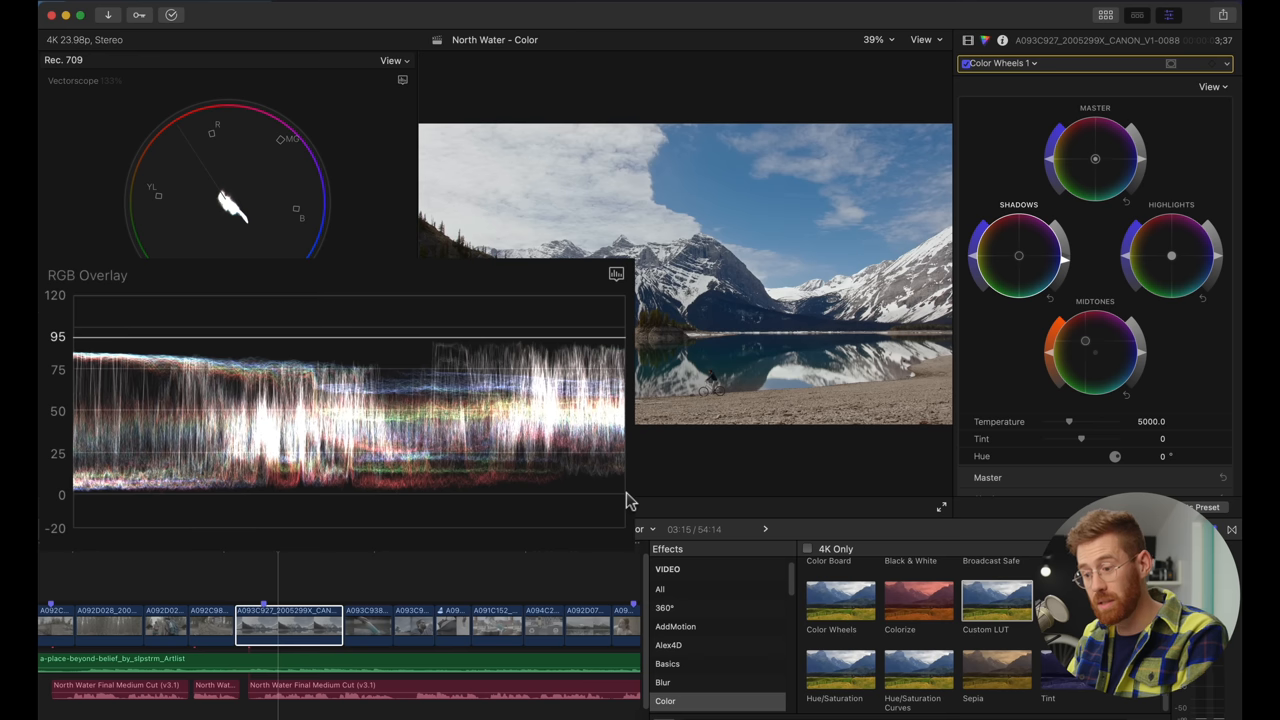
mouse_move(1213, 248)
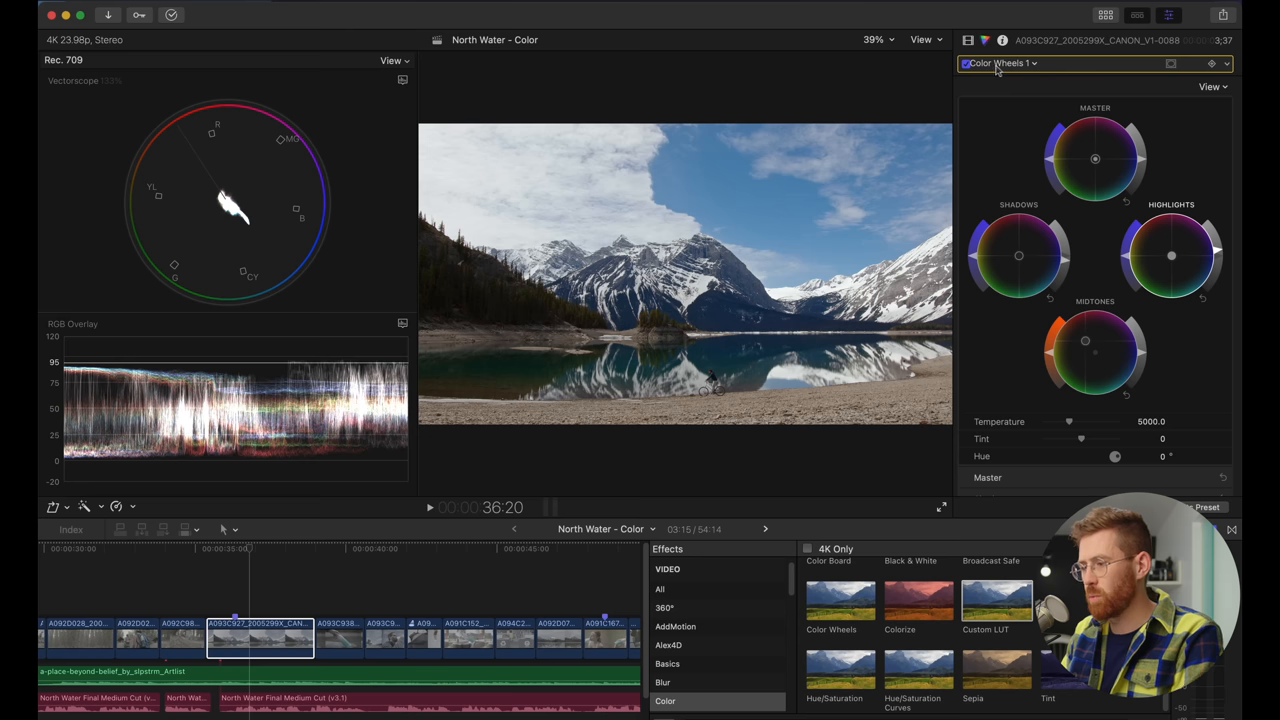
Show the list of corrections to add another to the mountain-lake clip
left_click(1000, 63)
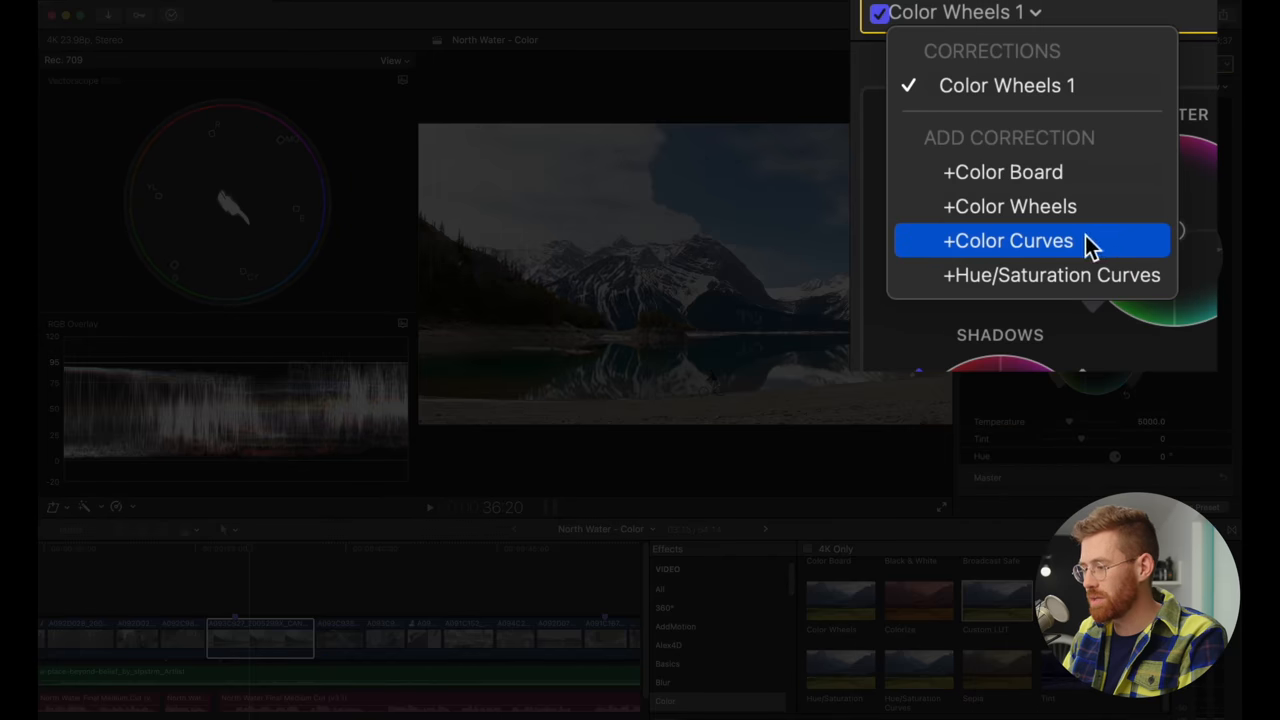
Add Color Curves 1 to the mountain lake clip and lift its luma curve for contrast
left_click(1008, 240)
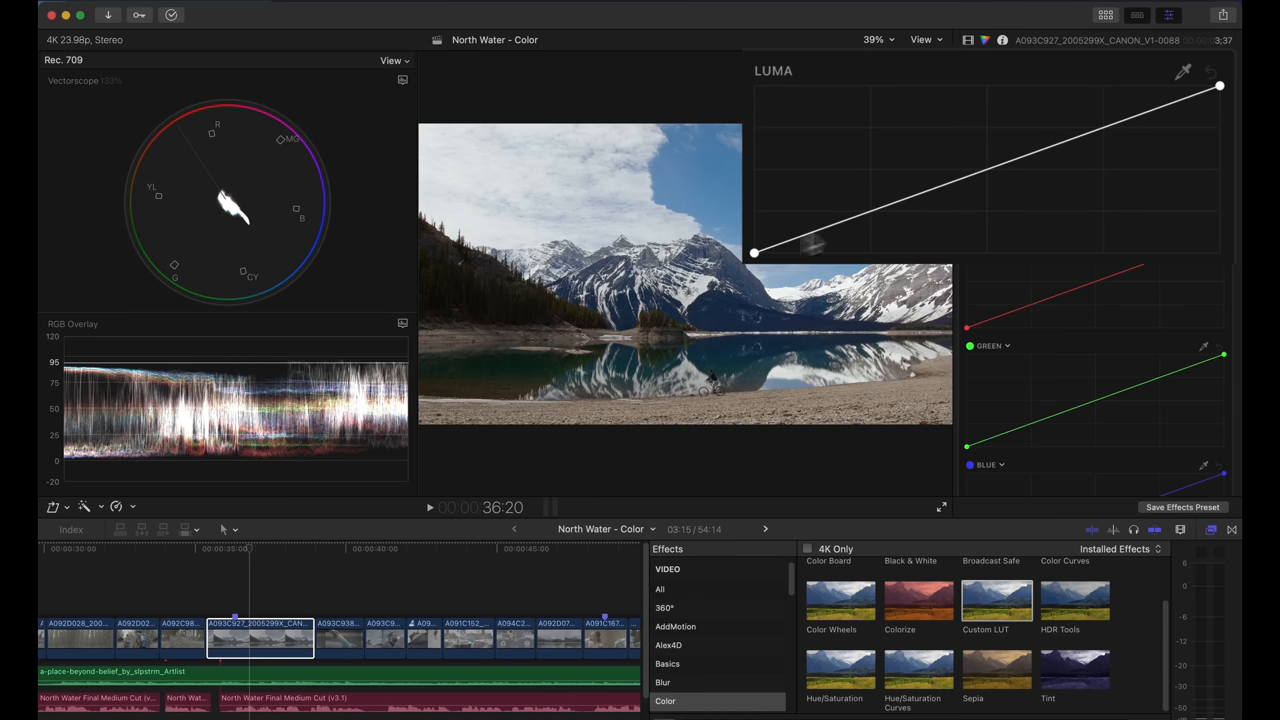
mouse_move(1093, 138)
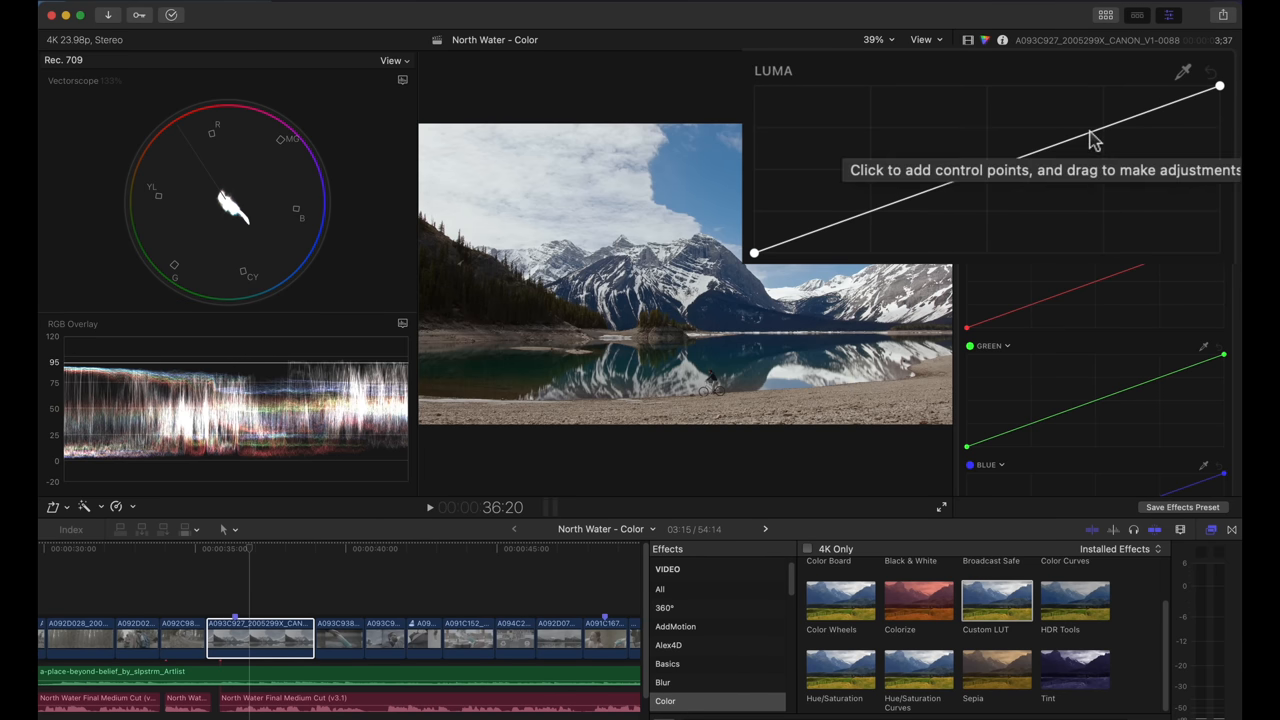
left_click(1090, 131)
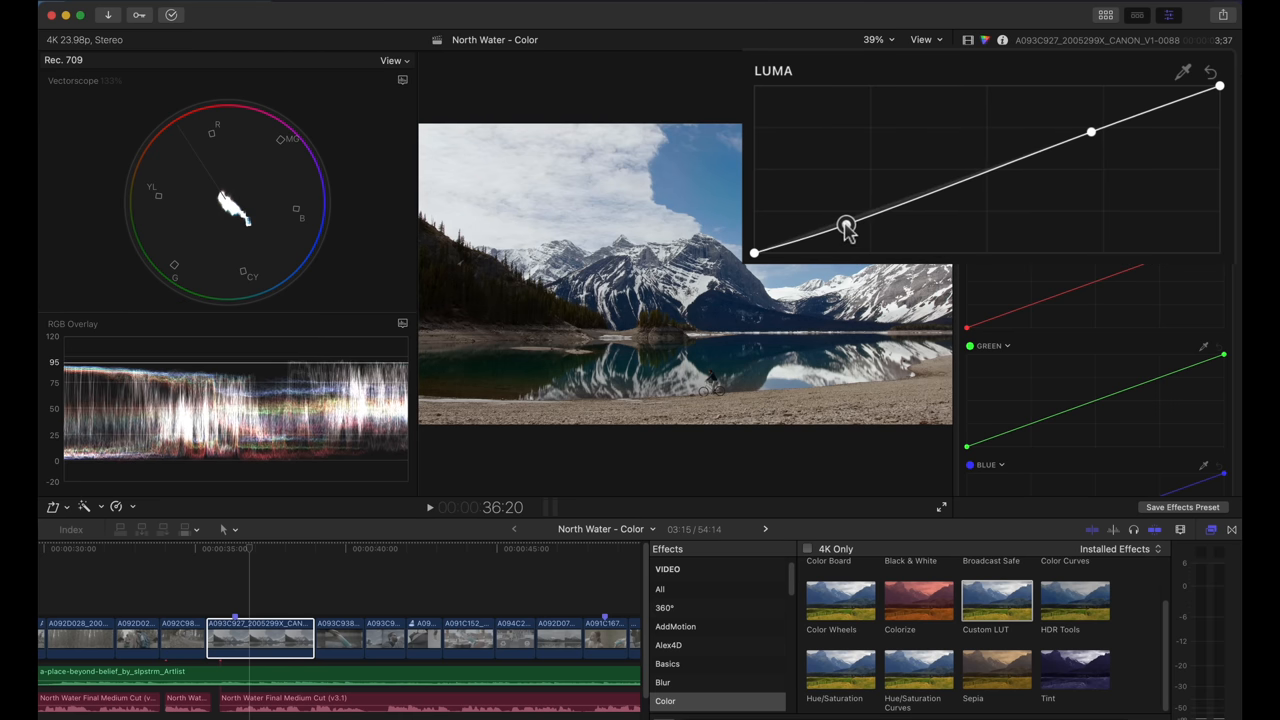
left_click_drag(845, 222, 1078, 131)
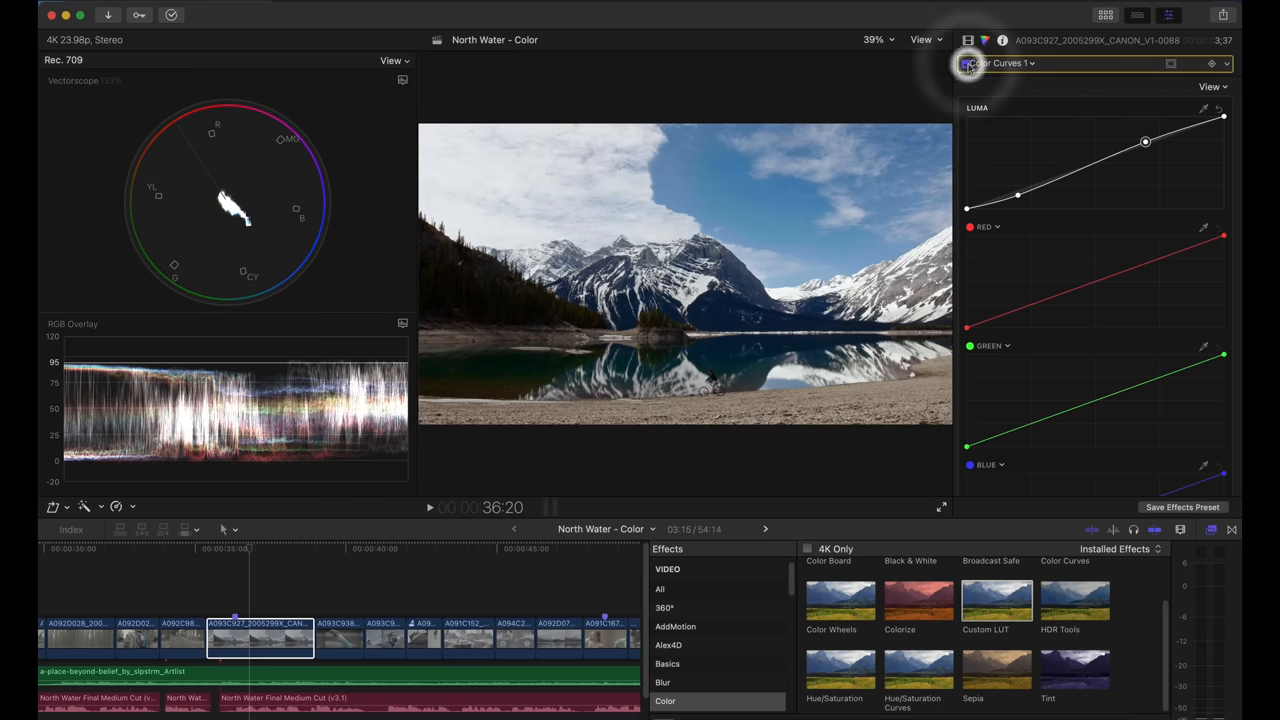
left_click(970, 63)
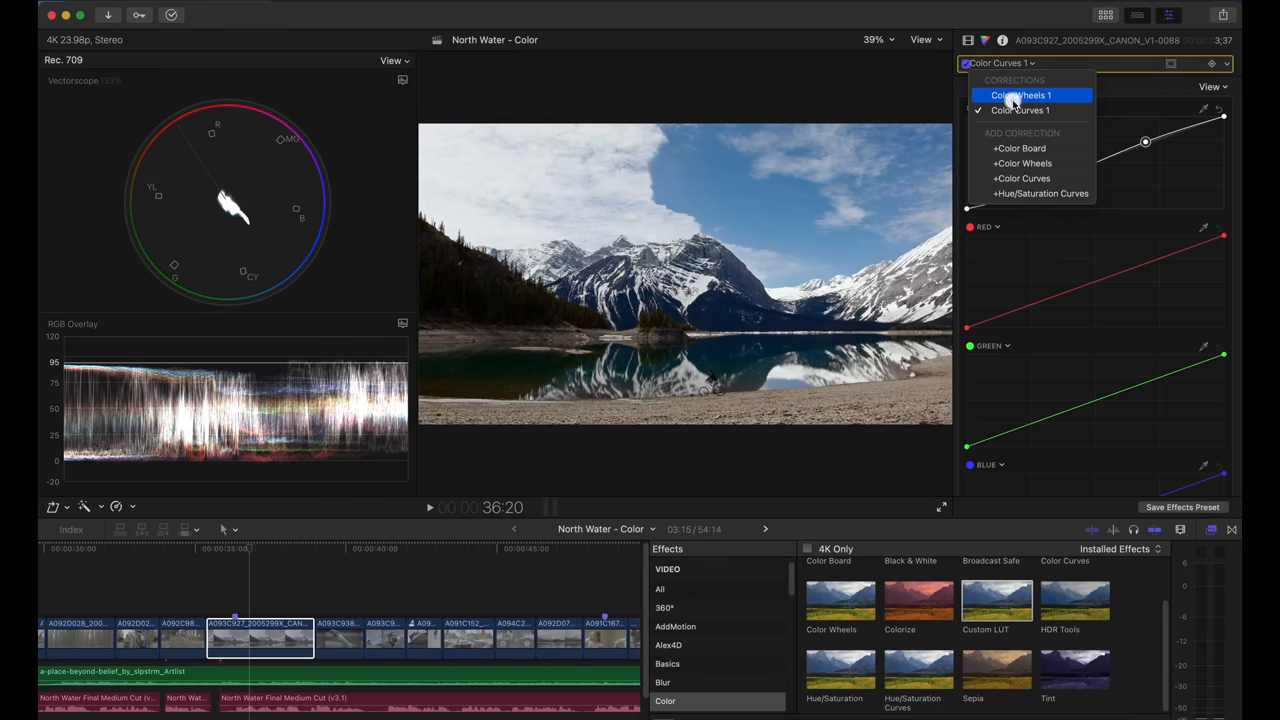
Flip between Color Wheels 1 and Color Curves 1, then refine the luma curve's two points
left_click(1021, 95)
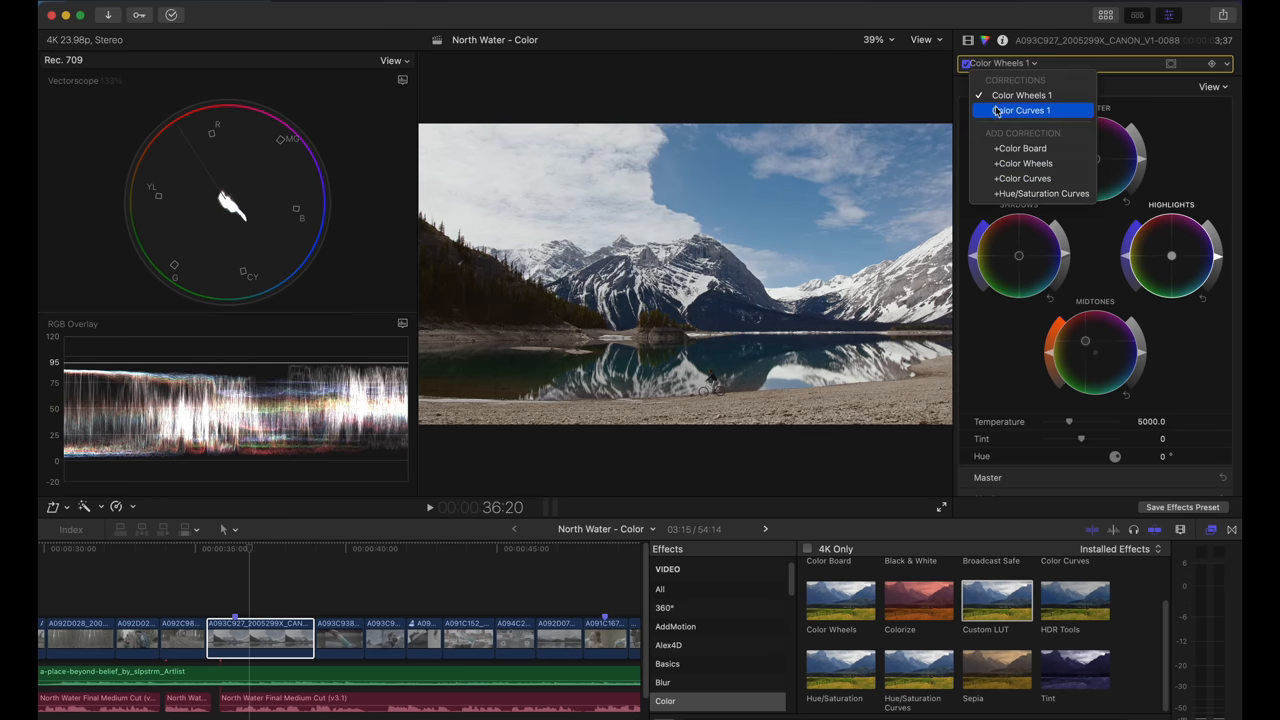
left_click(1020, 110)
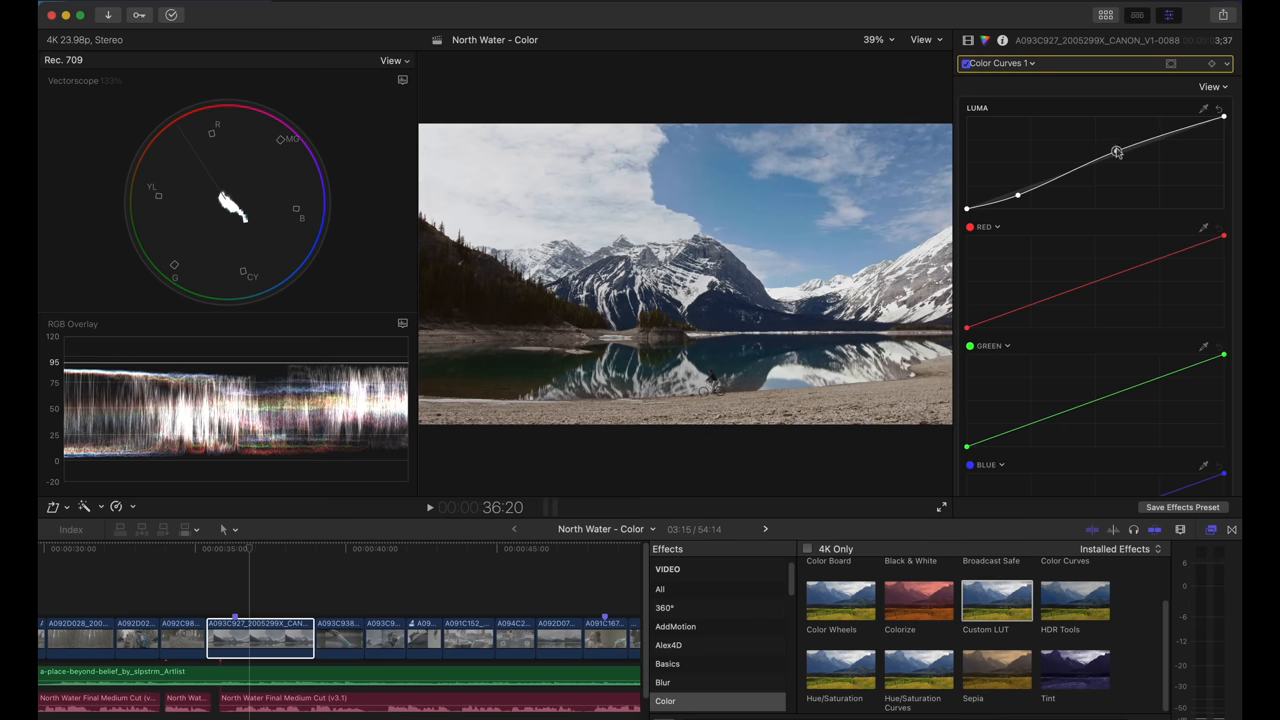
left_click_drag(1116, 151, 1051, 167)
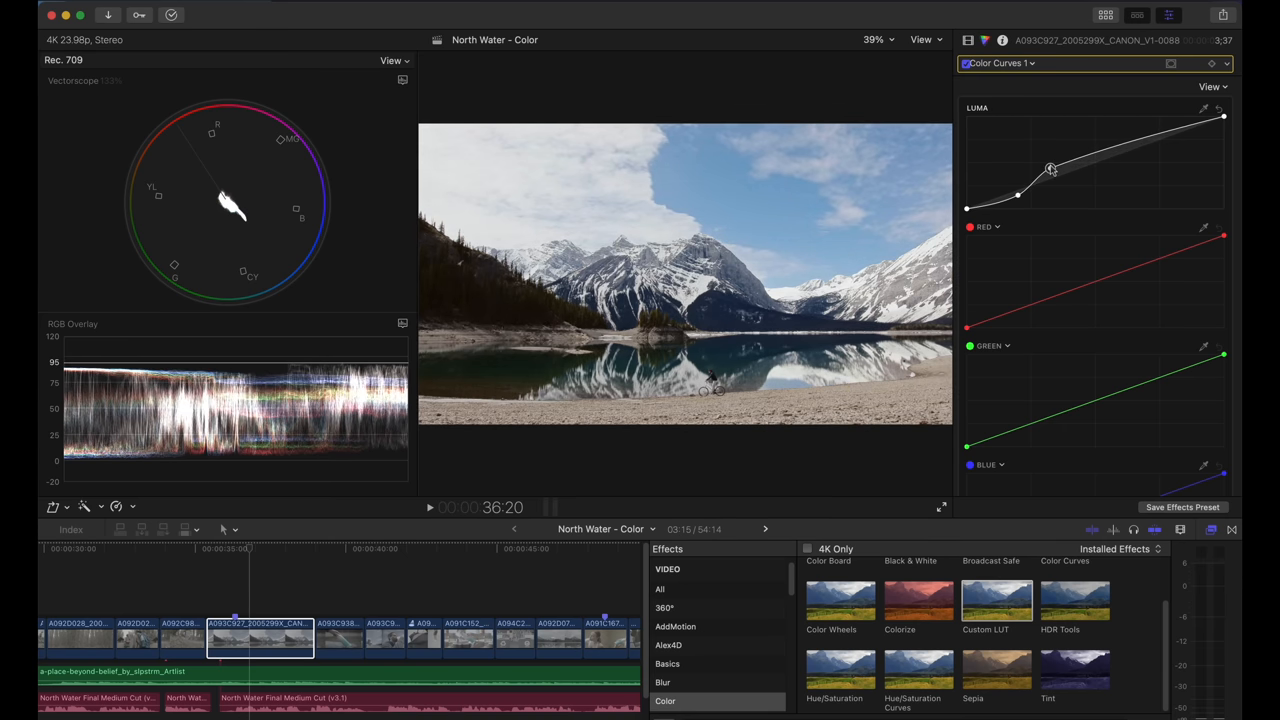
left_click_drag(1050, 167, 1137, 148)
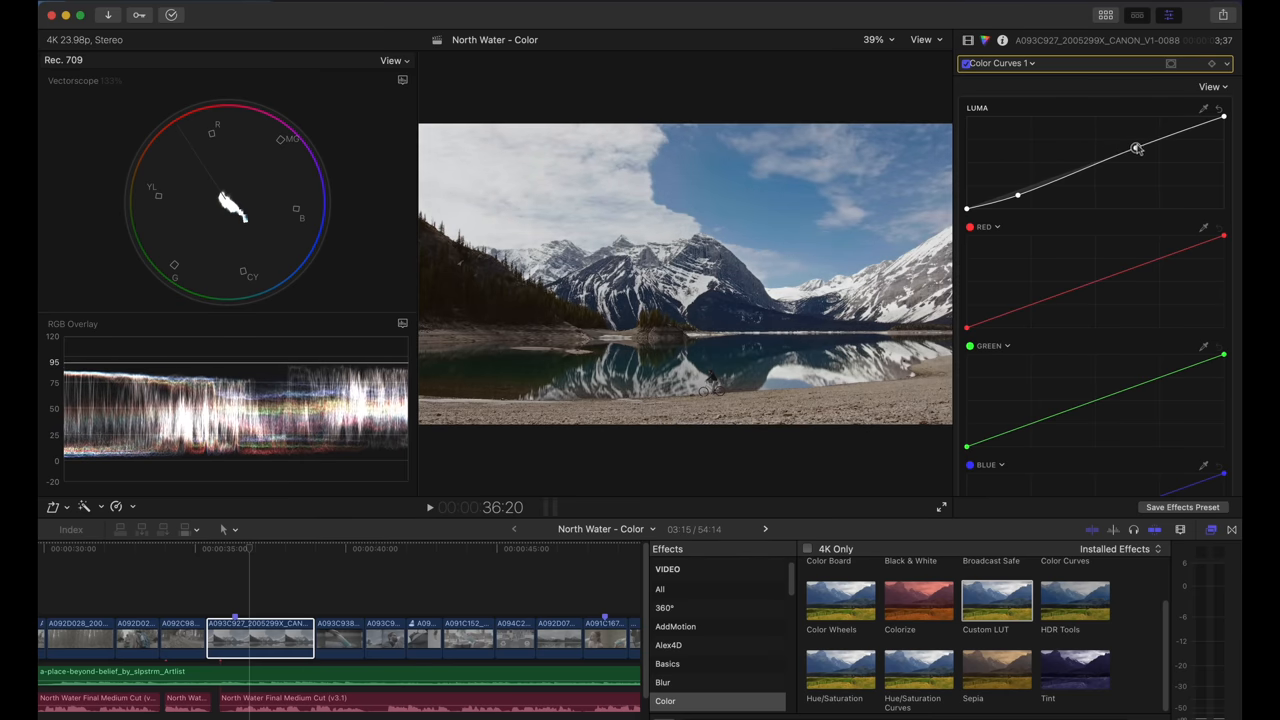
left_click_drag(1135, 147, 1070, 163)
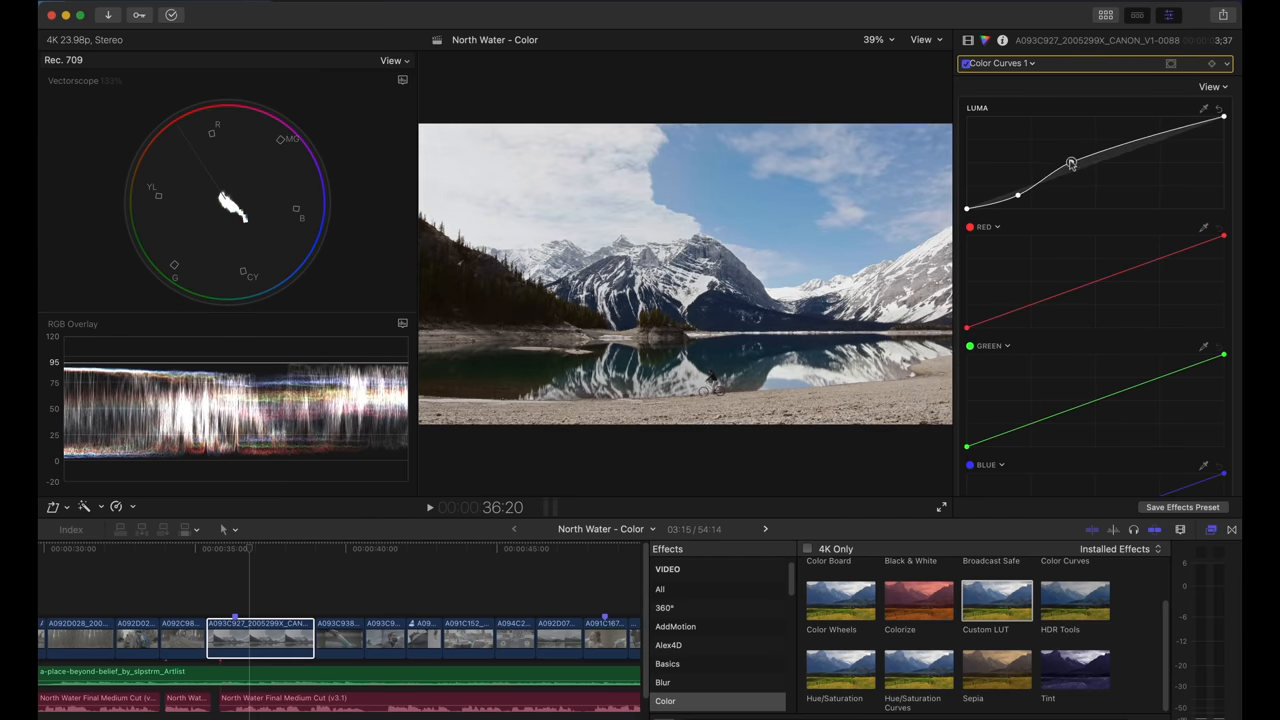
left_click_drag(1071, 163, 1017, 195)
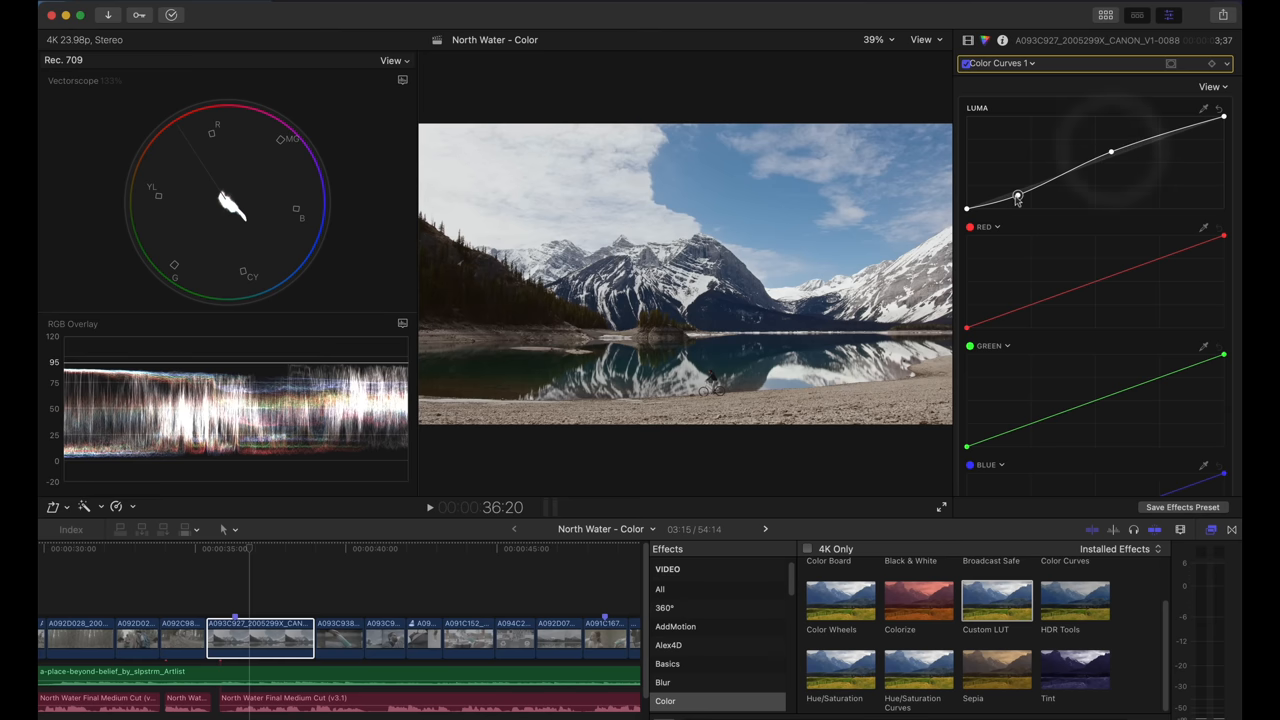
left_click_drag(1017, 195, 1023, 192)
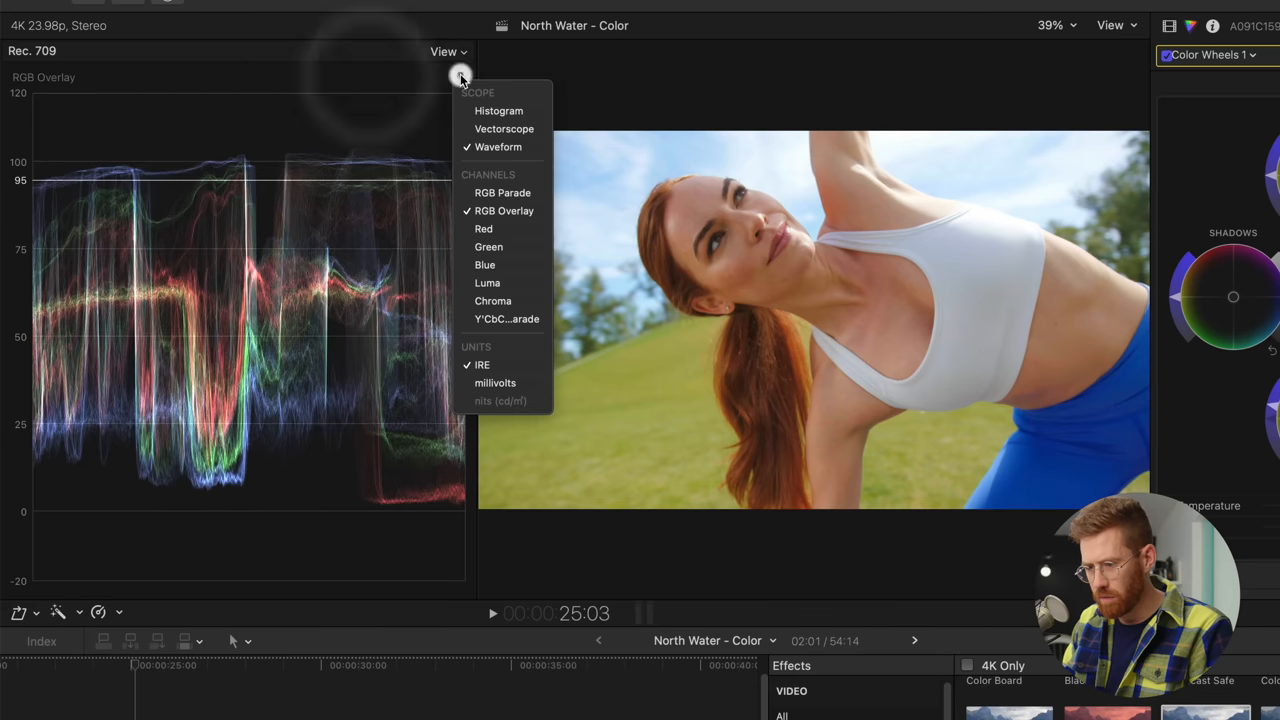
left_click(487, 283)
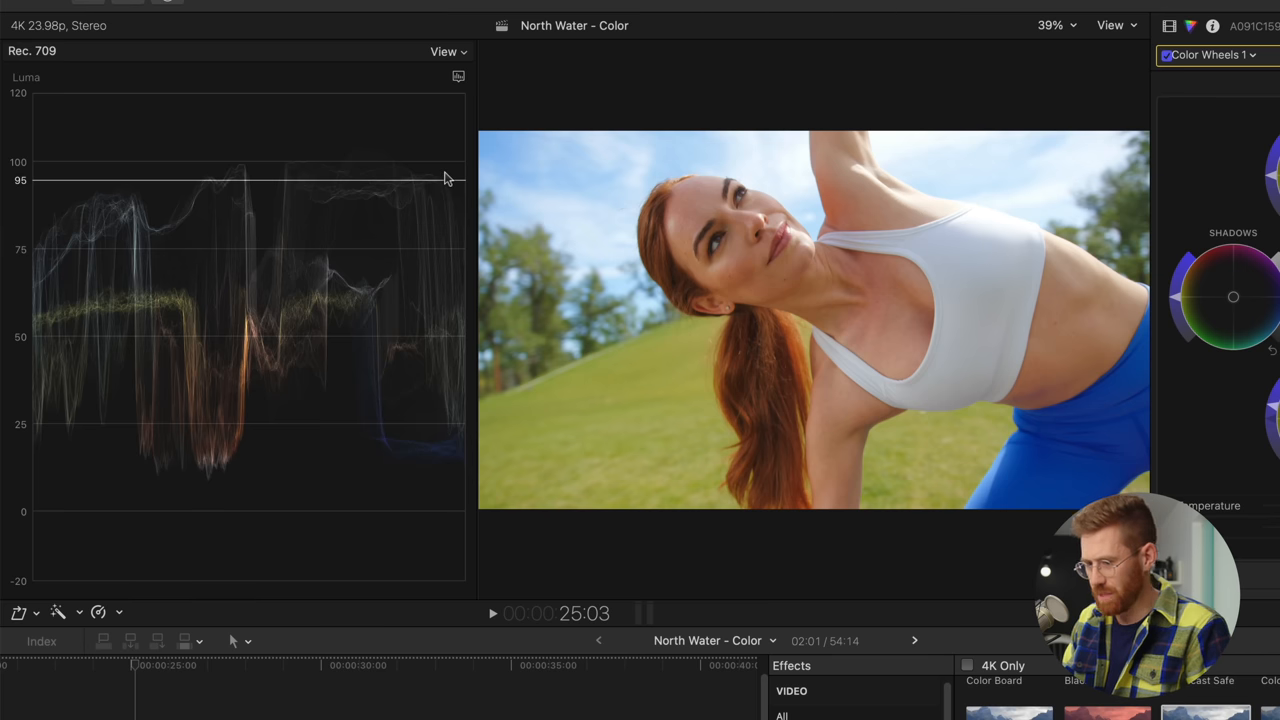
mouse_move(407, 169)
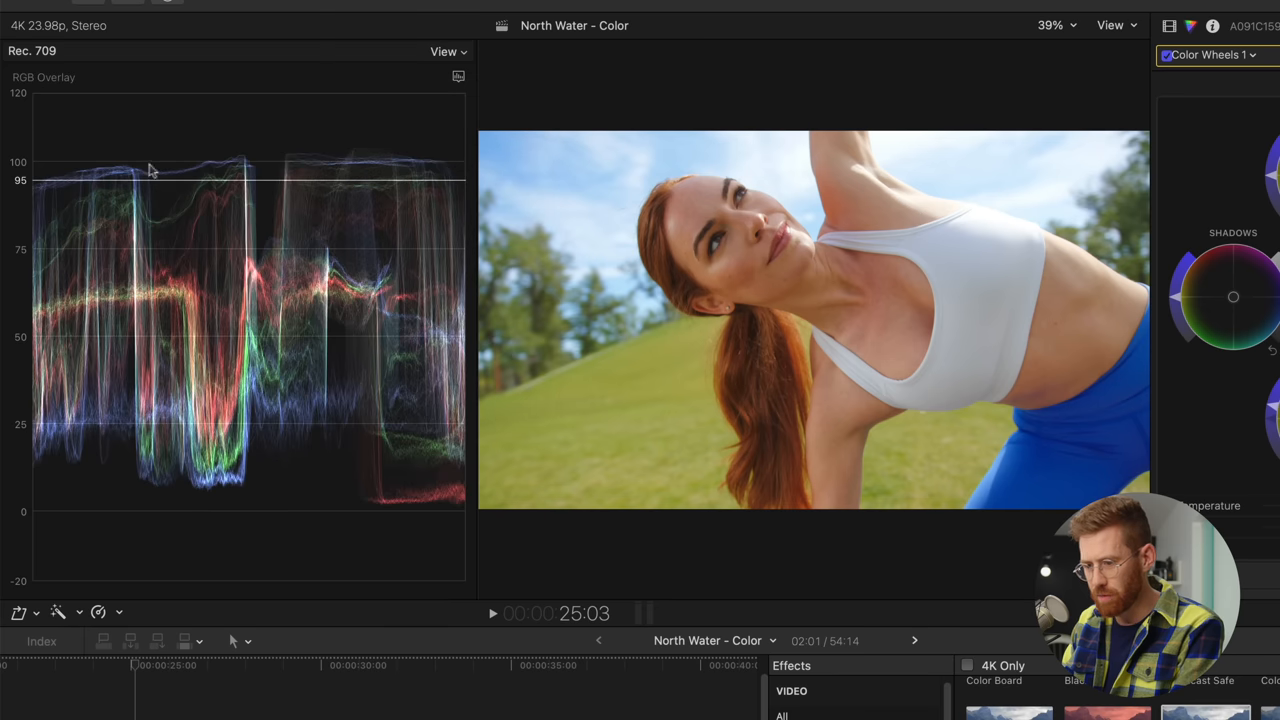
mouse_move(378, 162)
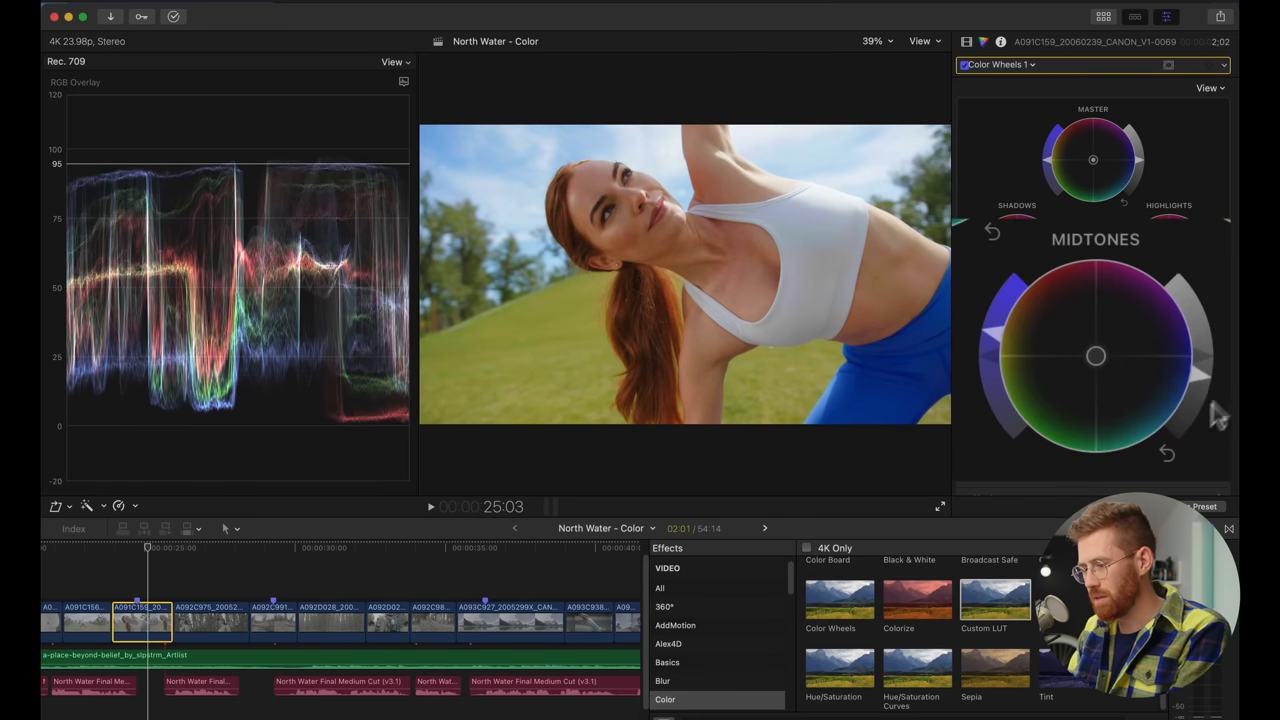
mouse_move(1210, 395)
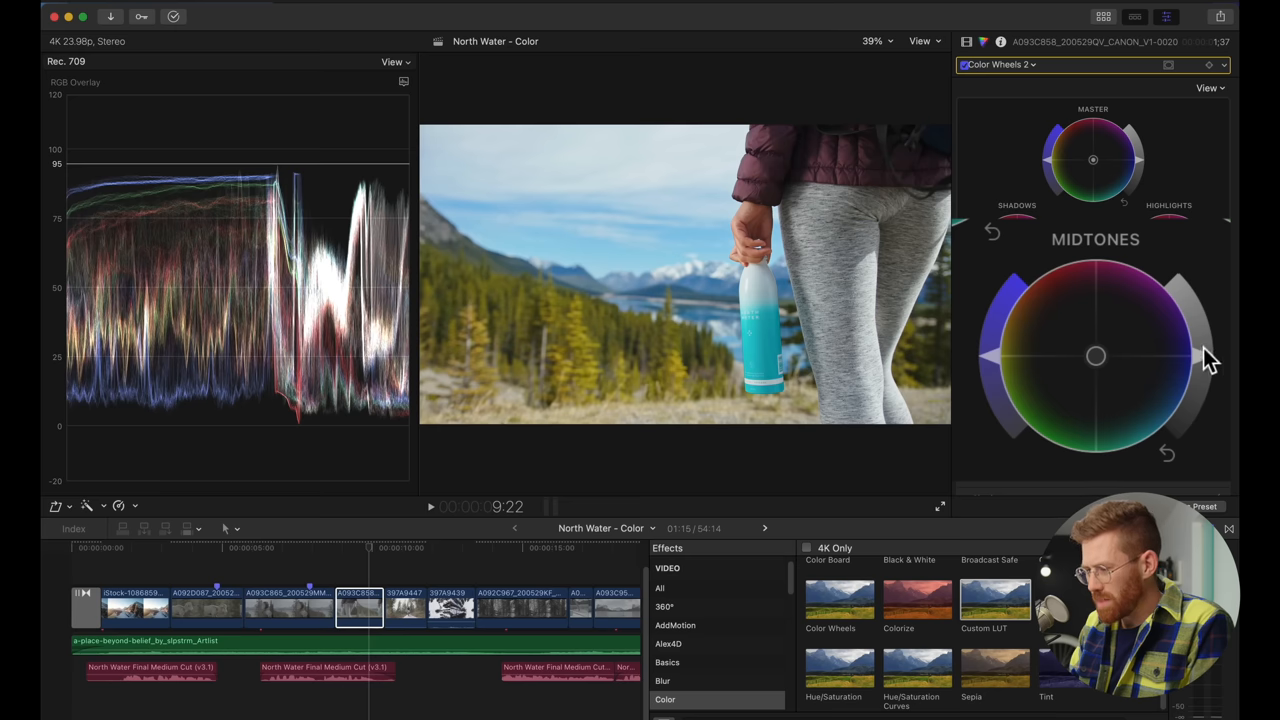
mouse_move(1218, 413)
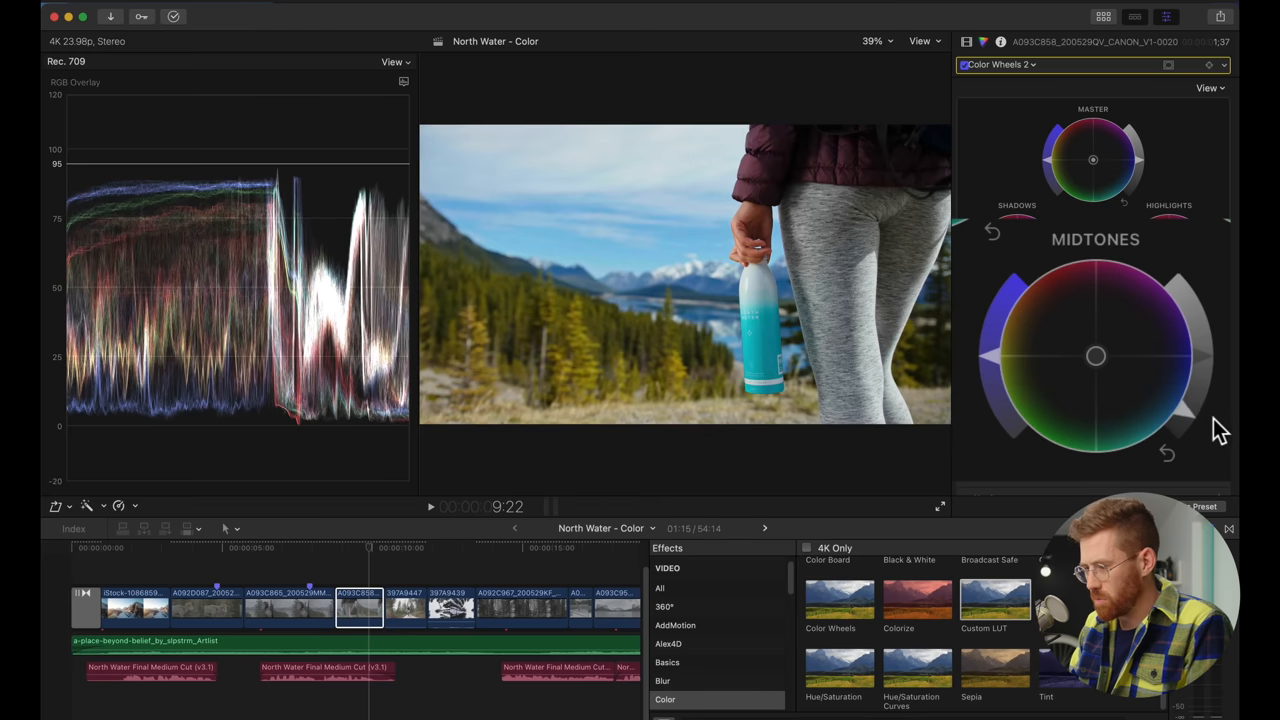
Toggle the hiking clip's grade off and back on with Cmd+Z to compare
key("cmd+z")
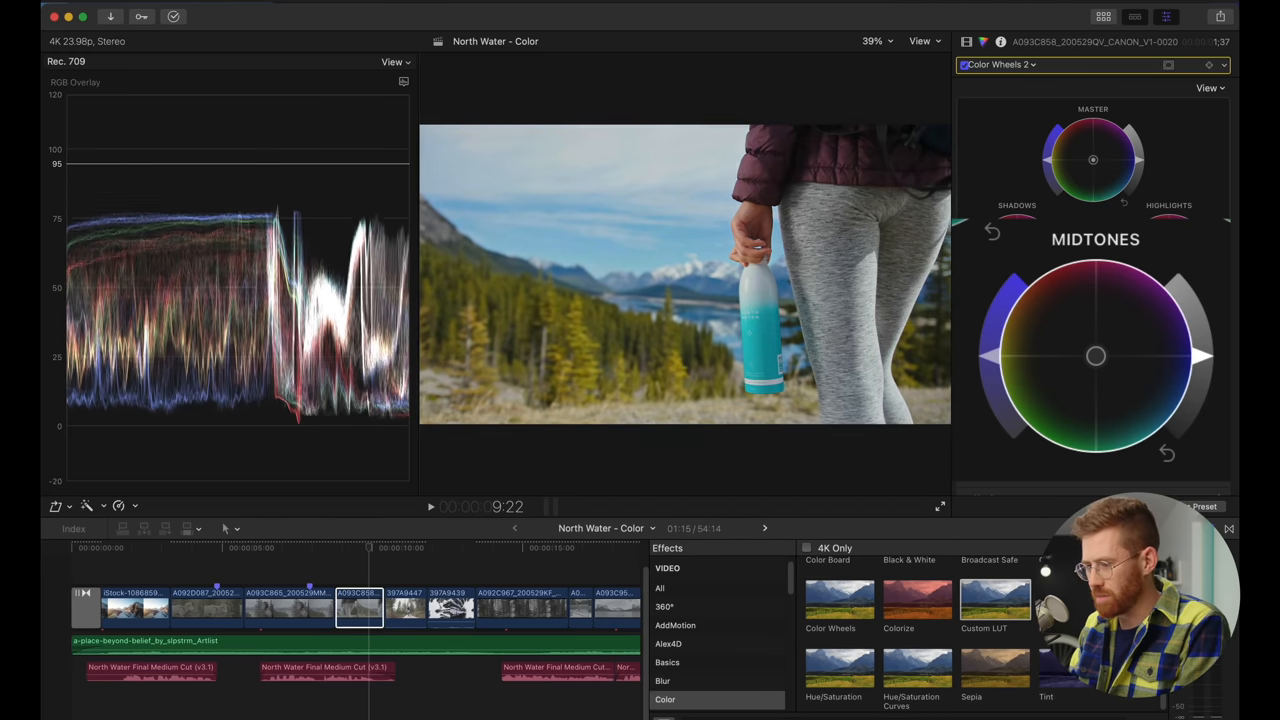
key("cmd+z")
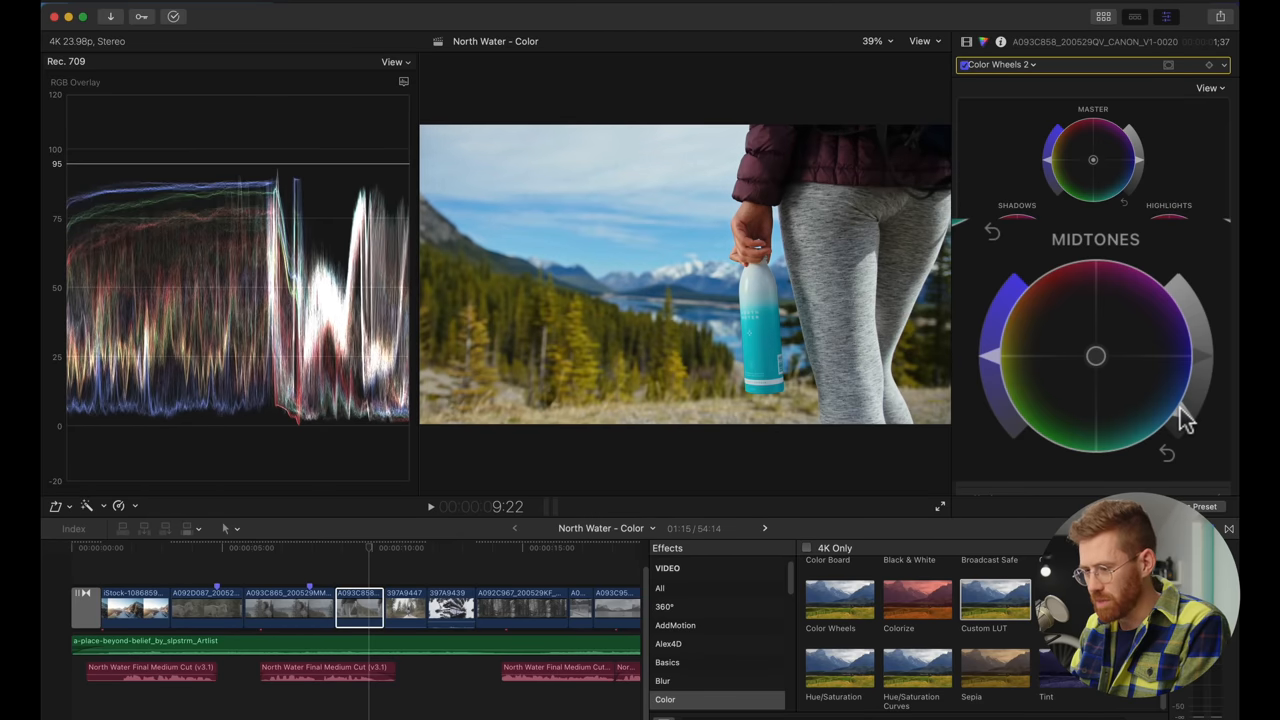
mouse_move(1205, 410)
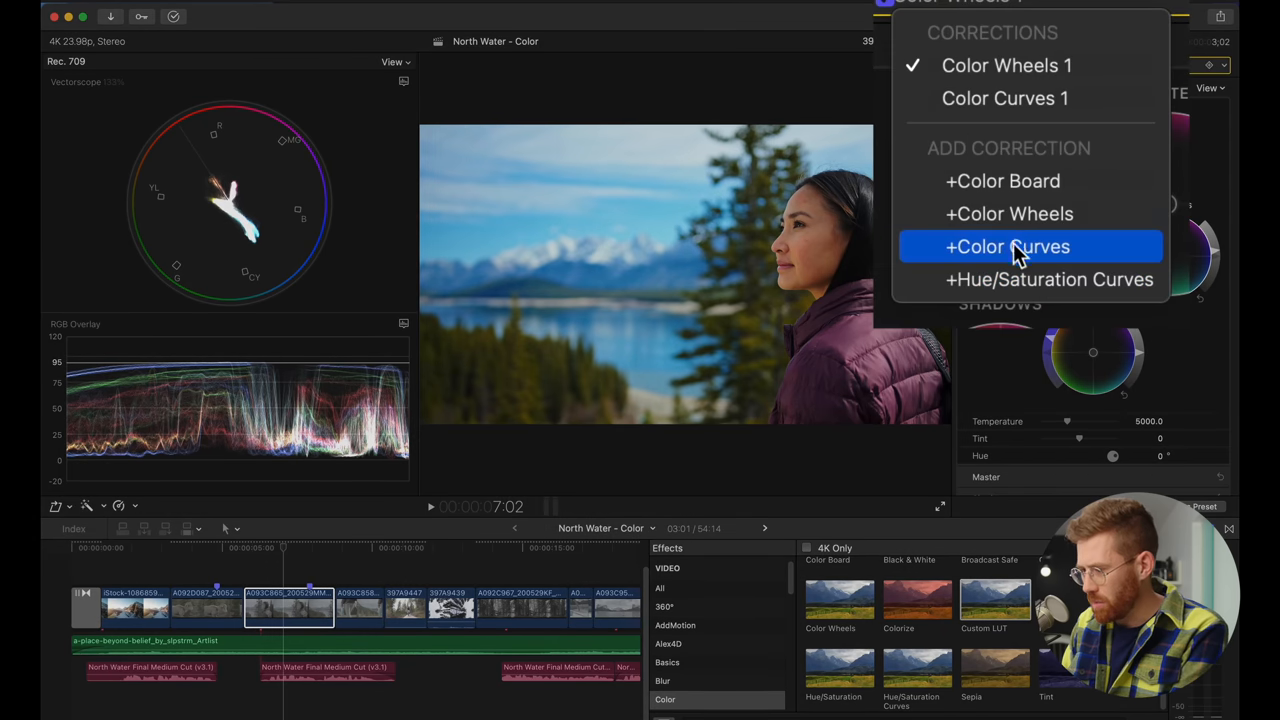
Add Hue/Saturation Curves 1, dip SAT vs SAT's high end, and toggle it to compare
left_click(1049, 279)
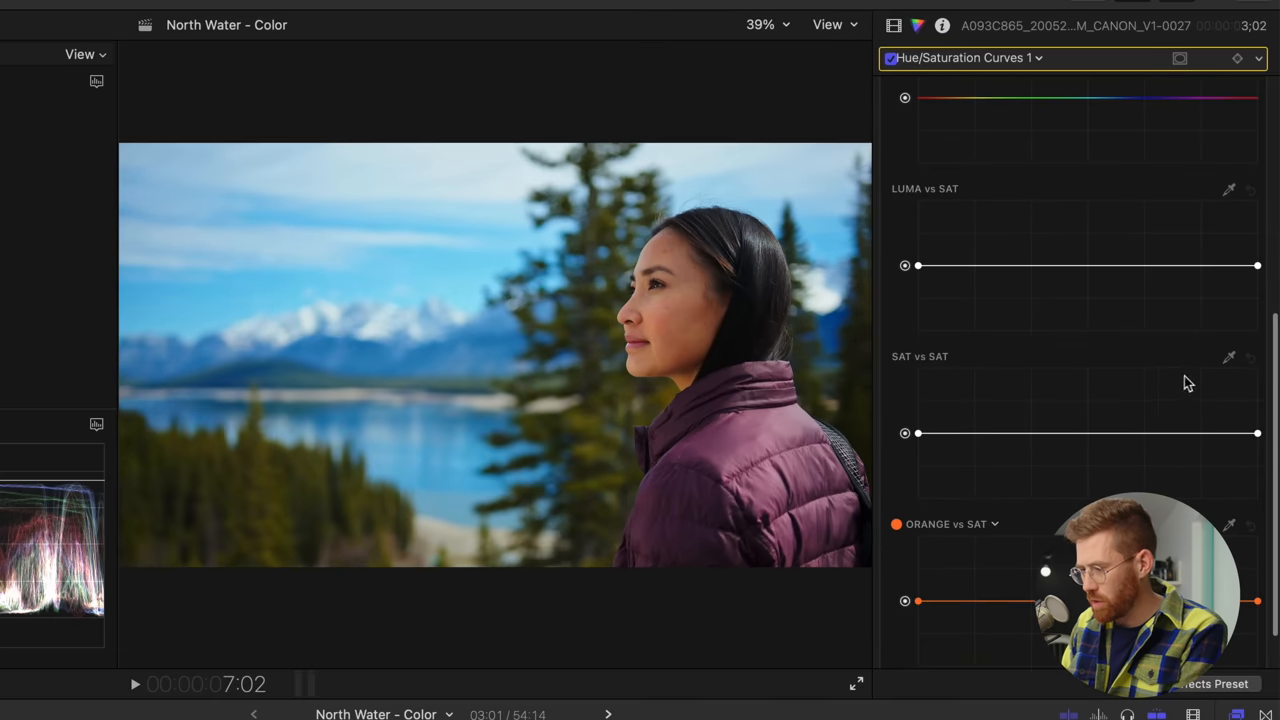
mouse_move(1254, 447)
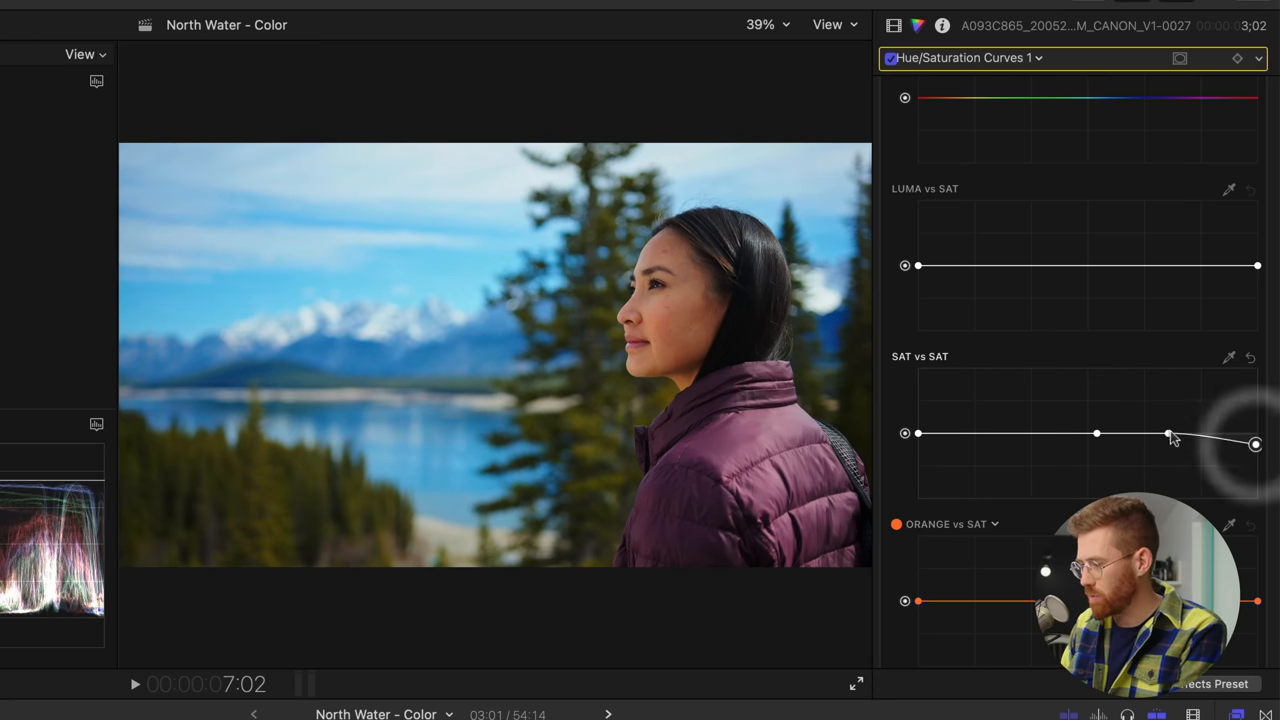
left_click_drag(1170, 435, 1170, 455)
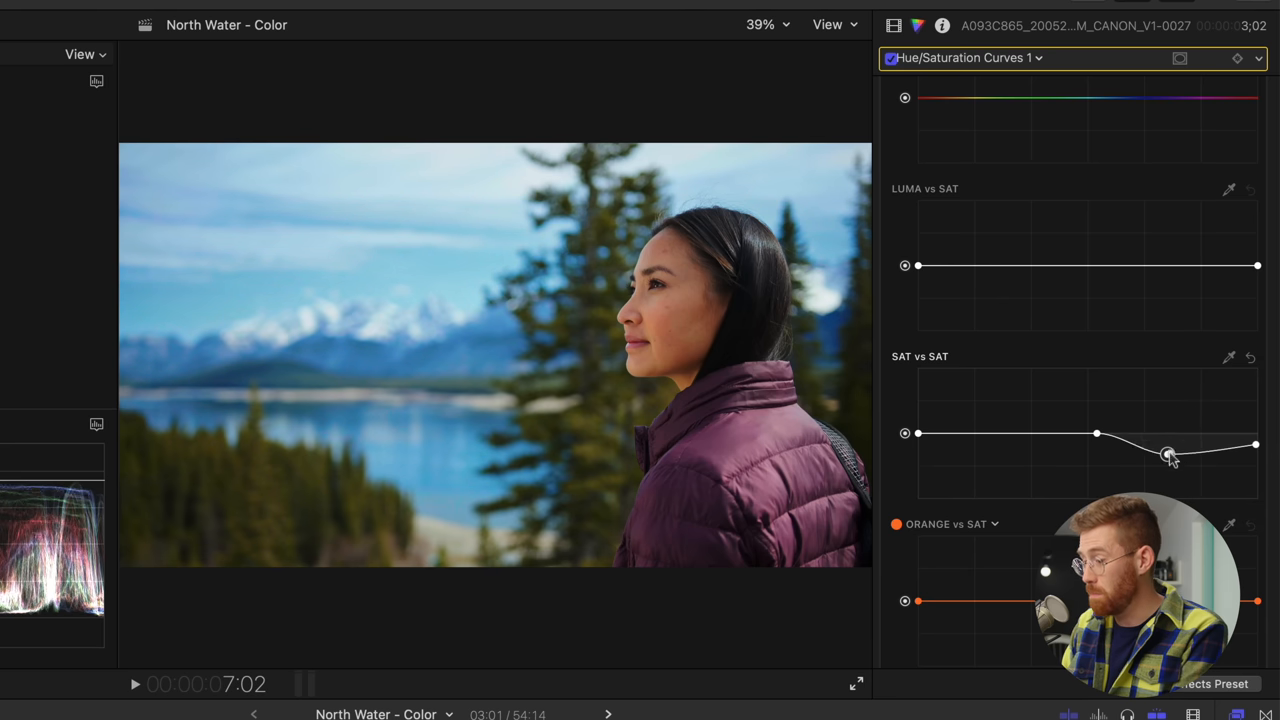
left_click_drag(1168, 455, 1256, 455)
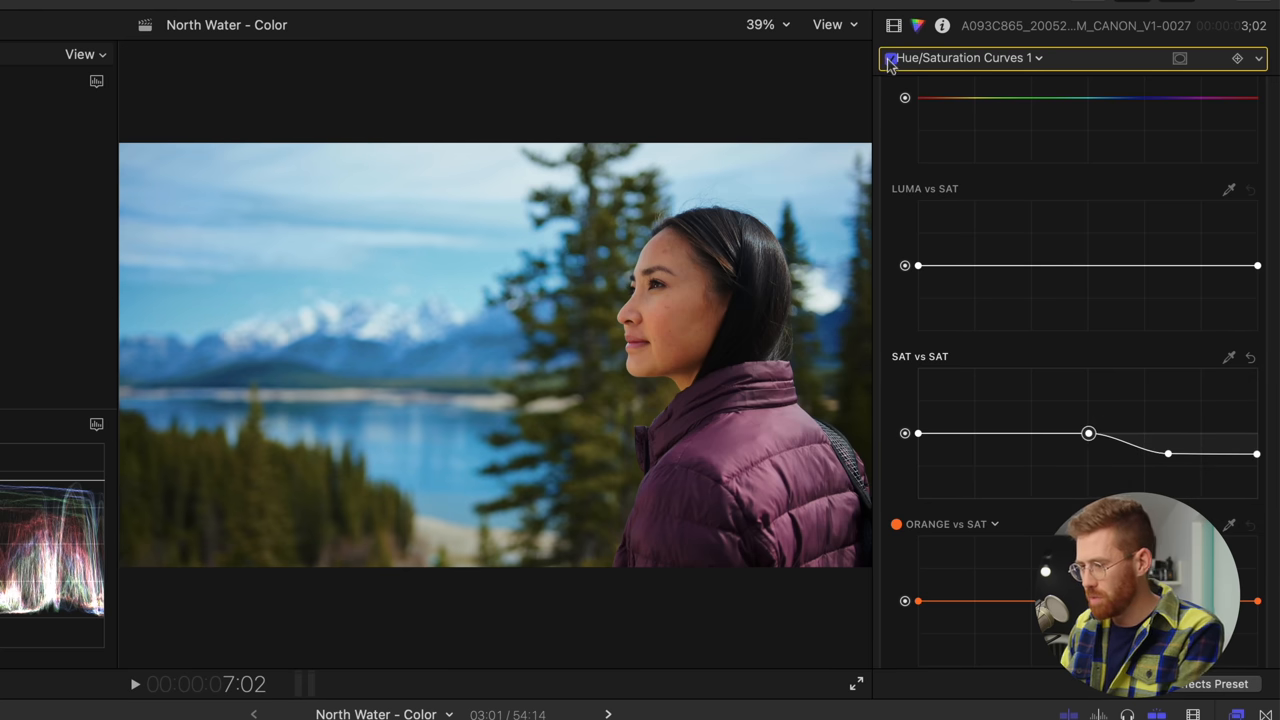
left_click(885, 58)
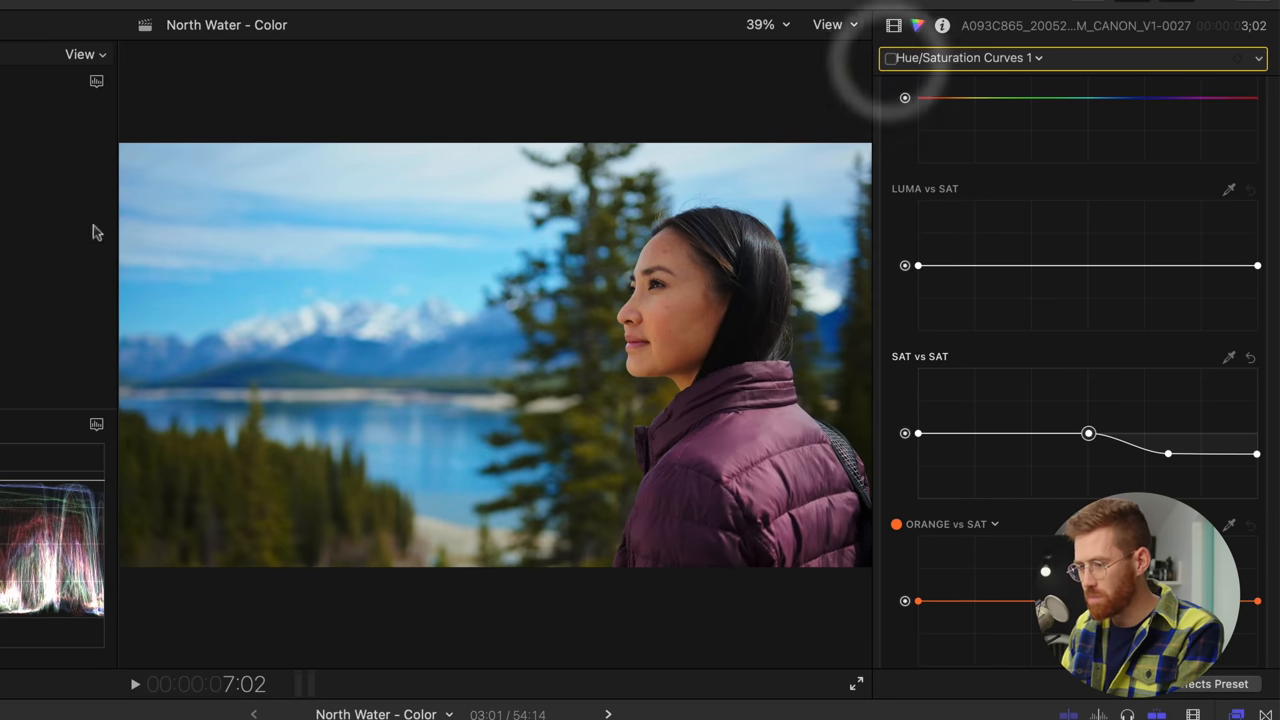
left_click(890, 58)
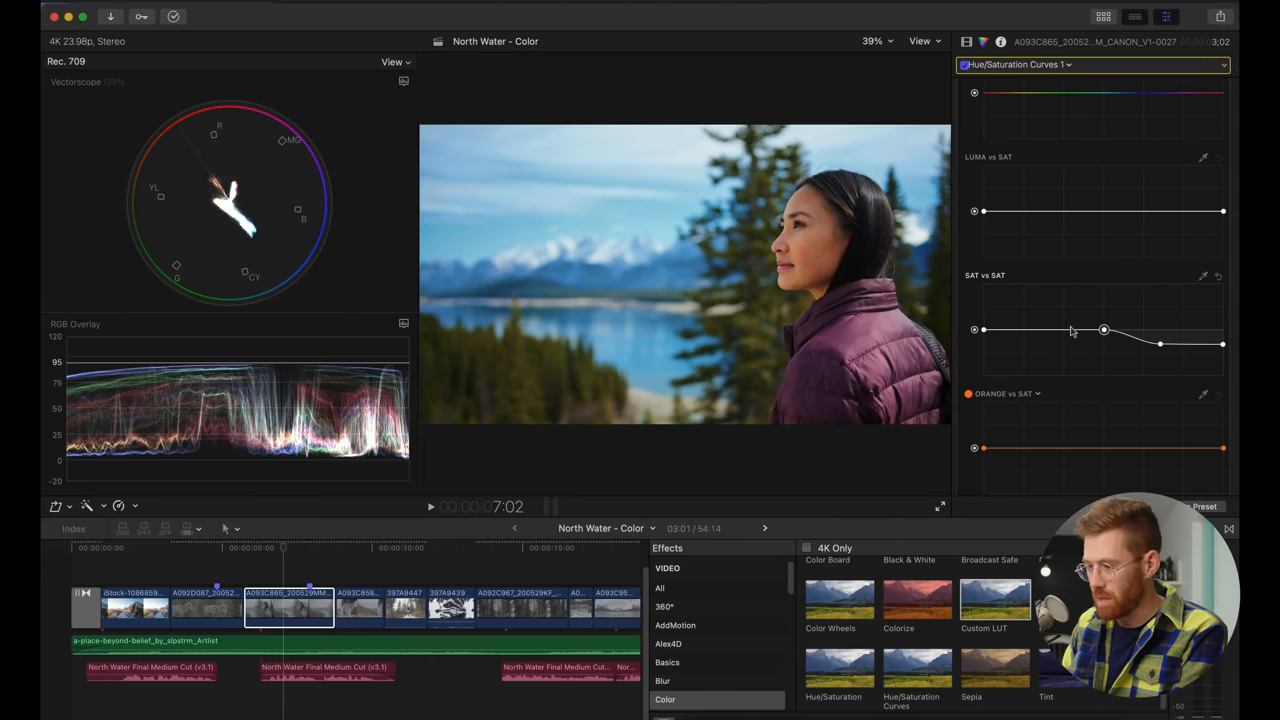
mouse_move(1155, 347)
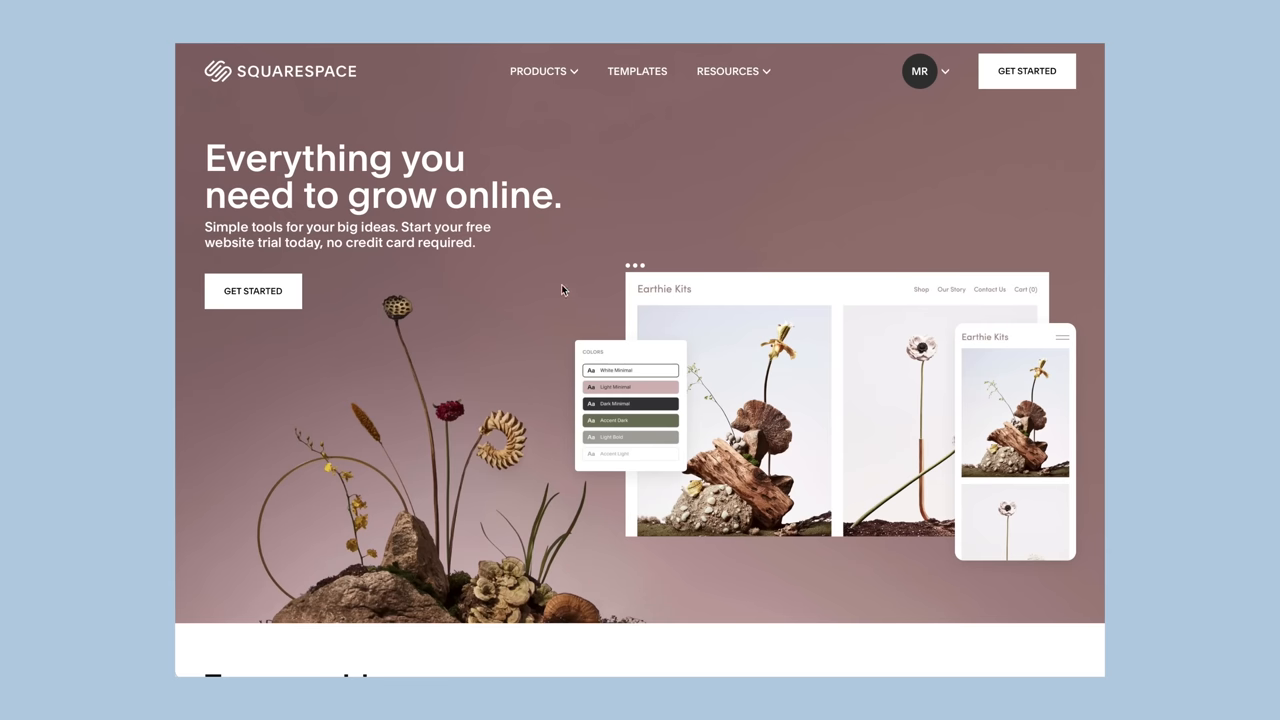
Scroll the homepage, preview the Light Minimal theme, then show the Flexible layouts demo
scroll("down", 3)
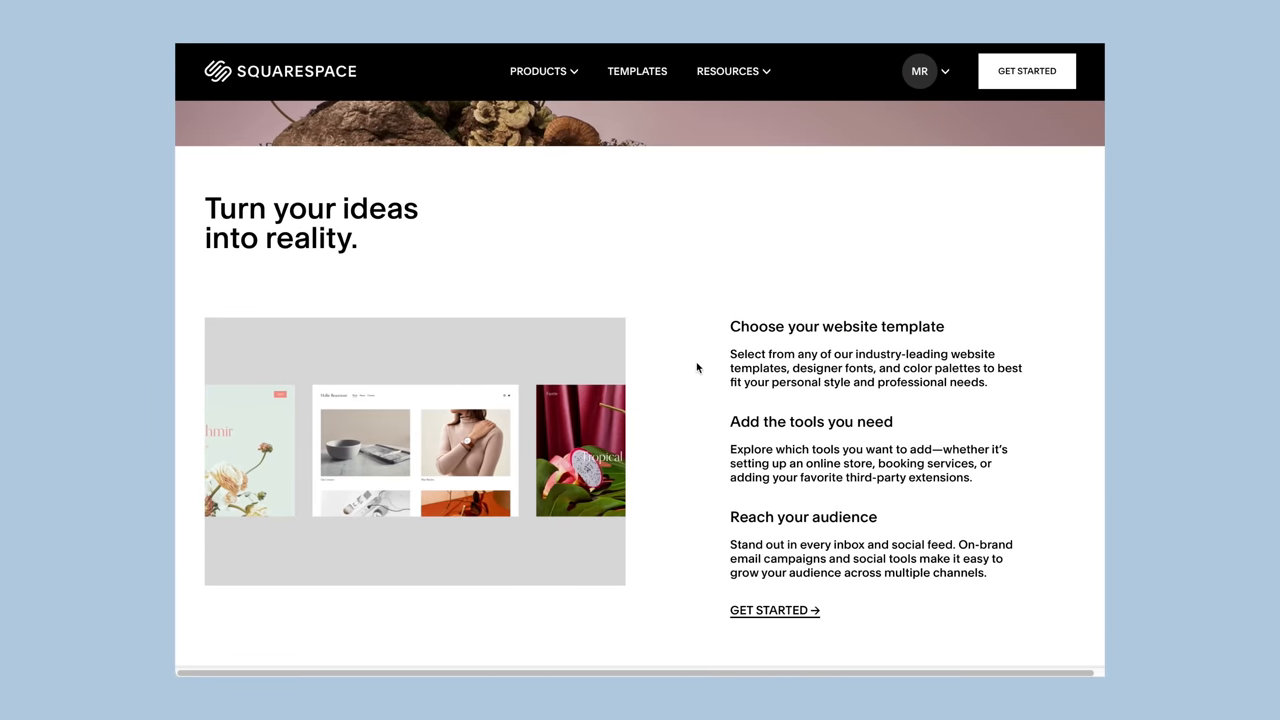
scroll("down", 3)
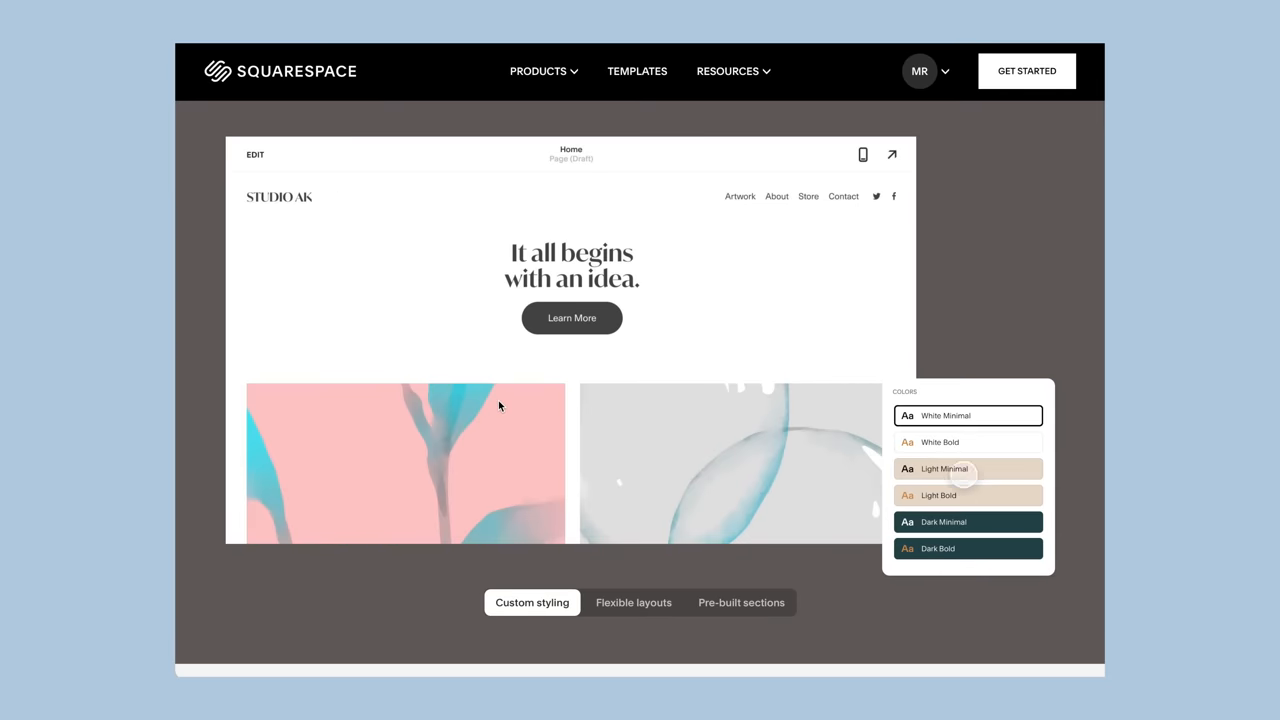
left_click(633, 602)
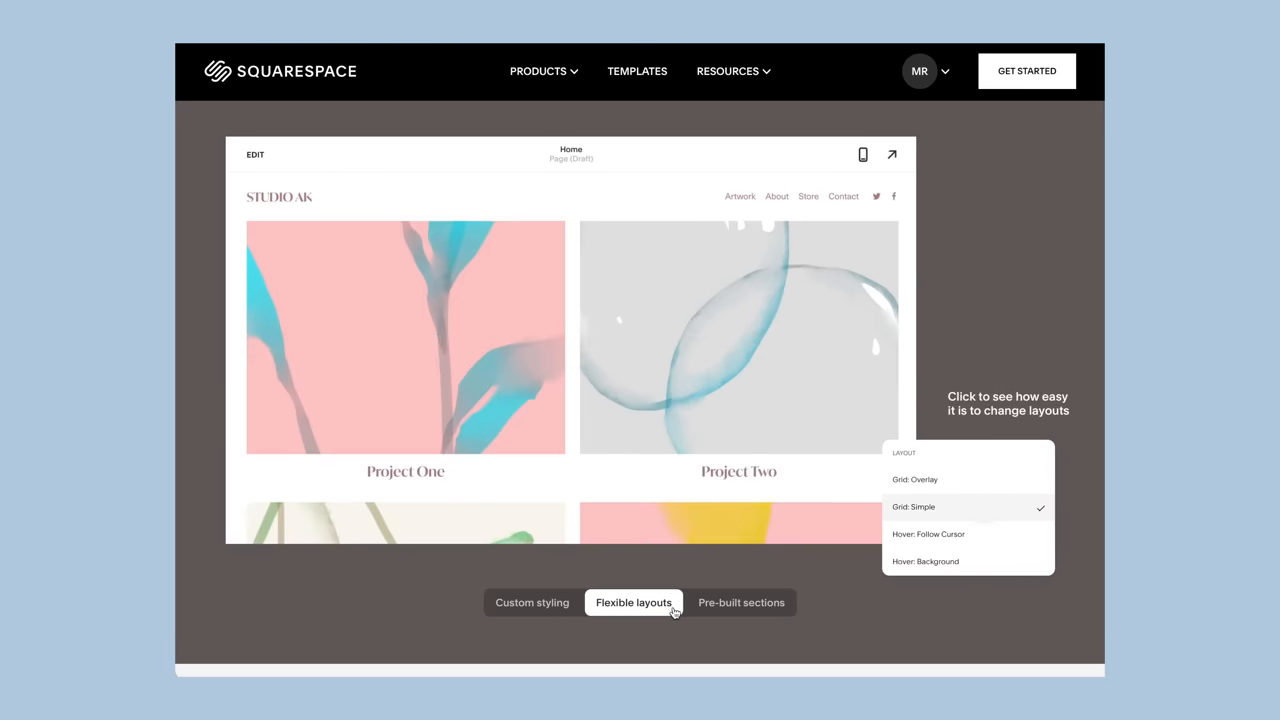
left_click(740, 602)
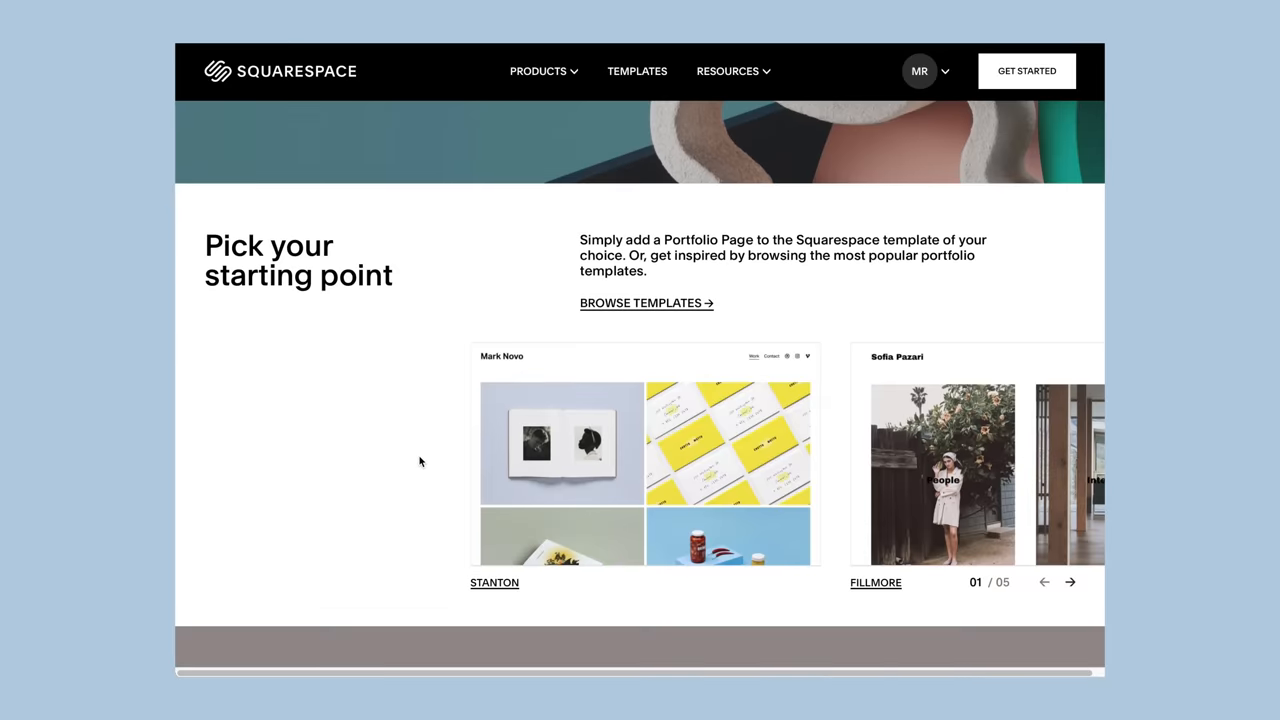
Advance through two more portfolio template examples and scroll down the page
left_click(1070, 582)
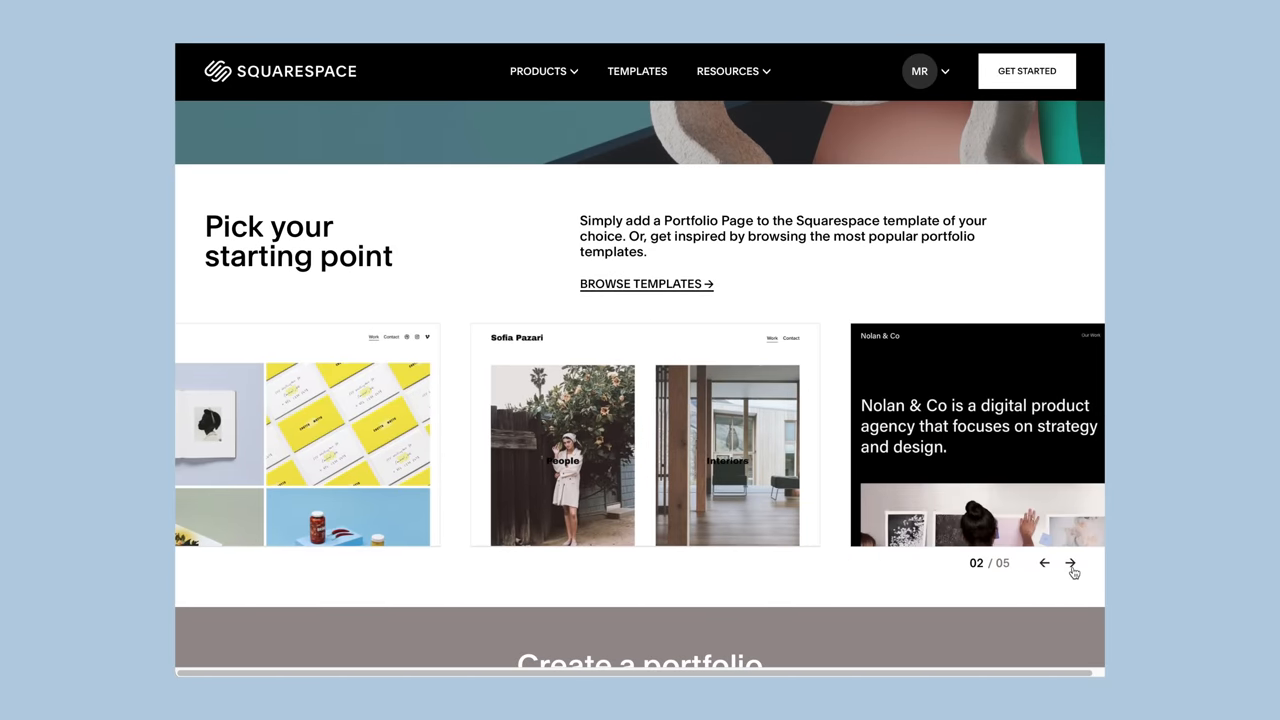
left_click(1071, 563)
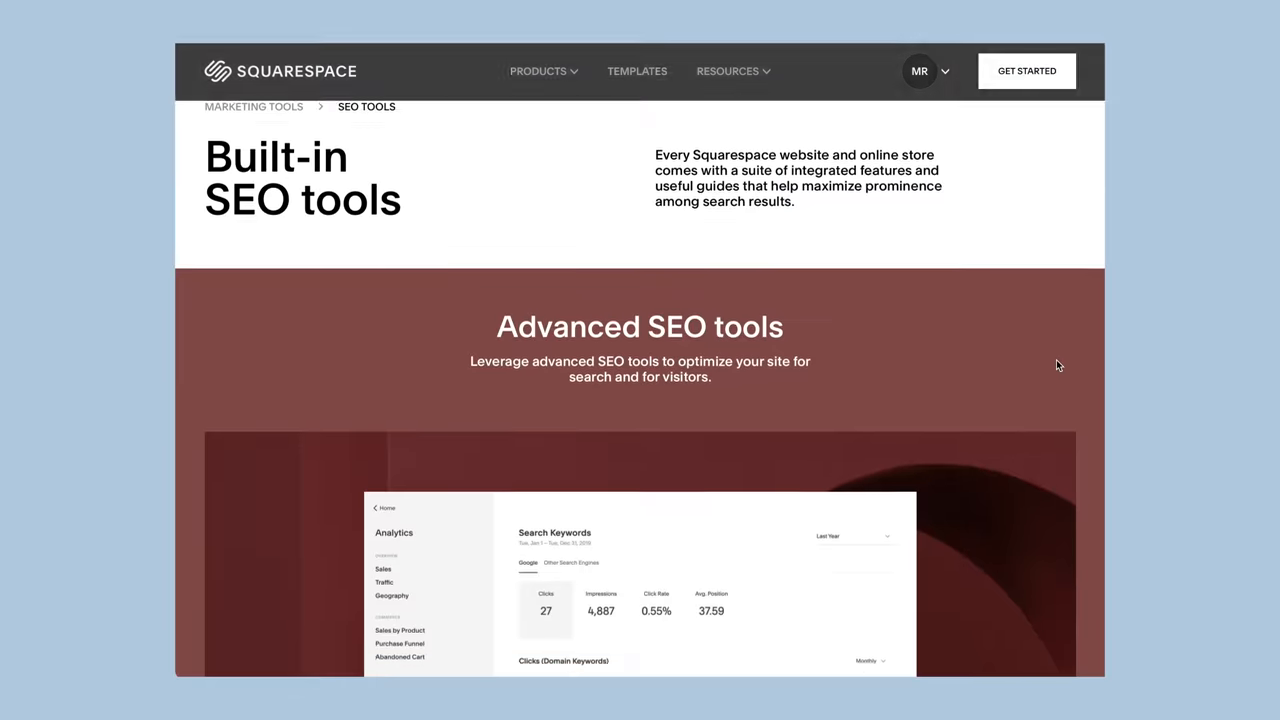
scroll("down", 3)
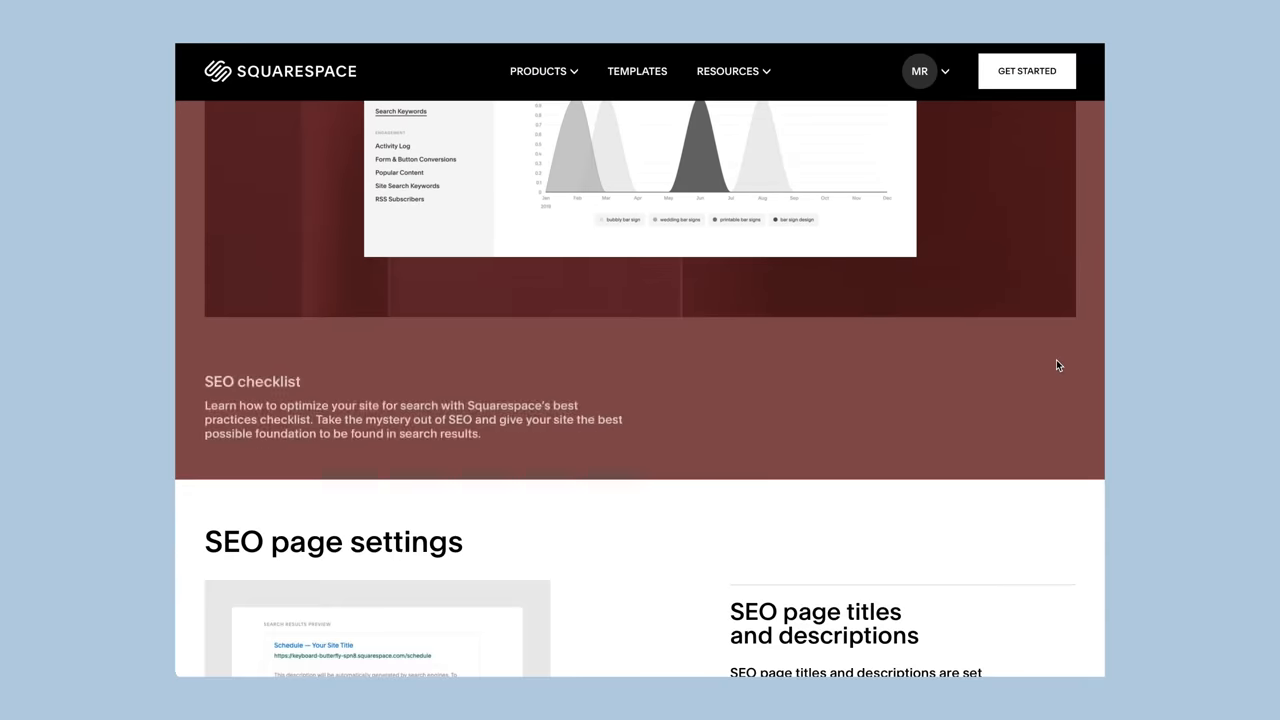
scroll("down", 3)
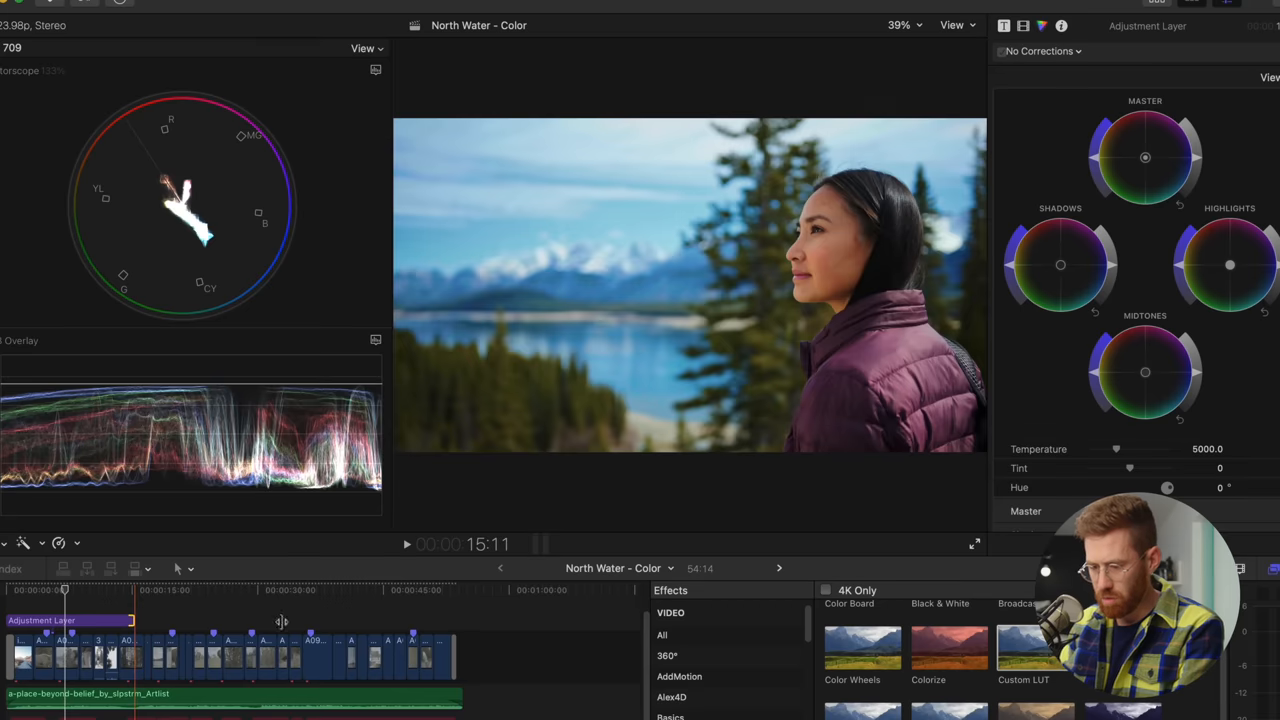
Drag the Adjustment Layer's end handle to extend it over the edit
left_click_drag(283, 620, 455, 620)
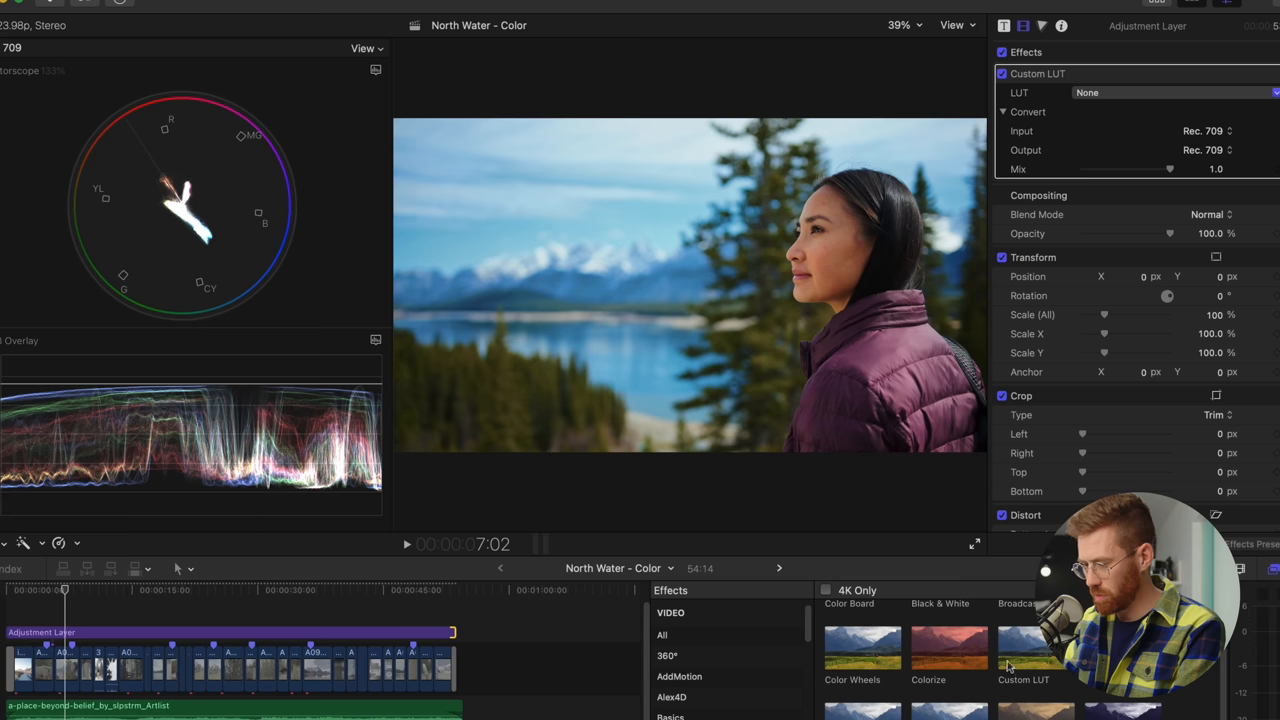
Set the Custom LUT to Stalman-film-01 and toggle the effect off and on to compare
left_click(1175, 92)
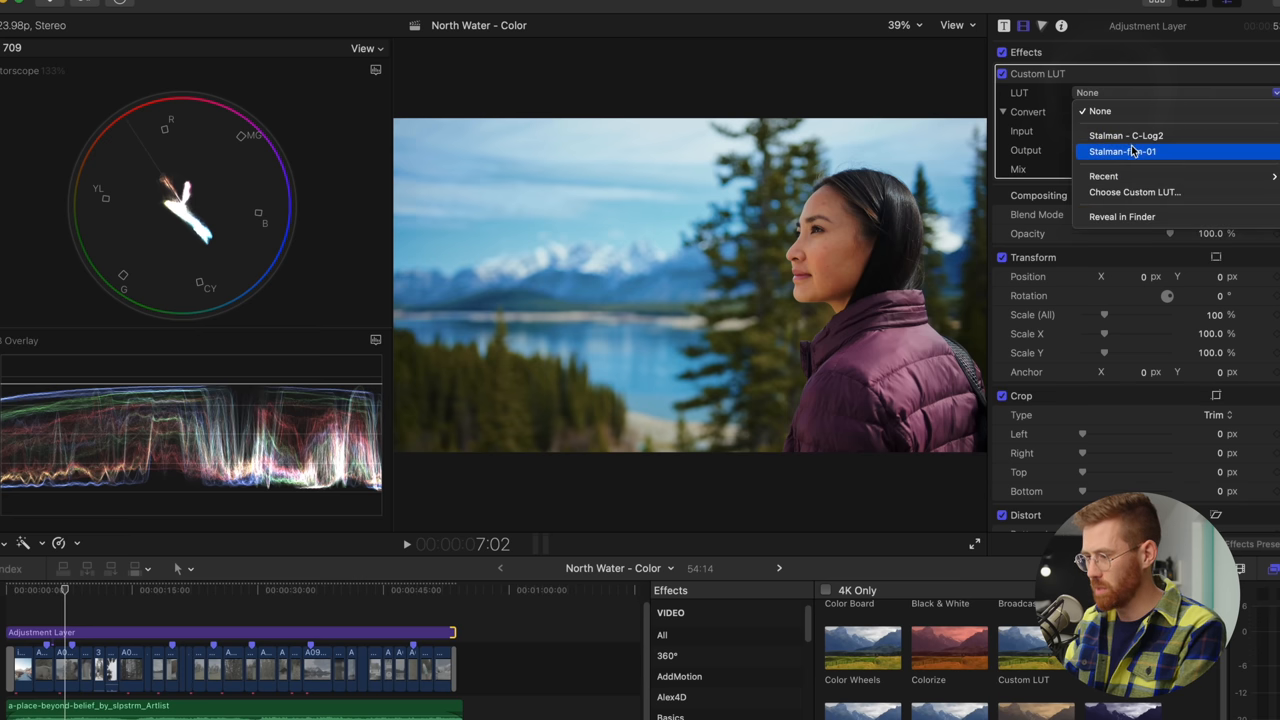
left_click(1121, 151)
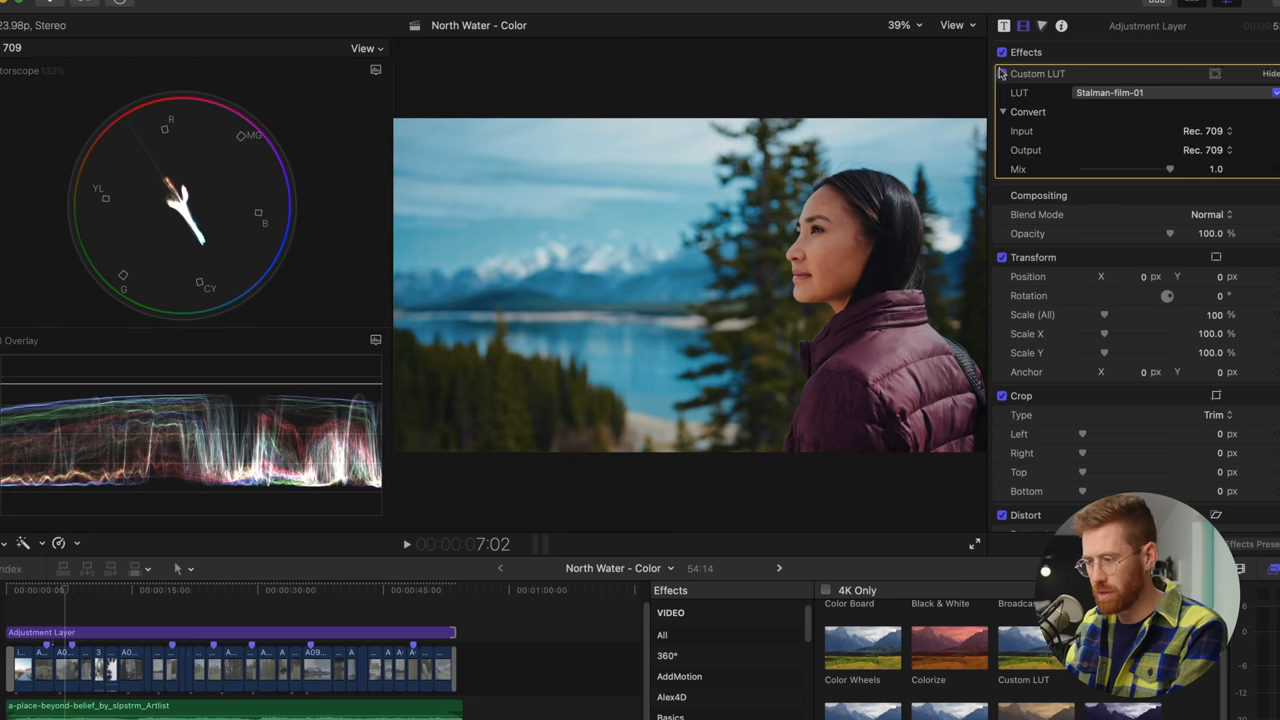
left_click(1003, 73)
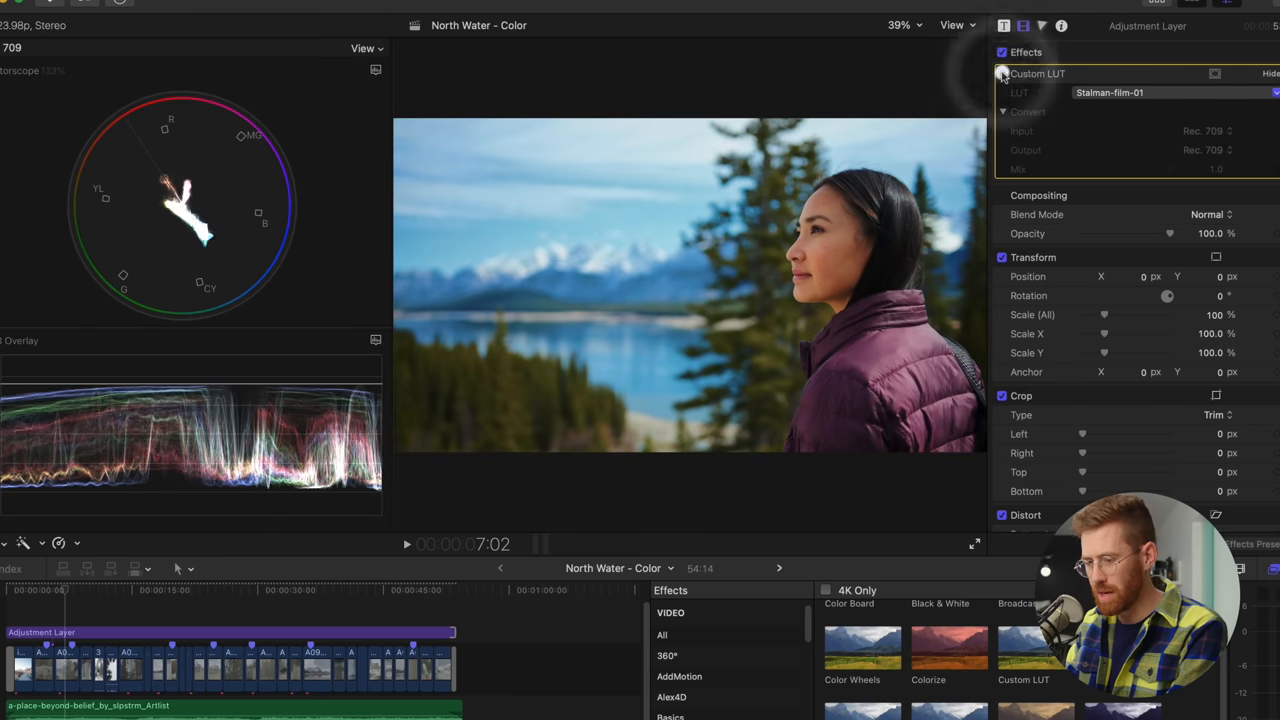
left_click(1003, 73)
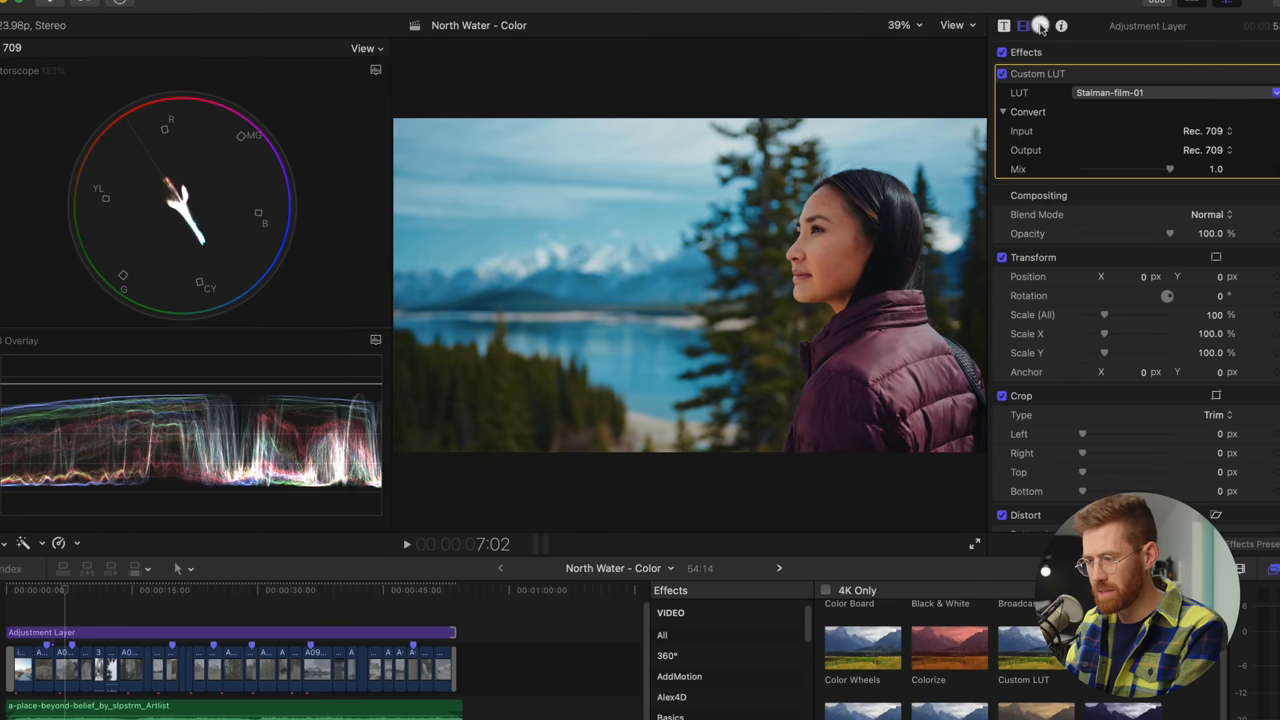
Open the adjustment layer's Color inspector, then select the bottle-pouring clip
left_click(1042, 25)
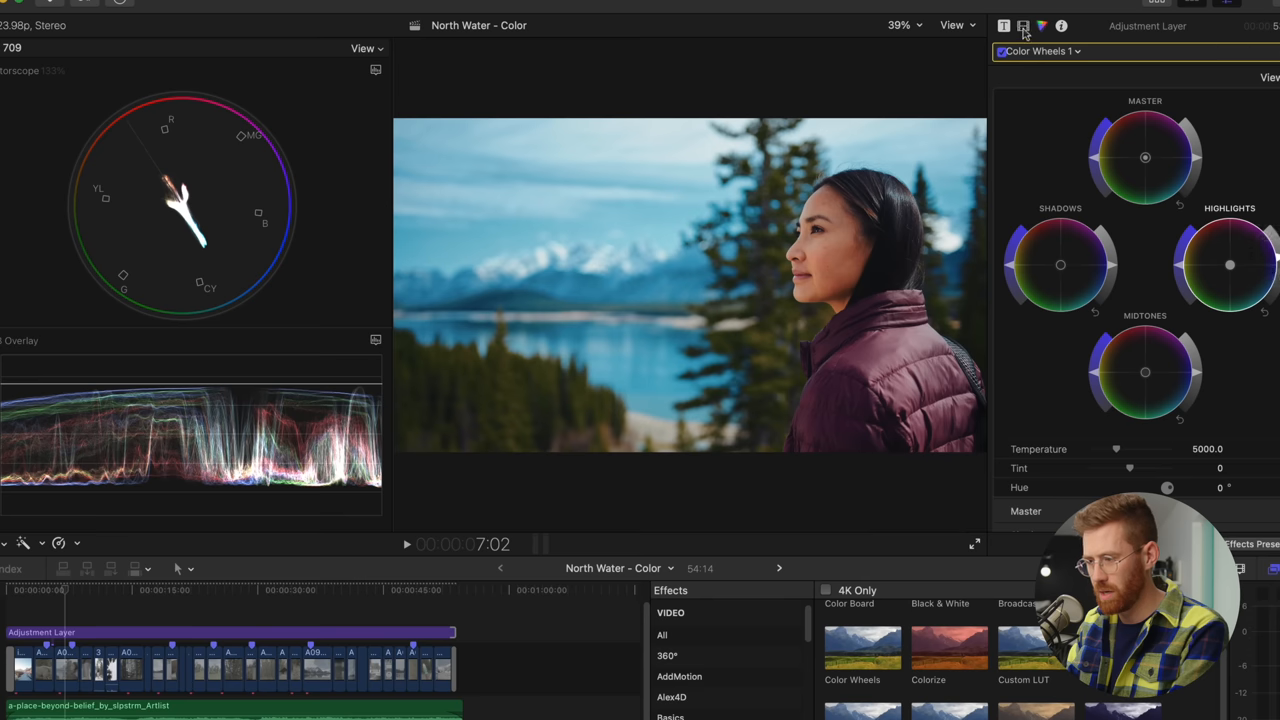
left_click(1004, 25)
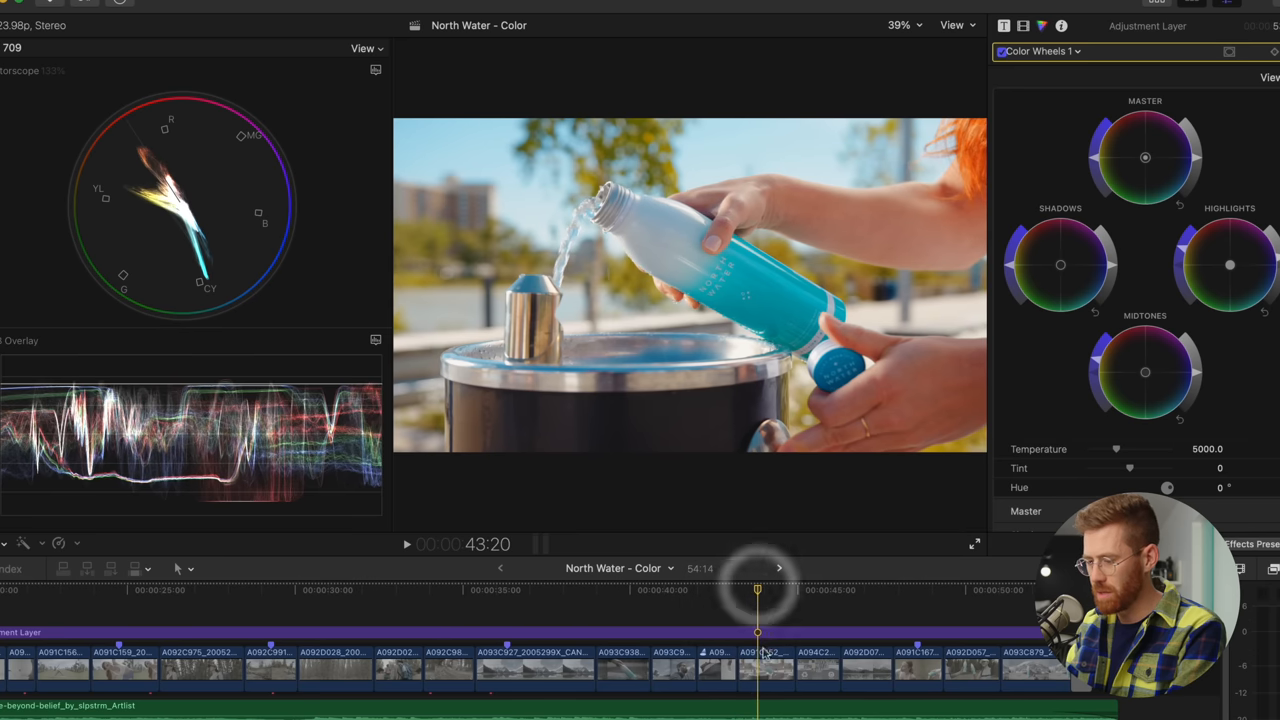
left_click(765, 668)
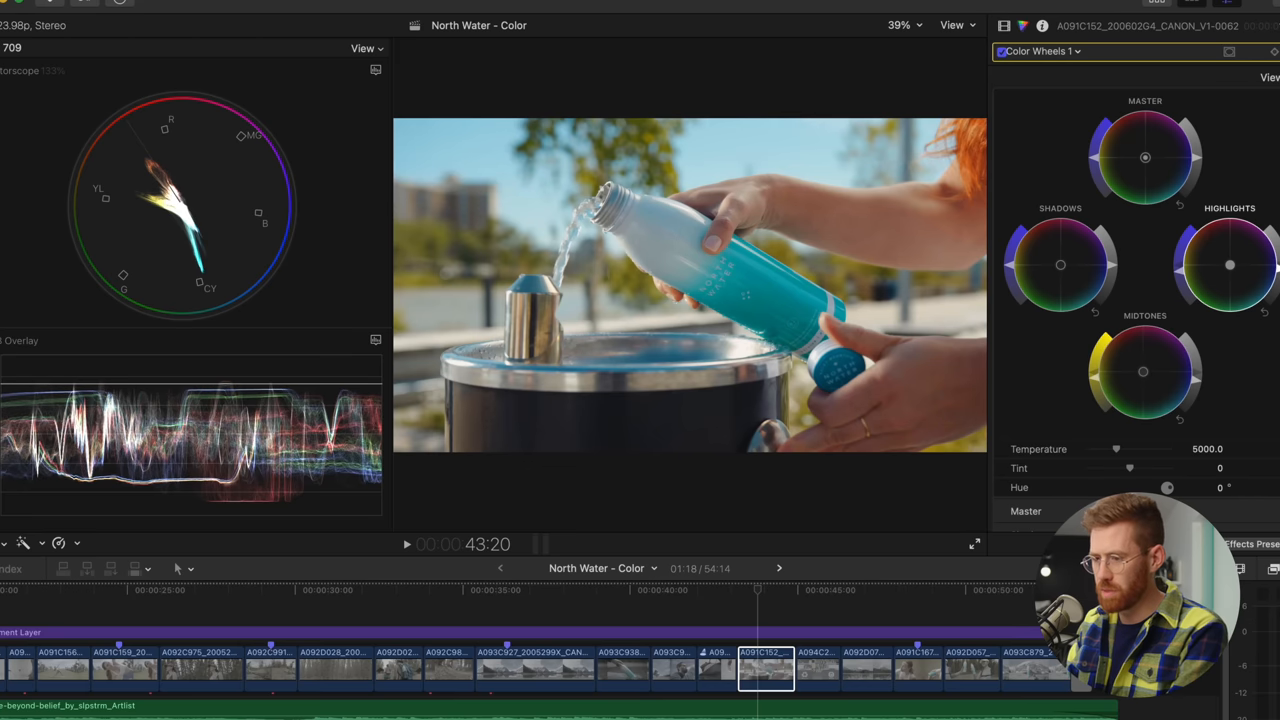
Show the Comparison Viewer and compare the stretching-woman clip against the bottle-pouring frame
left_click(450, 5)
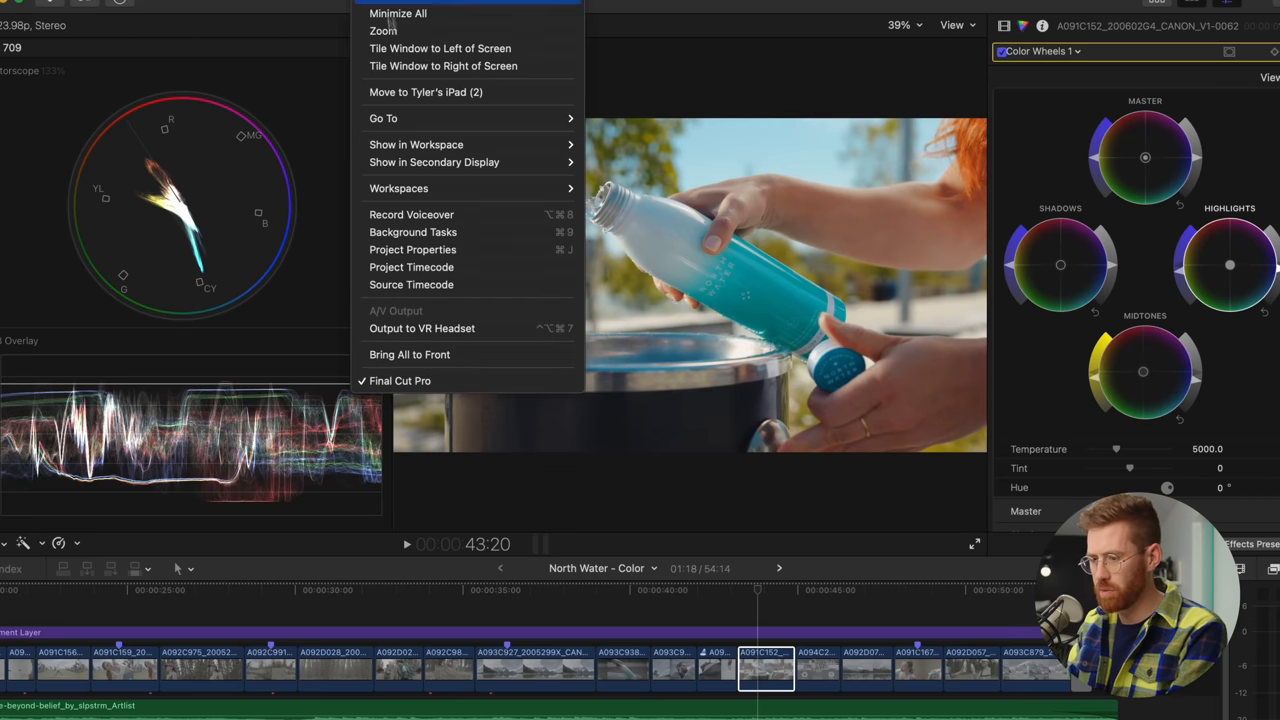
mouse_move(416, 144)
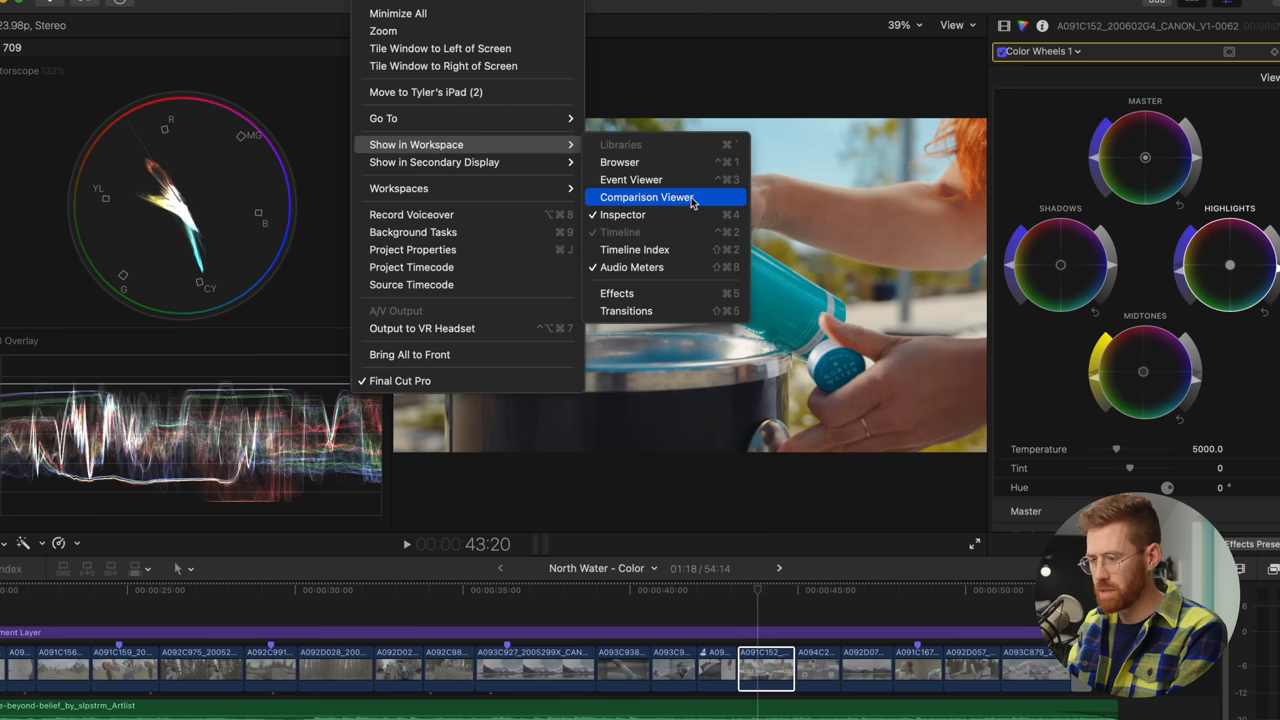
left_click(647, 197)
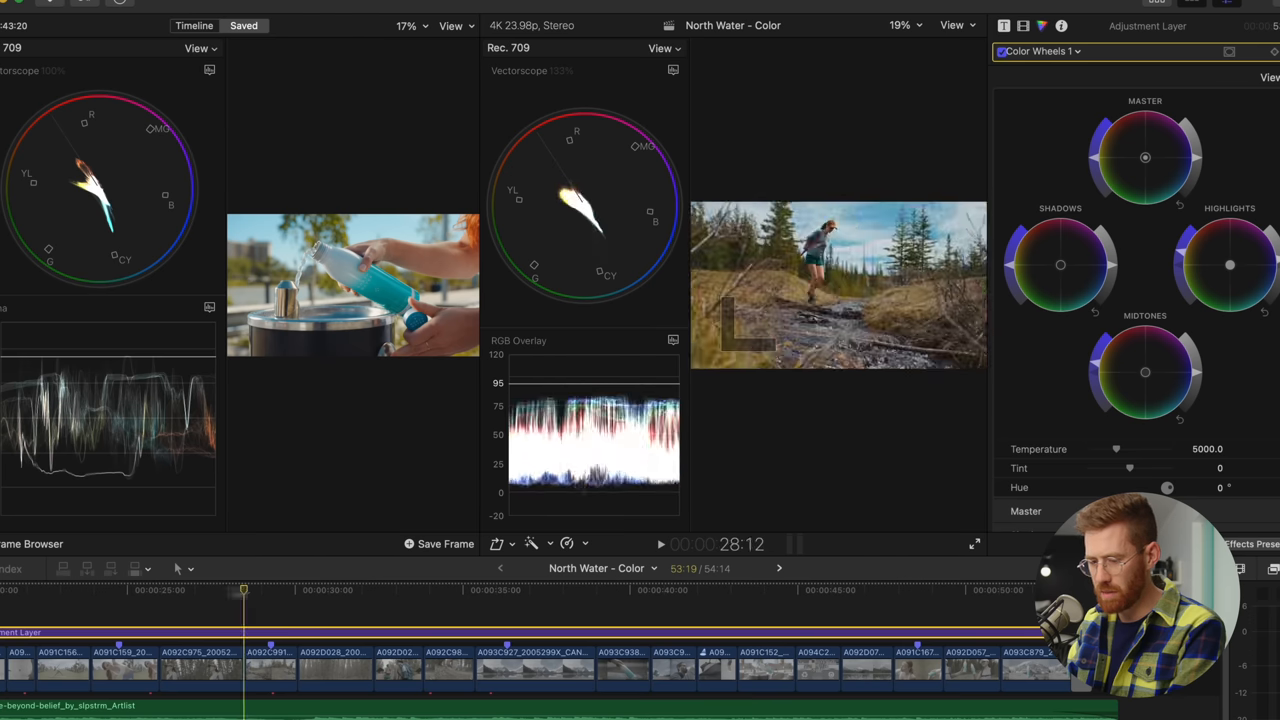
left_click(118, 590)
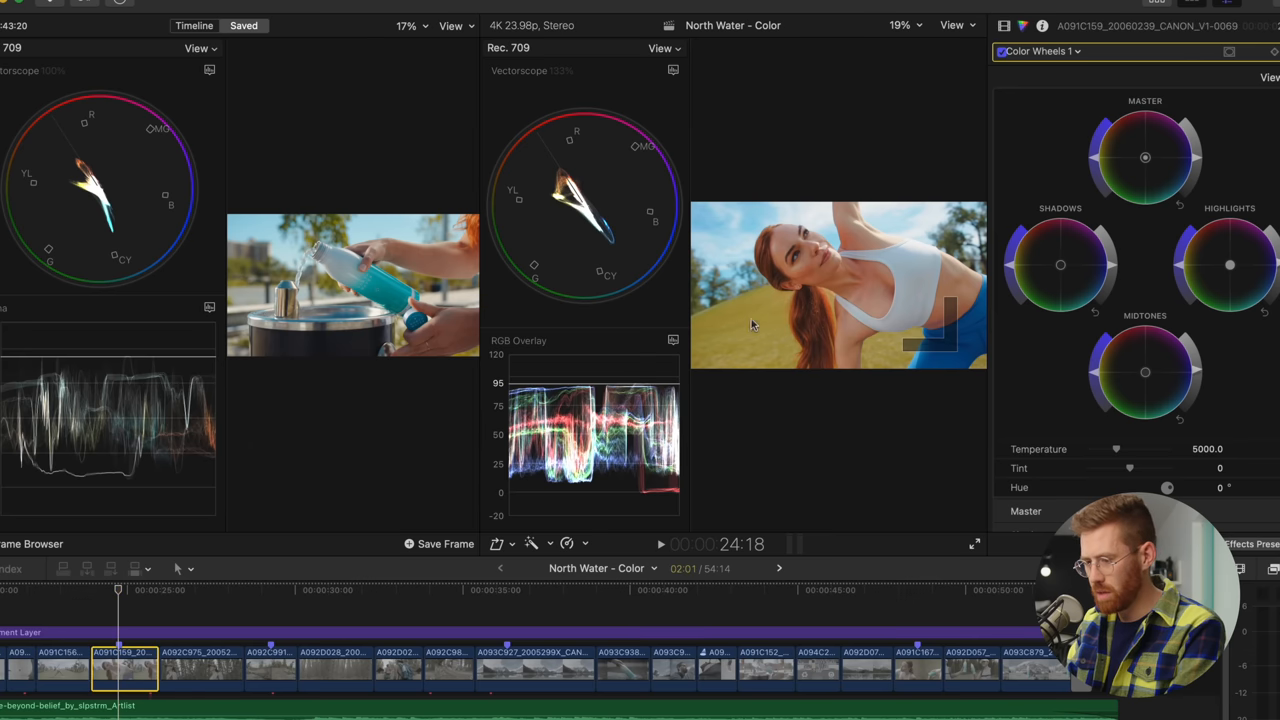
mouse_move(466, 224)
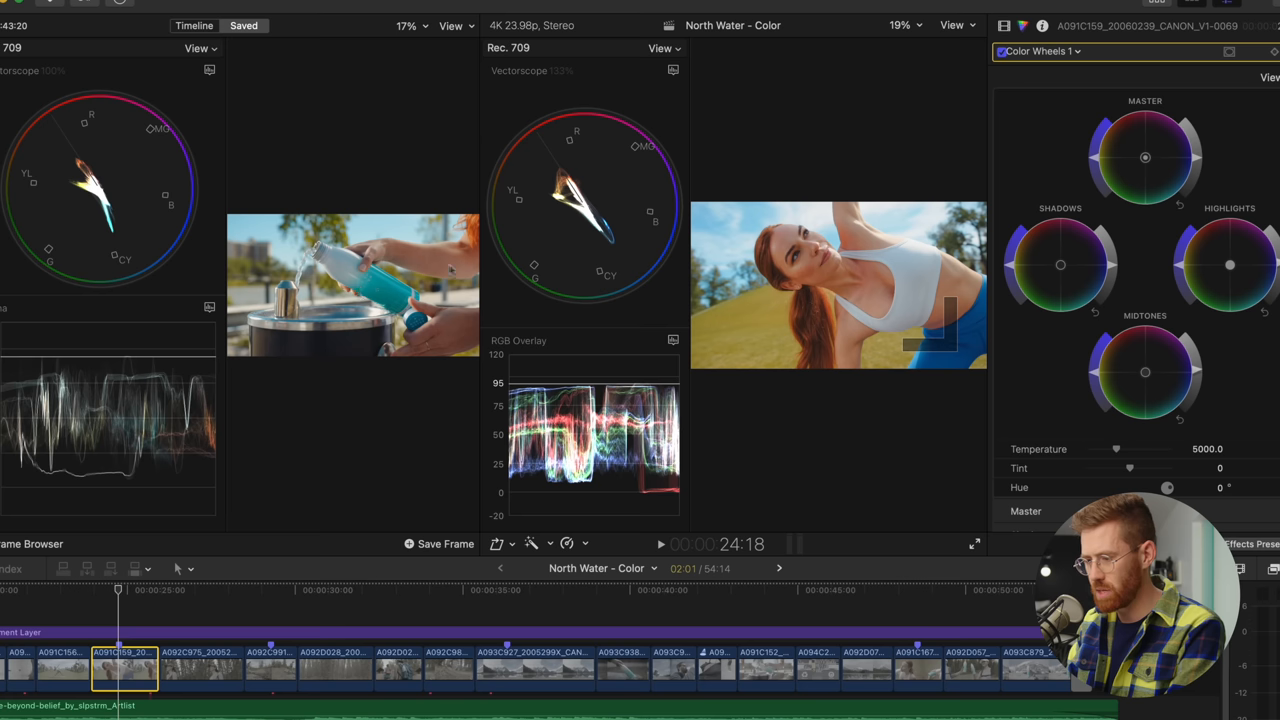
mouse_move(427, 258)
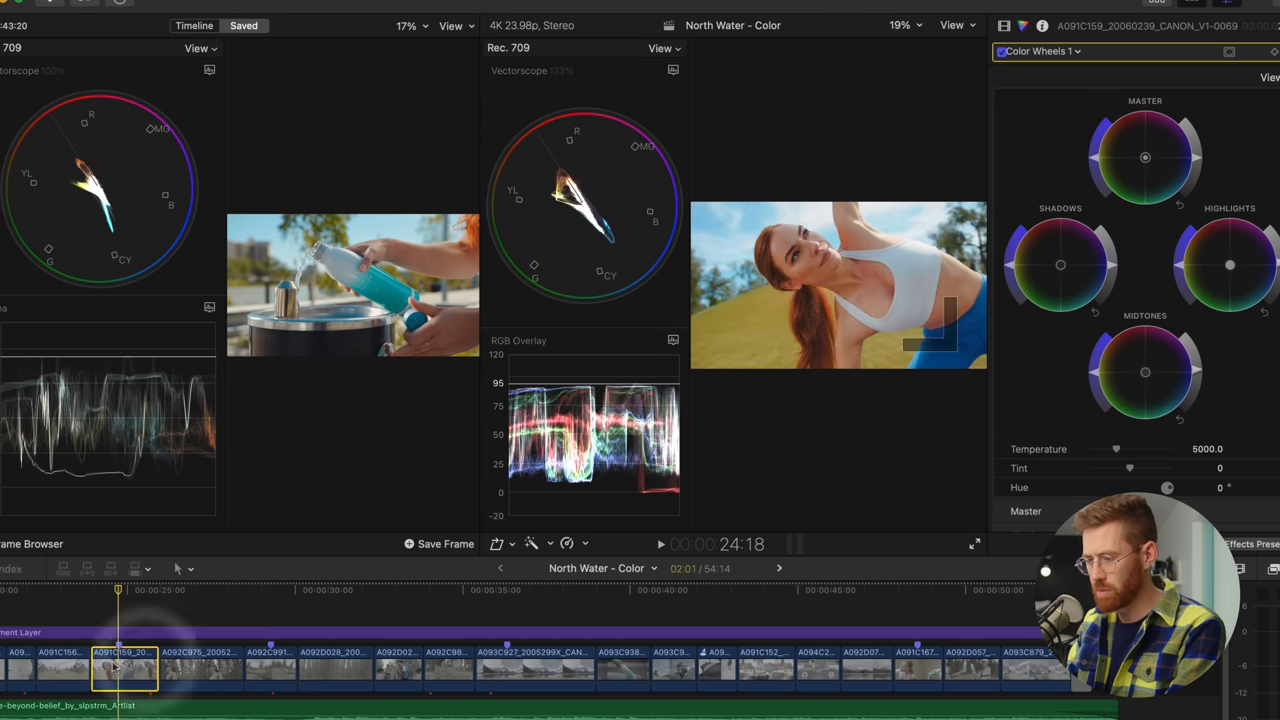
left_click(1145, 372)
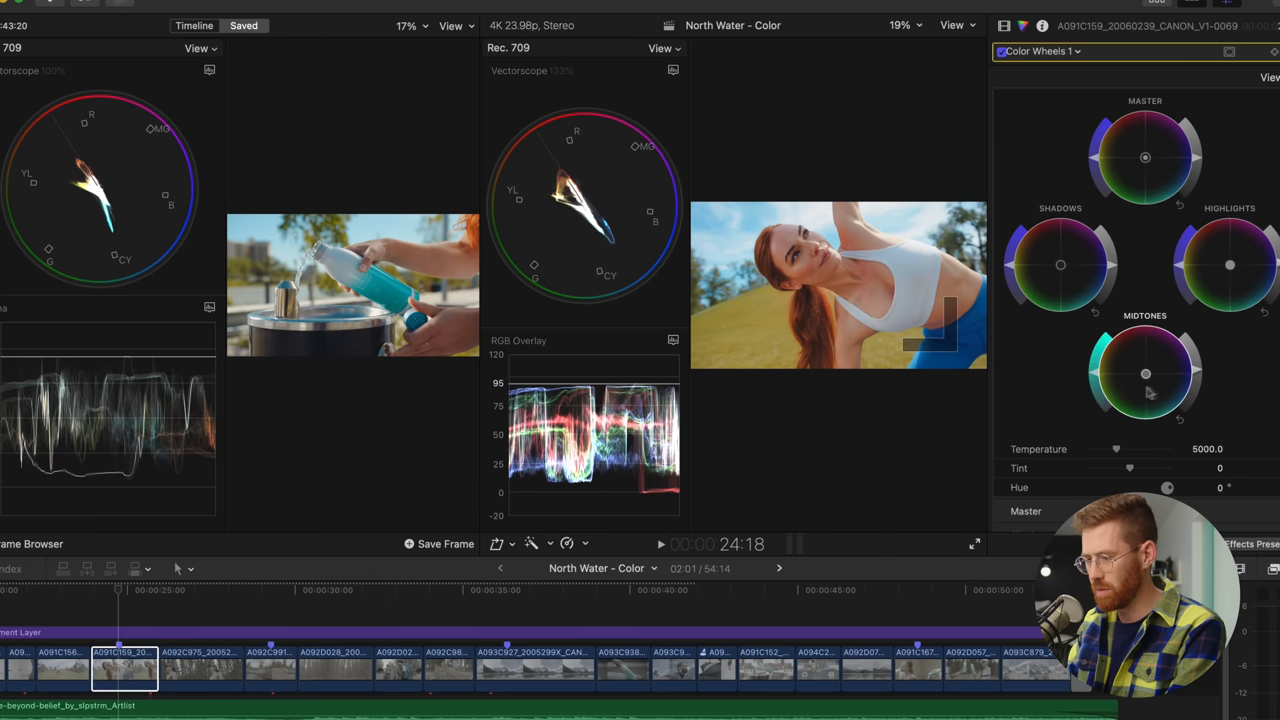
left_click(1040, 51)
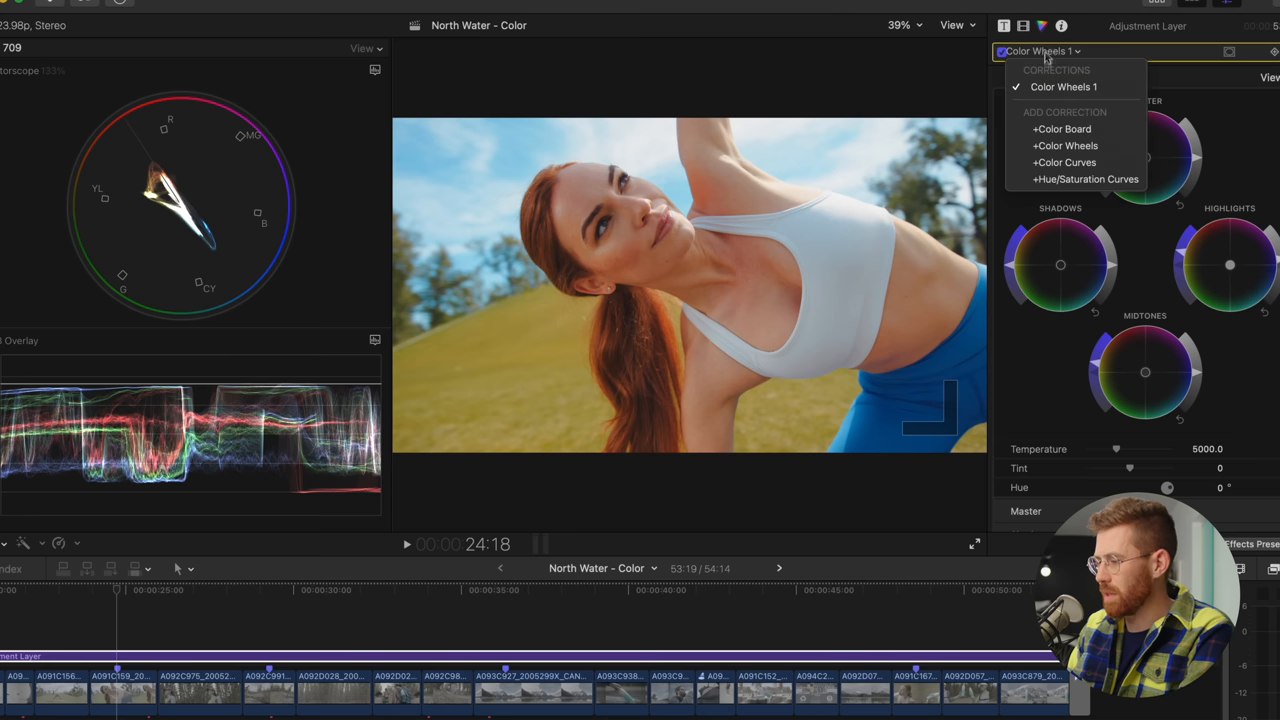
mouse_move(1086, 179)
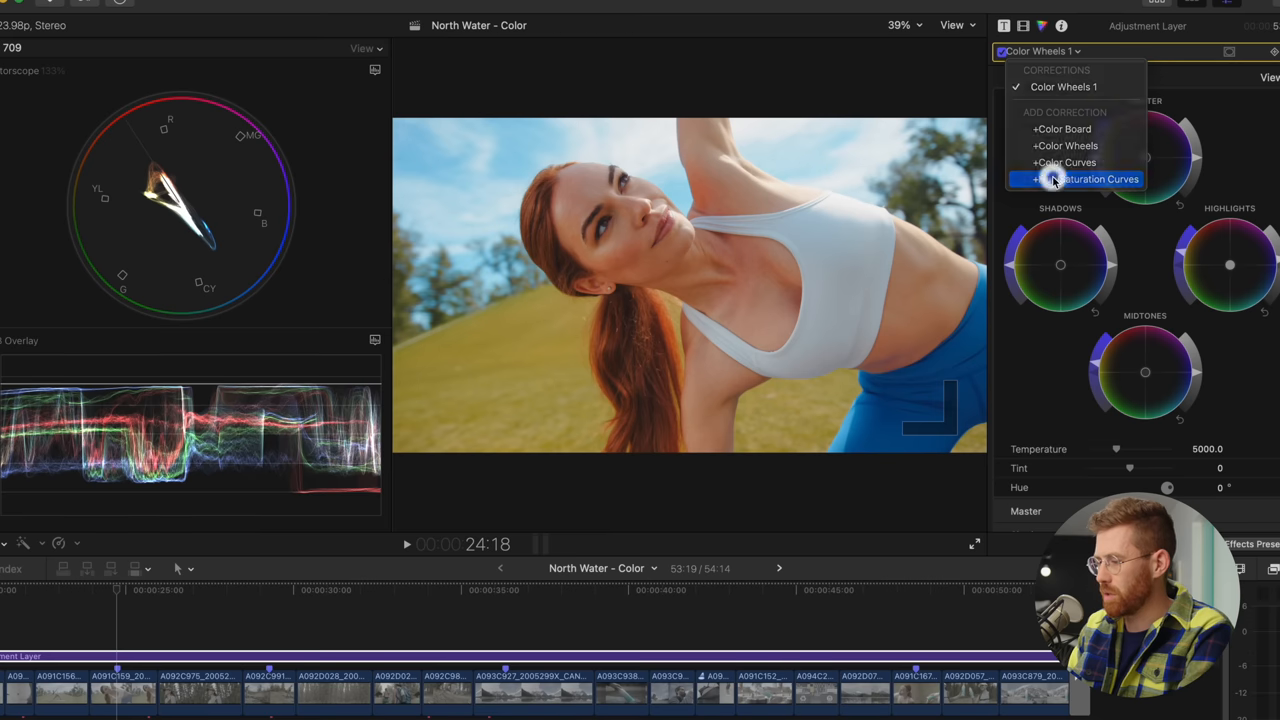
Add Hue/Saturation Curves and shift the sampled yellowish grass hue toward green
left_click(1090, 179)
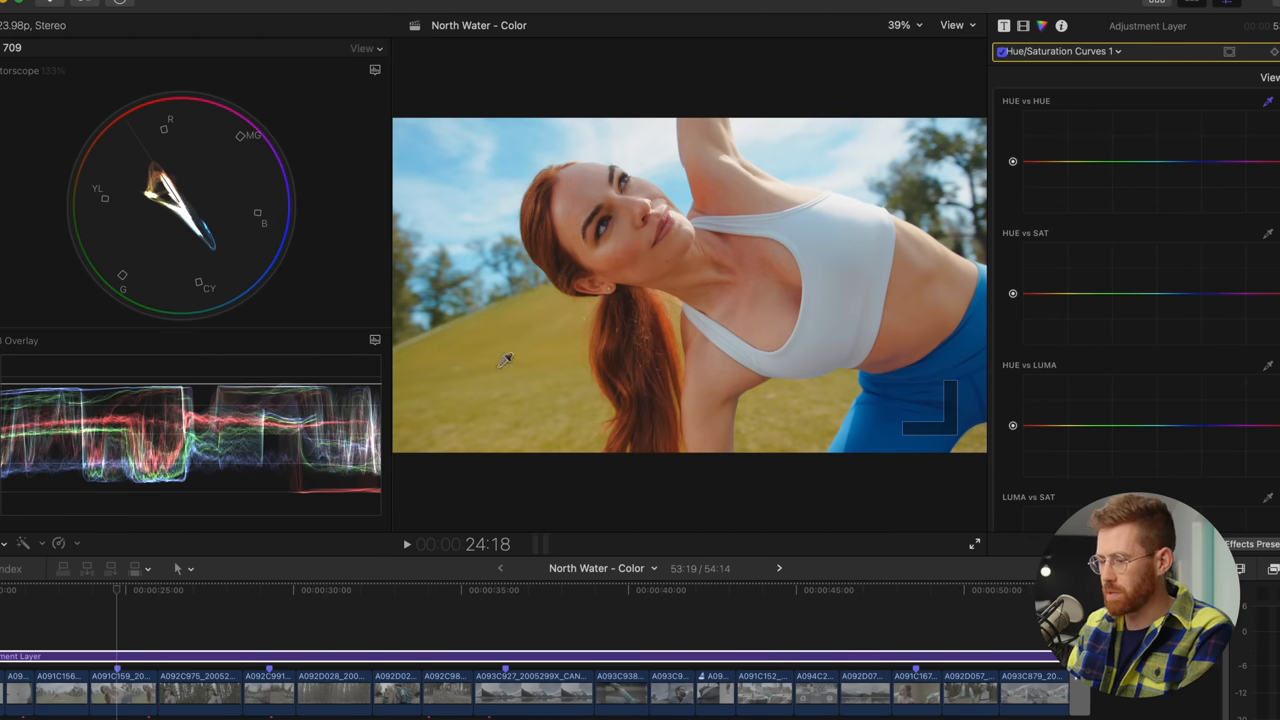
left_click(517, 365)
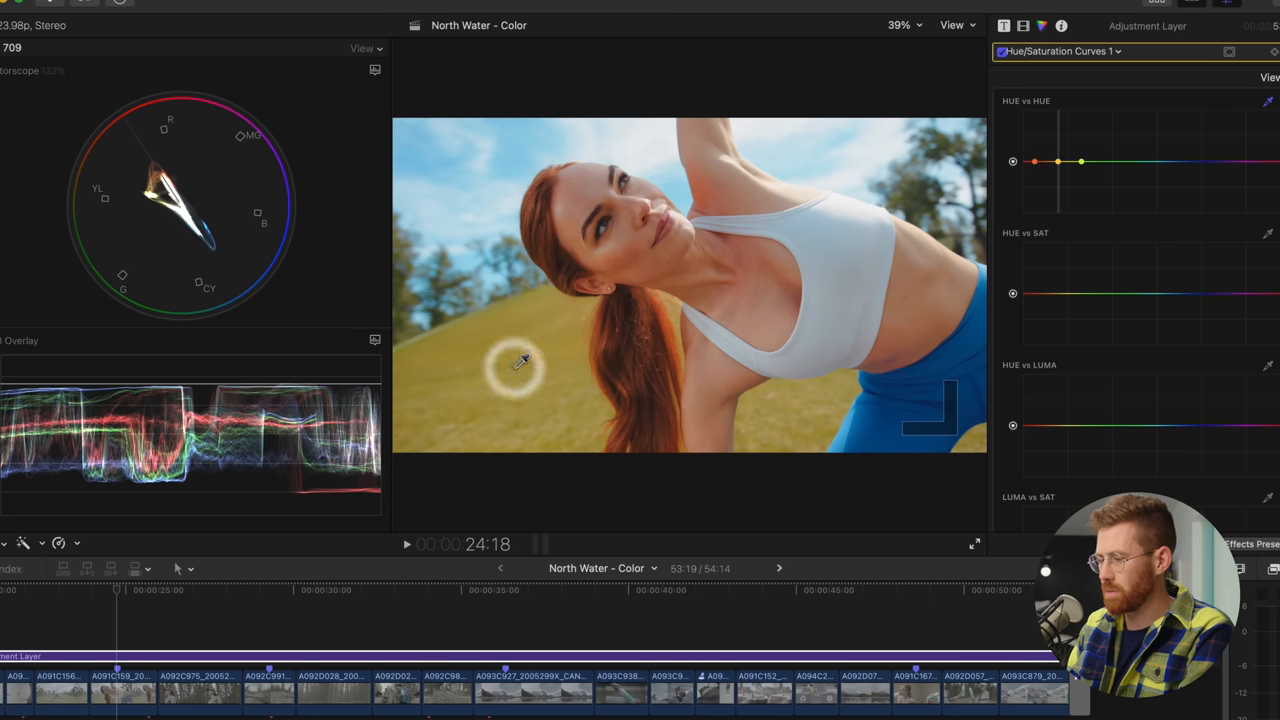
mouse_move(1060, 165)
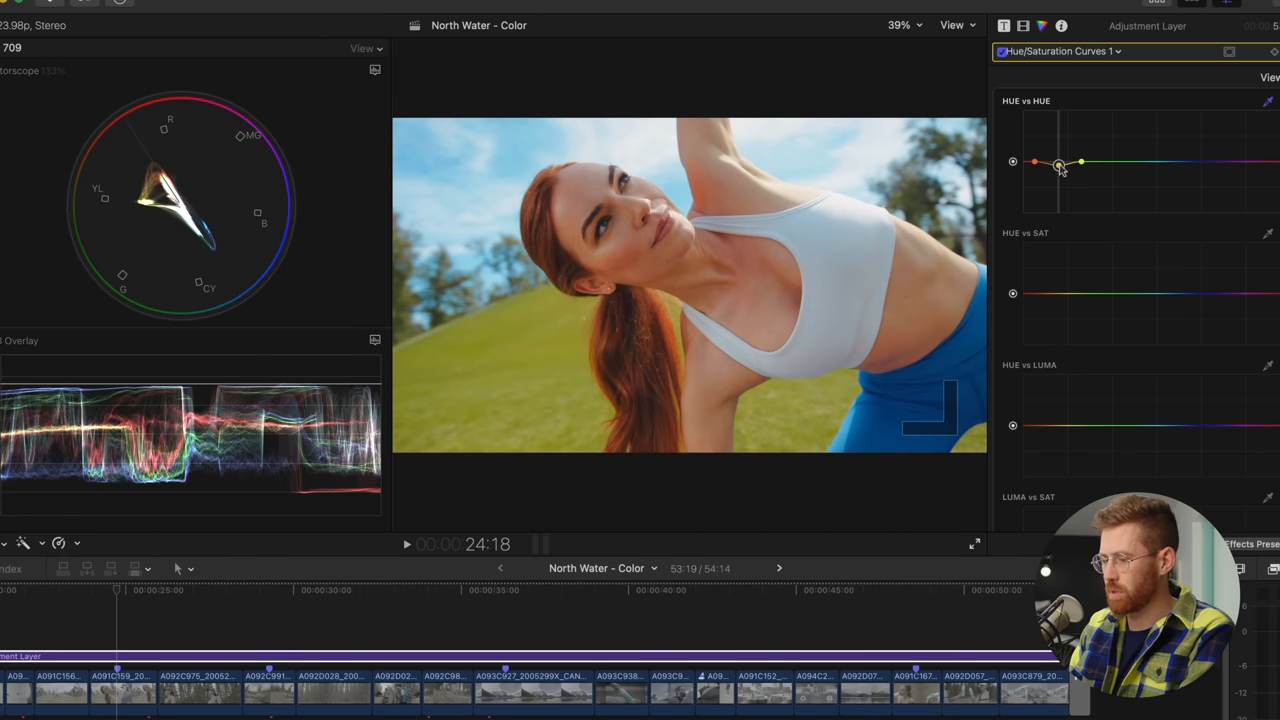
left_click_drag(1080, 162, 1103, 161)
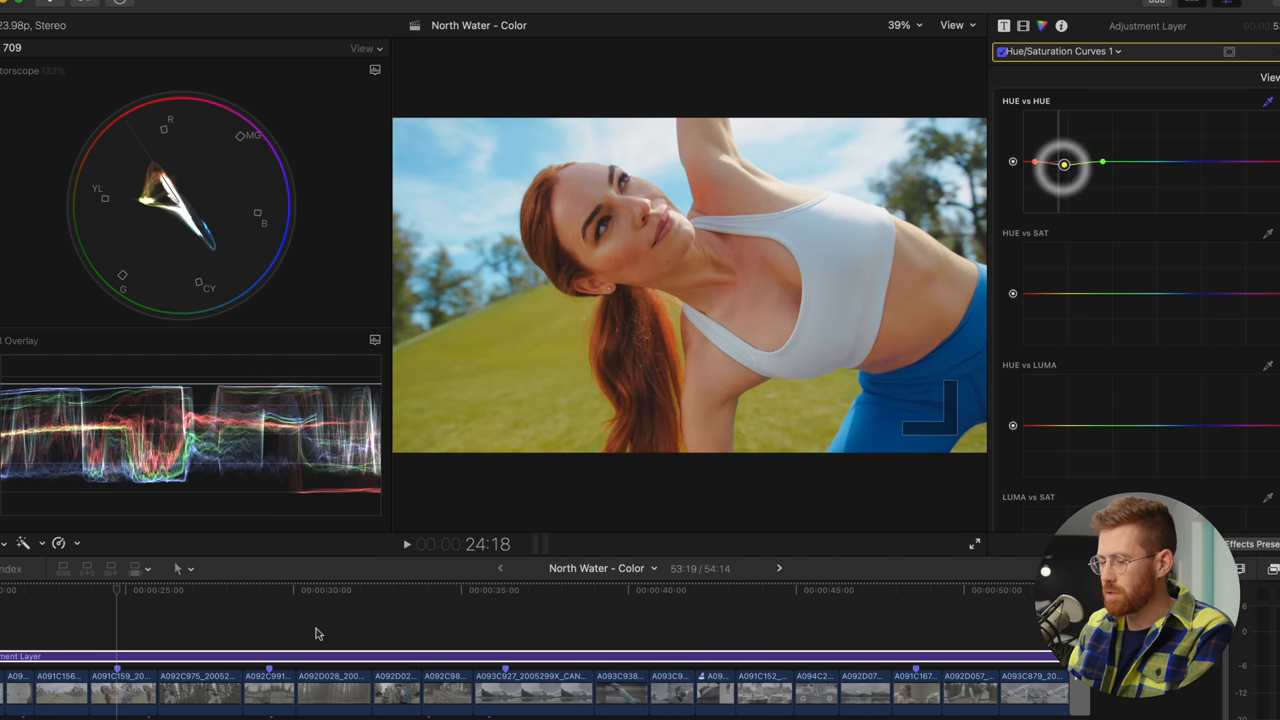
Preview the grade on the forest trail shot and neighbouring clips, then return to the adjustment layer
left_click(311, 589)
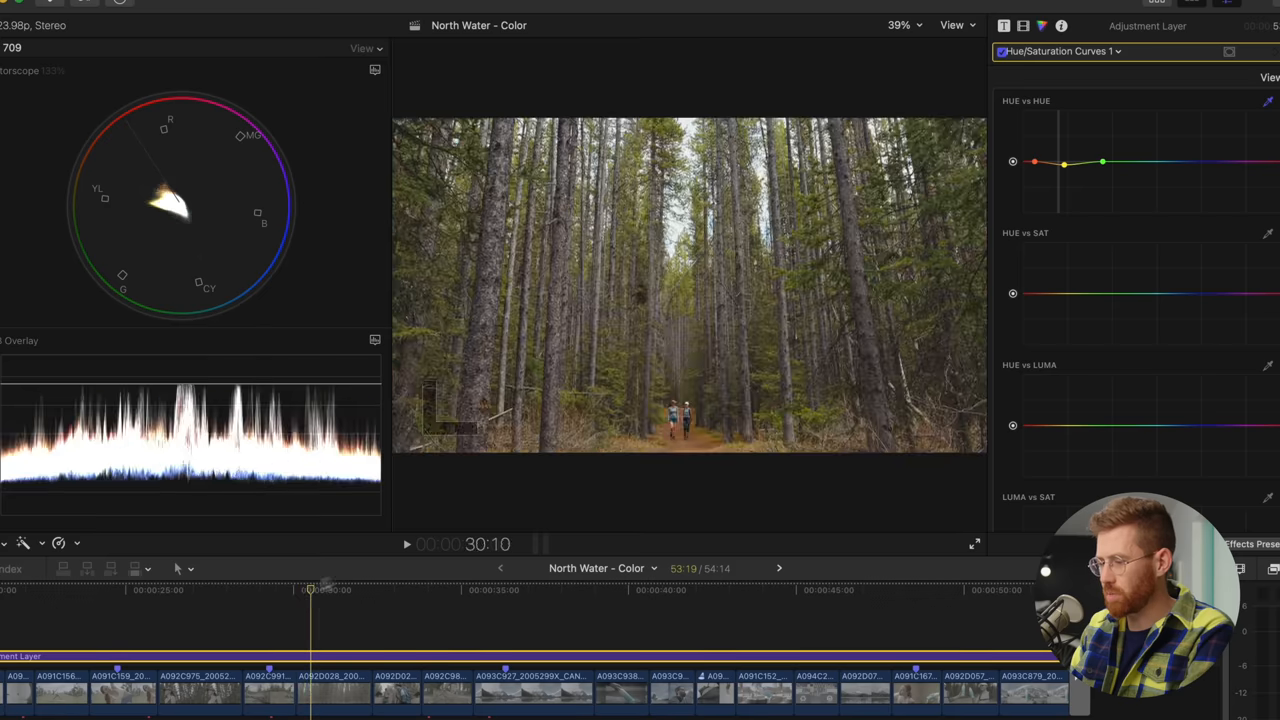
left_click_drag(312, 590, 350, 590)
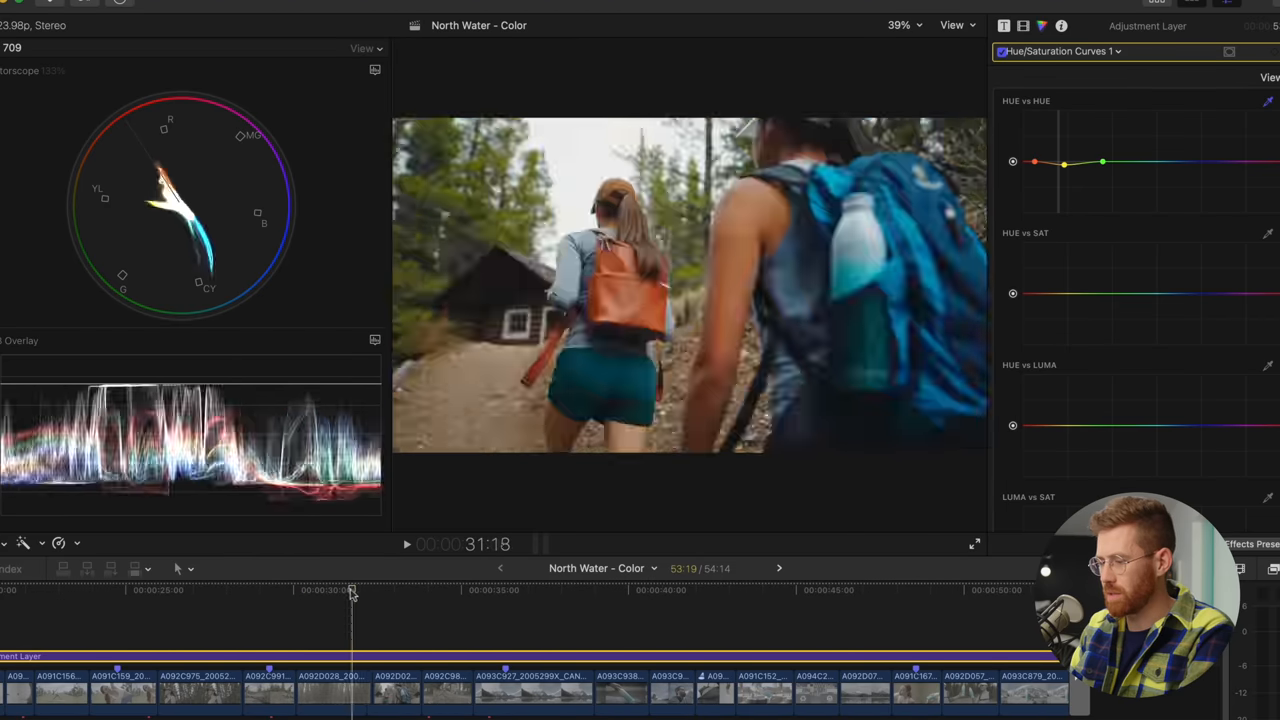
left_click_drag(352, 590, 343, 590)
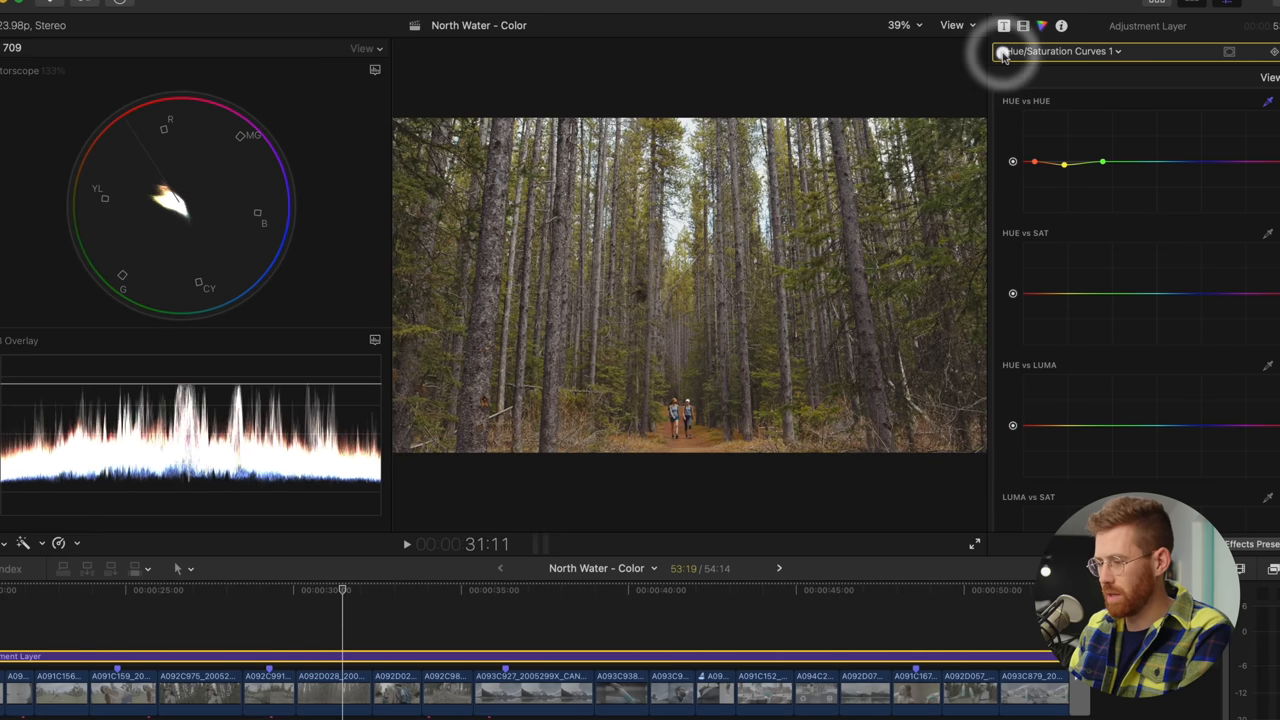
left_click(1003, 52)
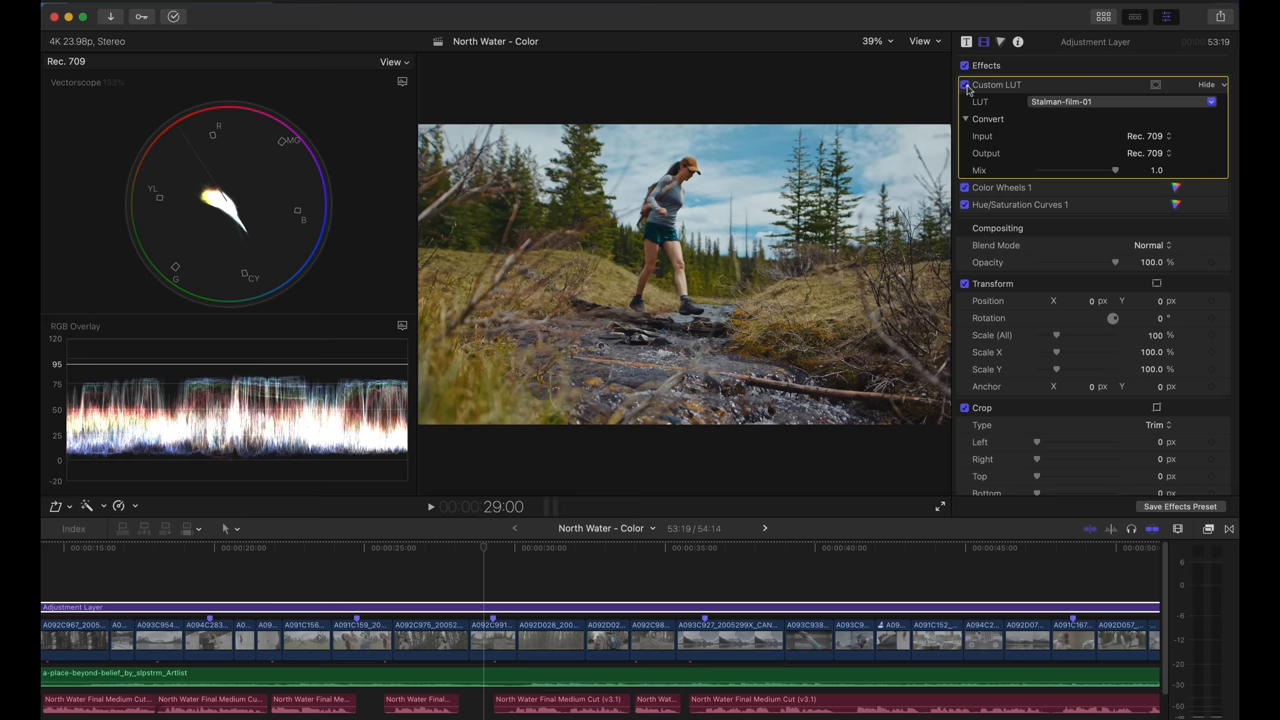
Toggle the Stalman-film-01 Custom LUT off and back on to compare the grade
left_click(965, 84)
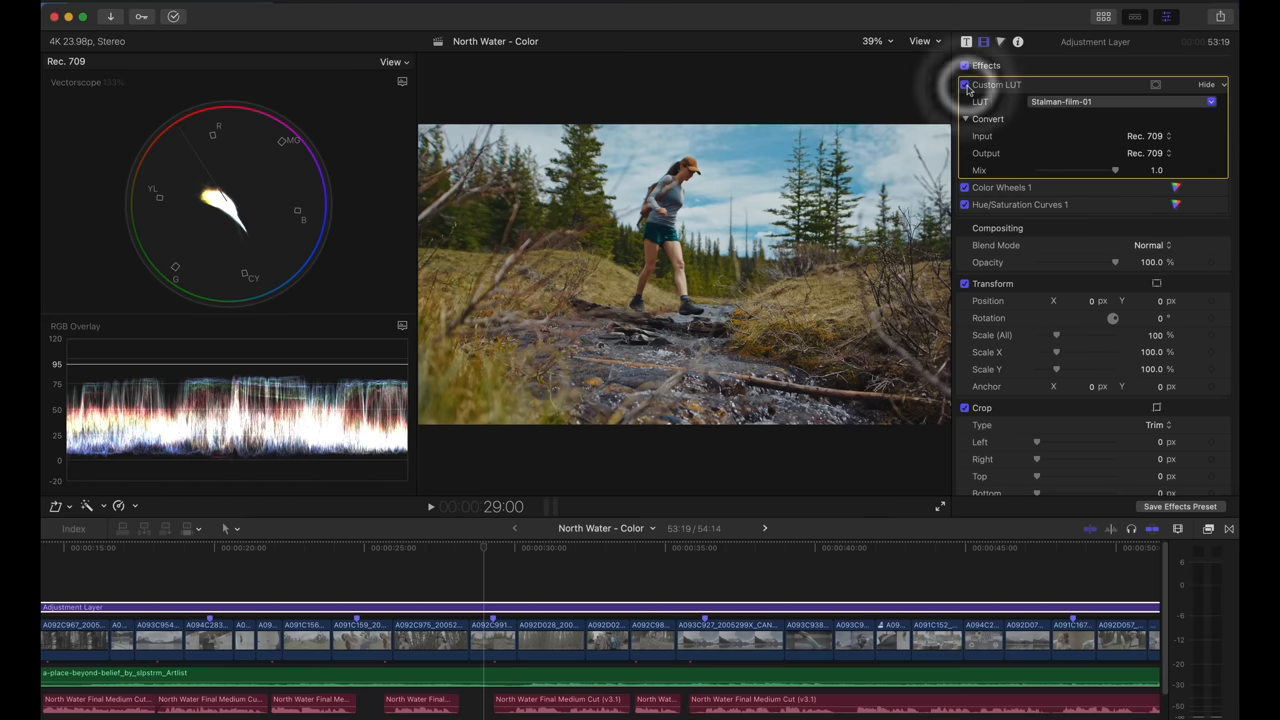
left_click(965, 85)
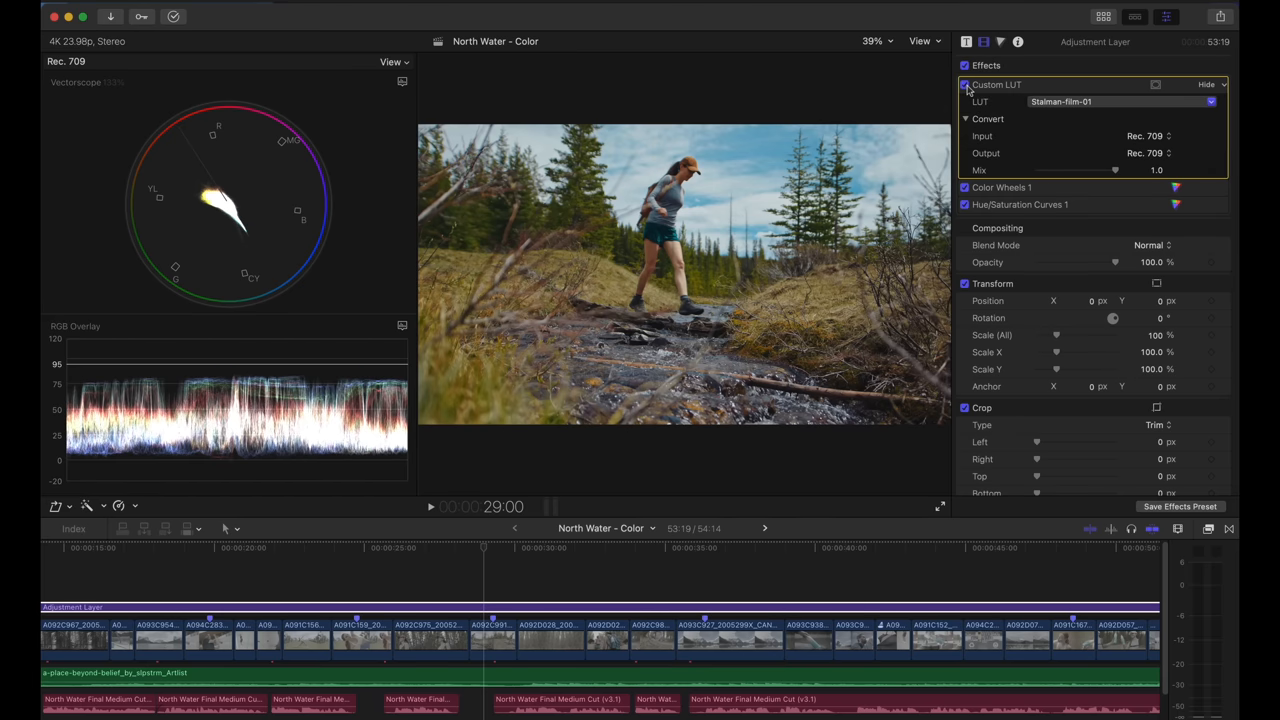